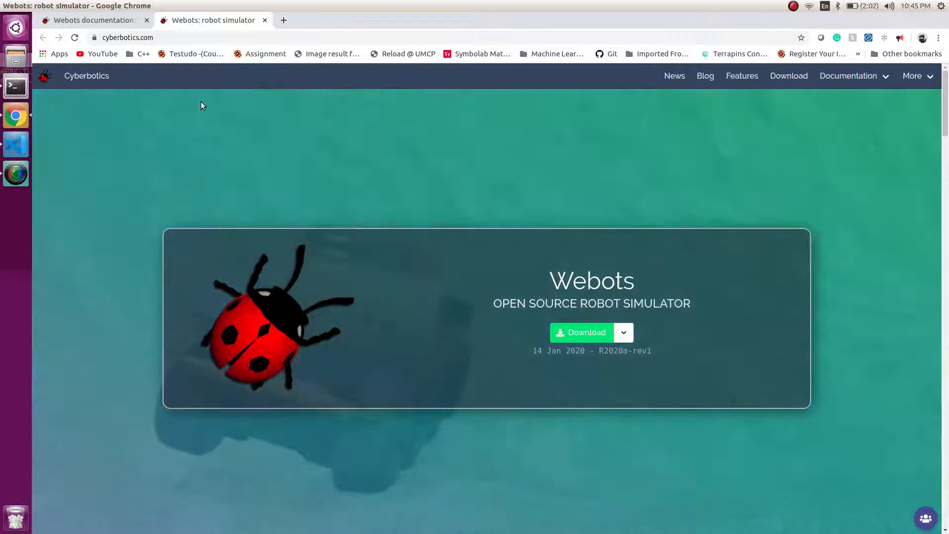
mouse_move(220, 191)
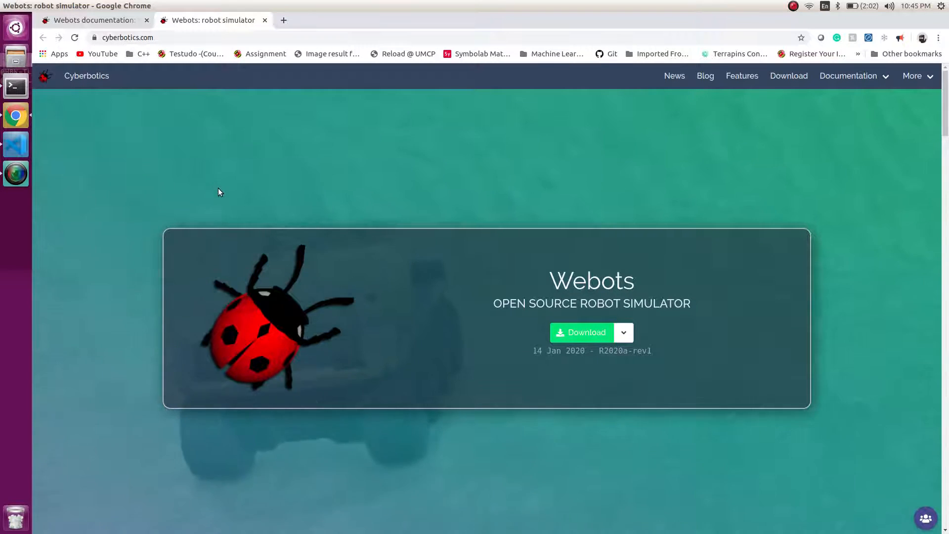
mouse_move(790, 78)
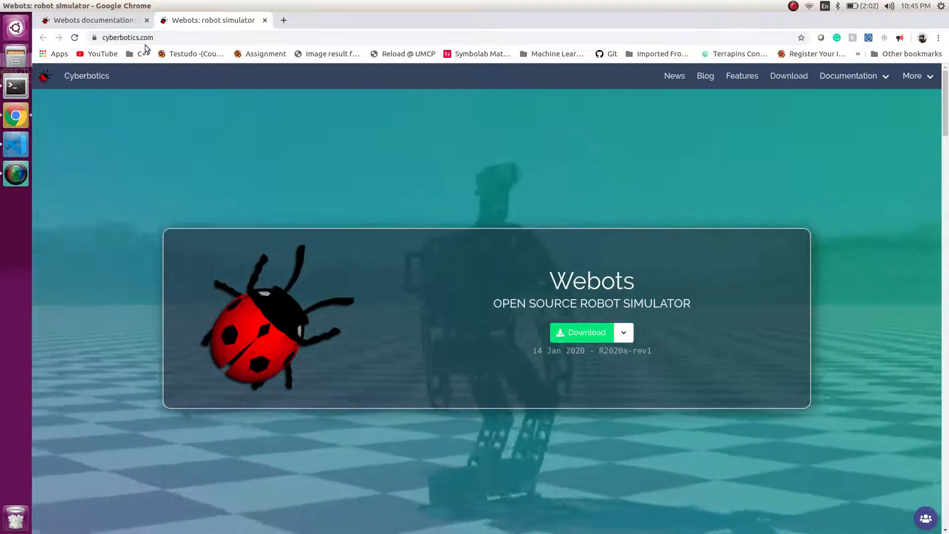
mouse_move(185, 180)
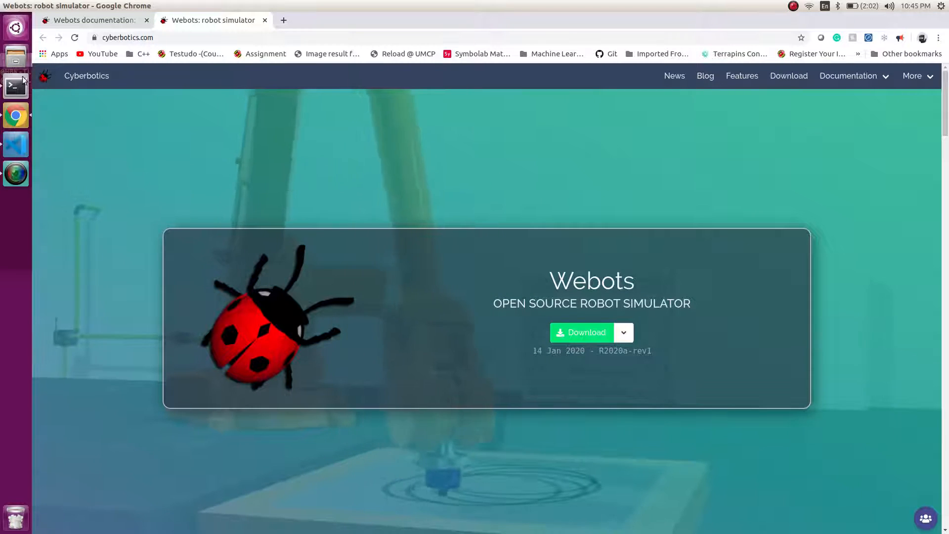
mouse_move(15, 87)
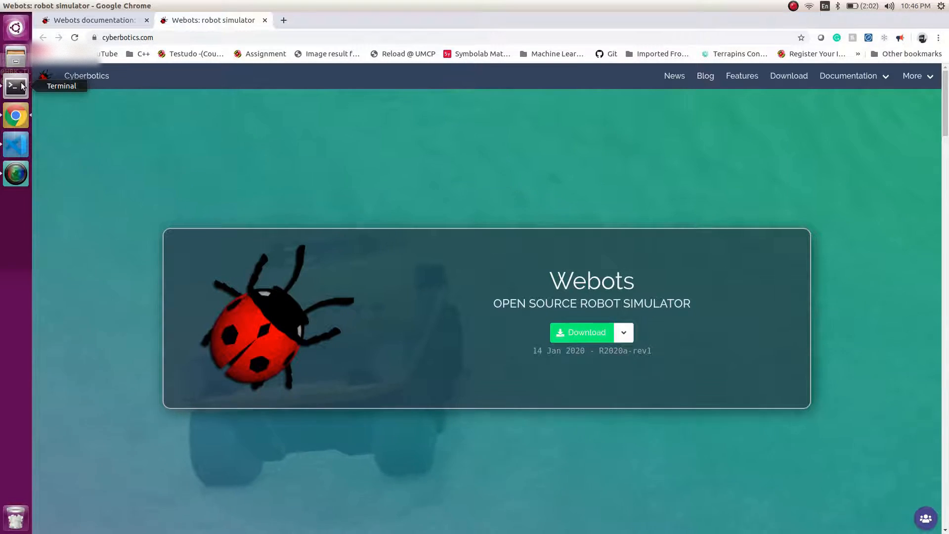
Launch webots from a terminal and run the my_first_simulation world with the EPuckGoForward controller.
left_click(14, 85)
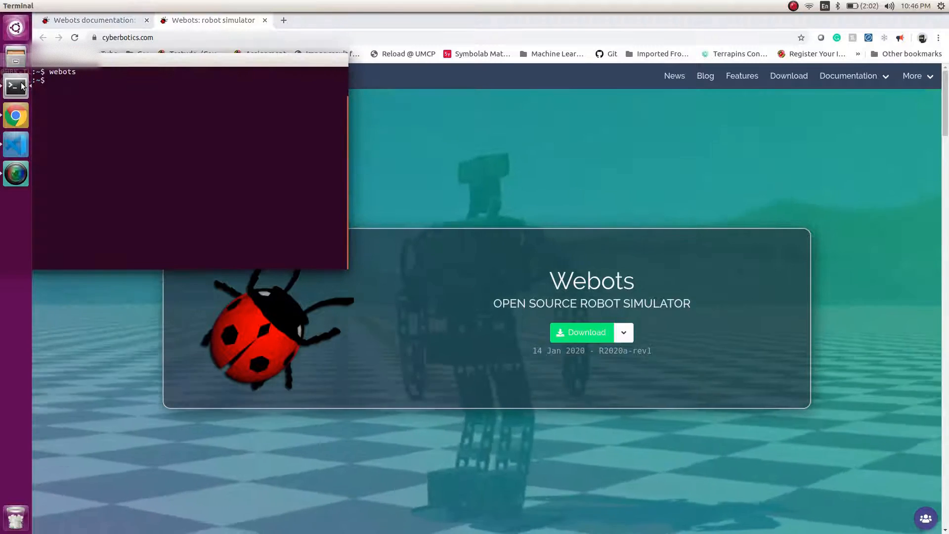
type("webot")
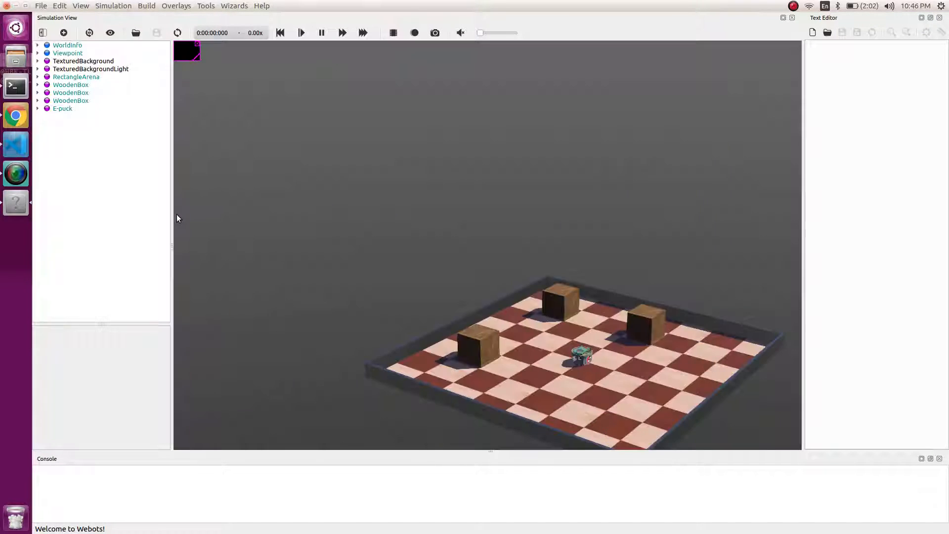
left_click(300, 33)
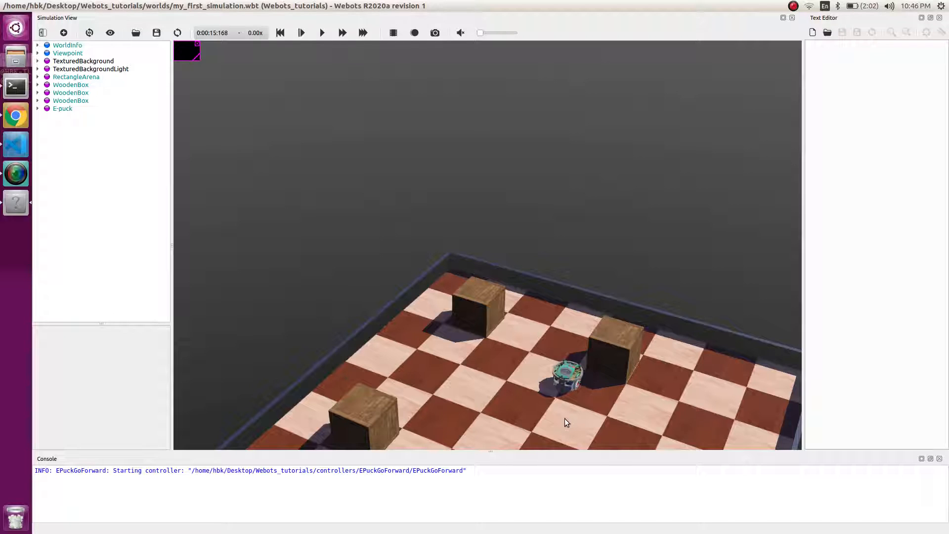
mouse_move(565, 410)
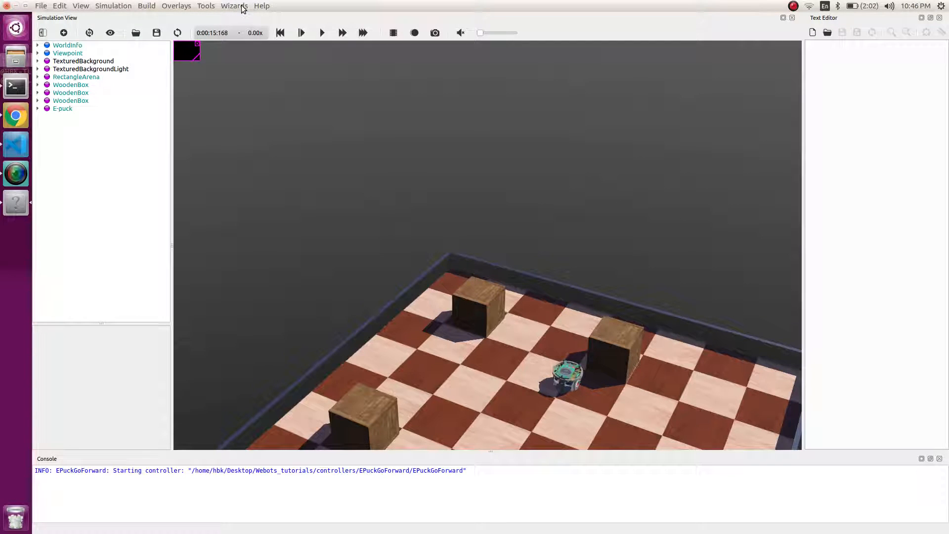
Start the New Project Directory wizard with the location set to project1 on the Desktop.
left_click(234, 5)
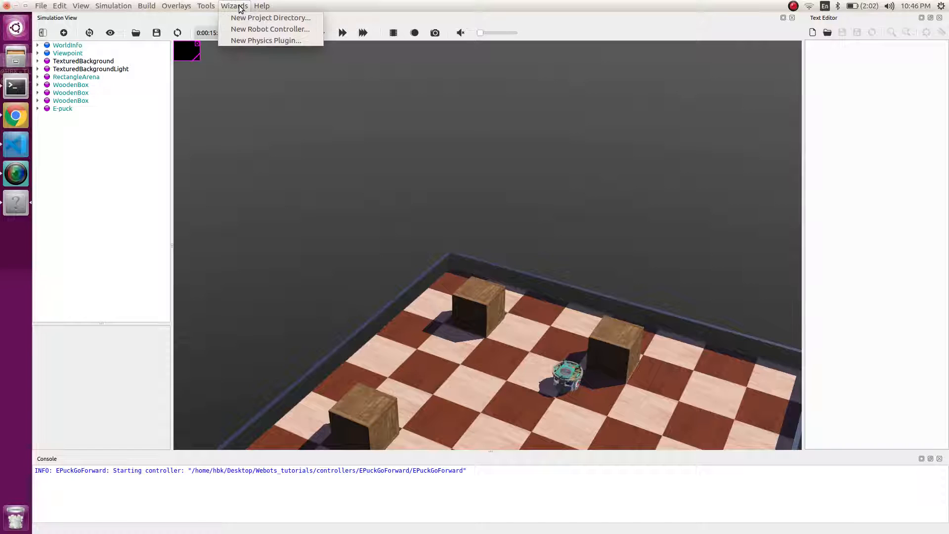
mouse_move(265, 24)
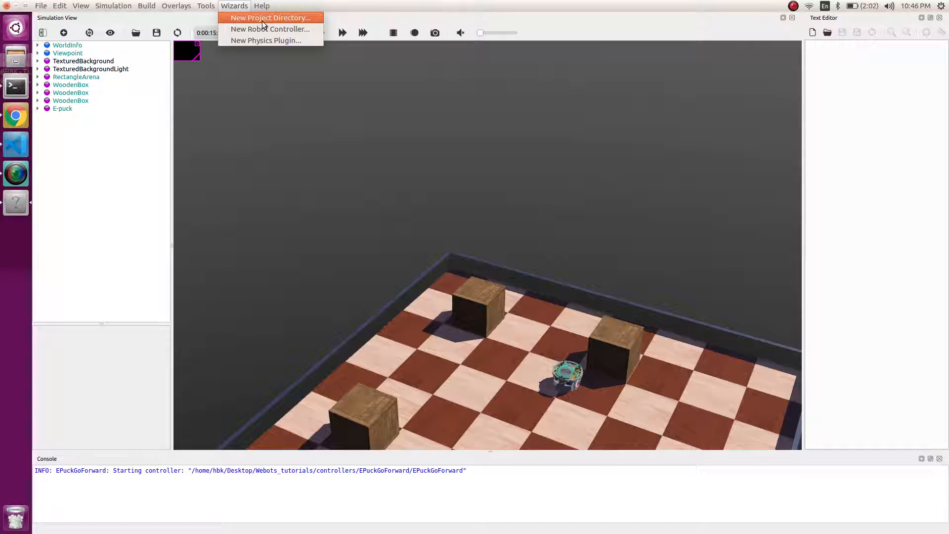
left_click(270, 18)
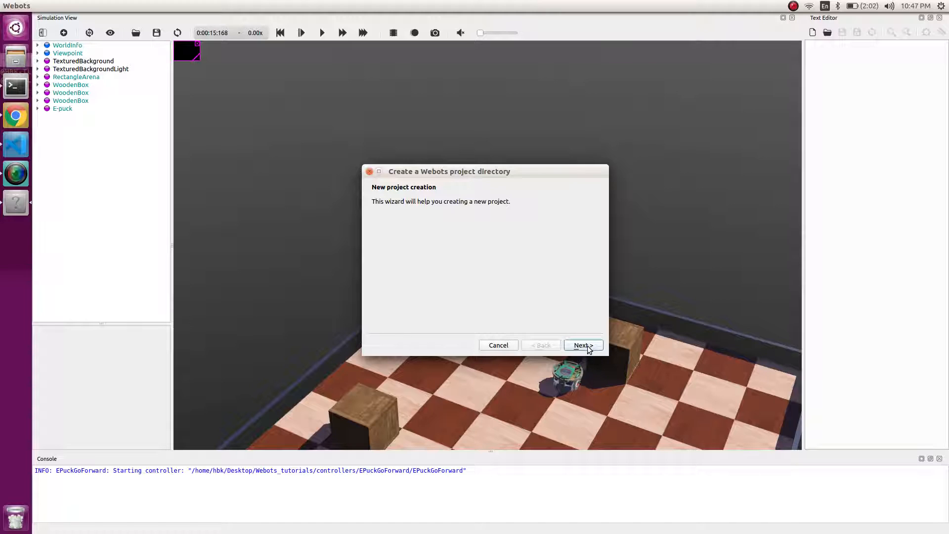
left_click(583, 346)
type("/home/hbk/Desktop/p")
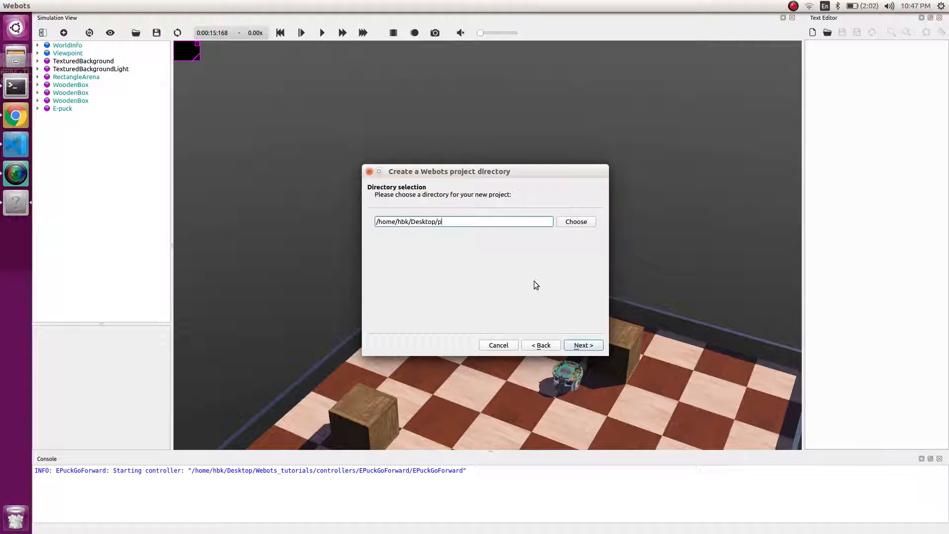
type("roject1")
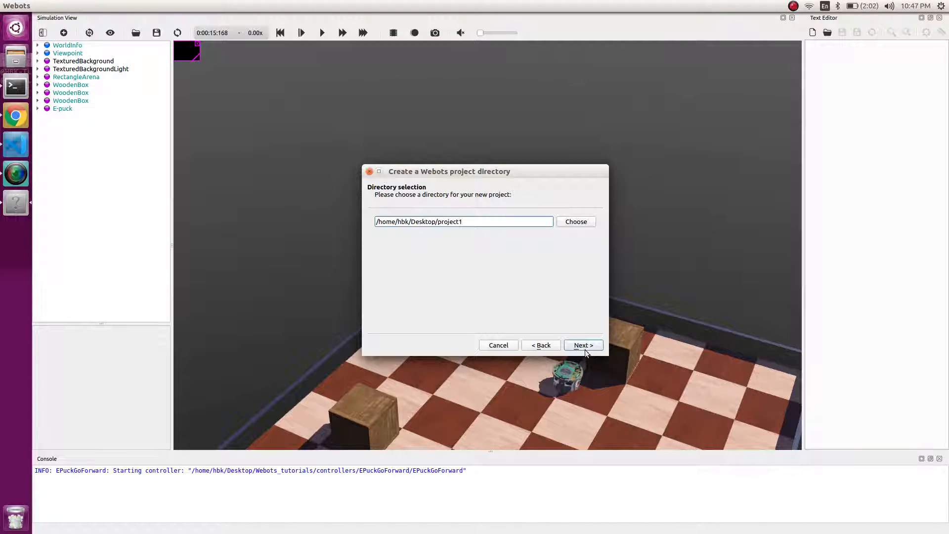
left_click(583, 345)
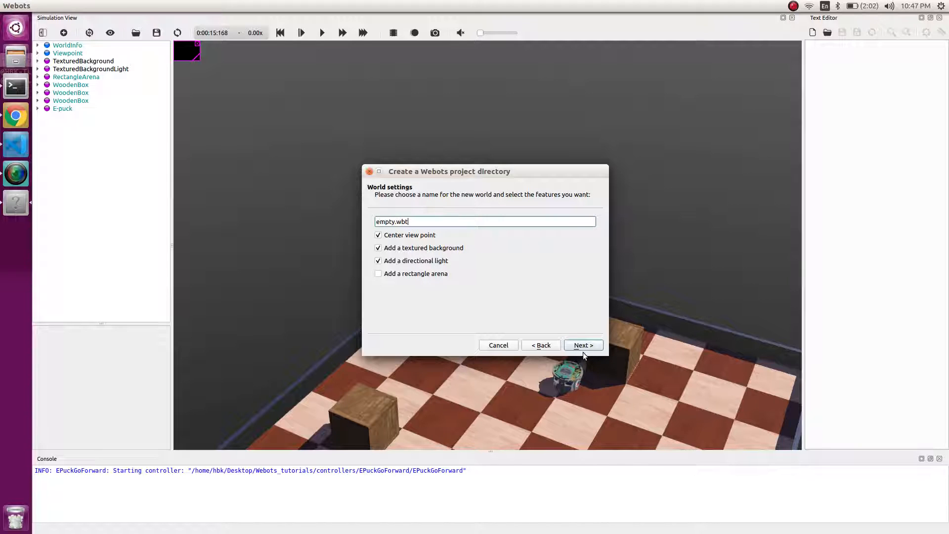
Name the new world basic.wbt, add a rectangle arena and continue to the file summary.
double_click(386, 221)
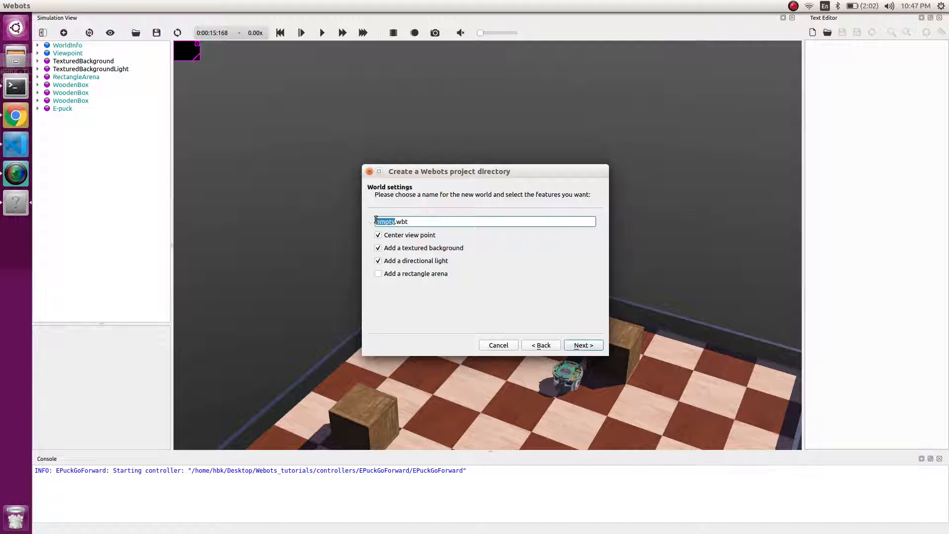
mouse_move(415, 312)
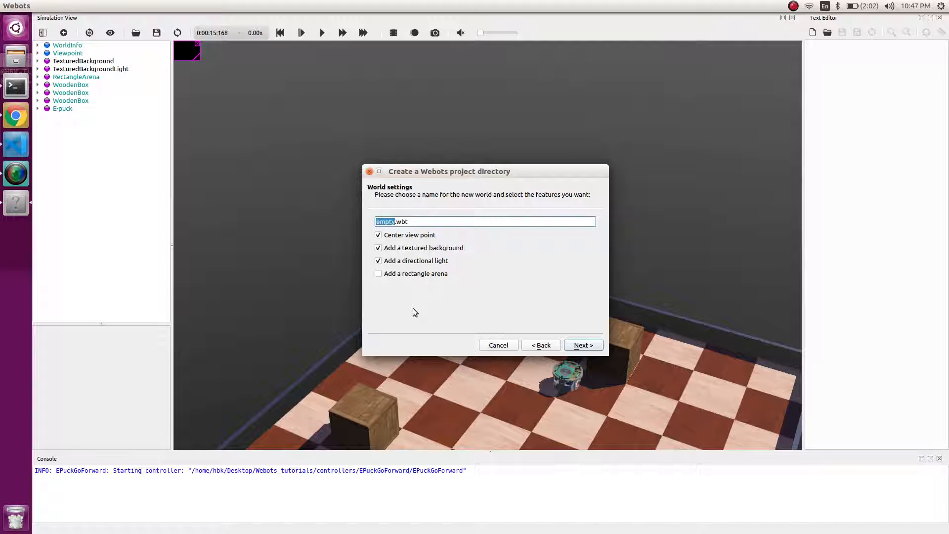
type("basic.wbt")
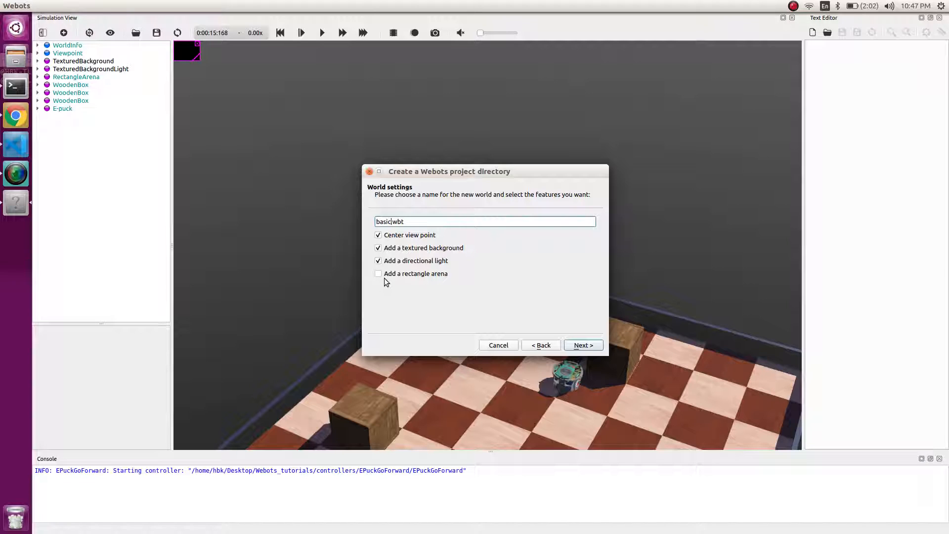
mouse_move(446, 285)
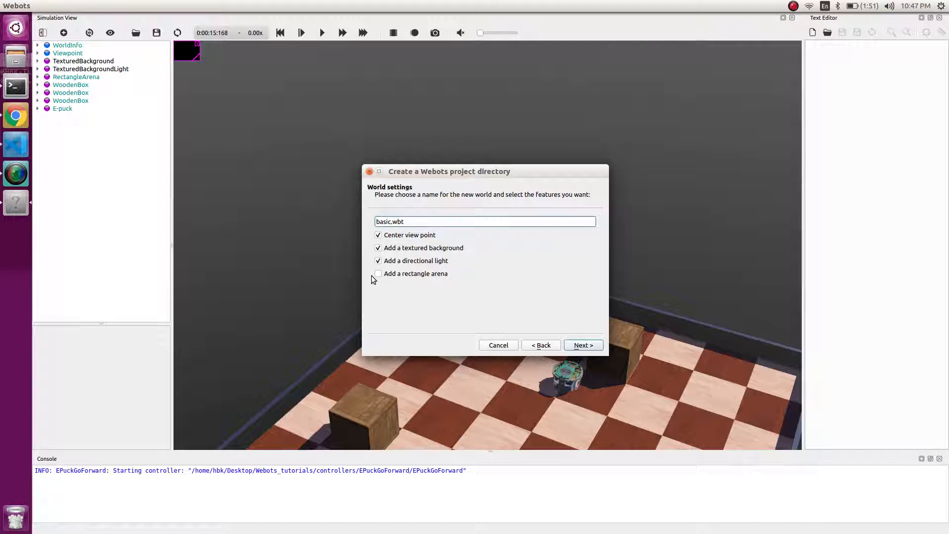
left_click(377, 273)
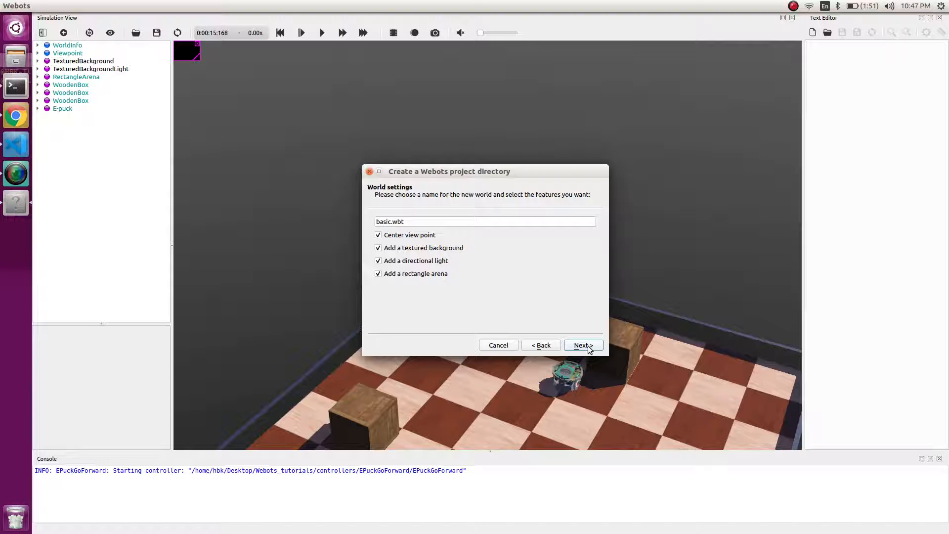
left_click(583, 345)
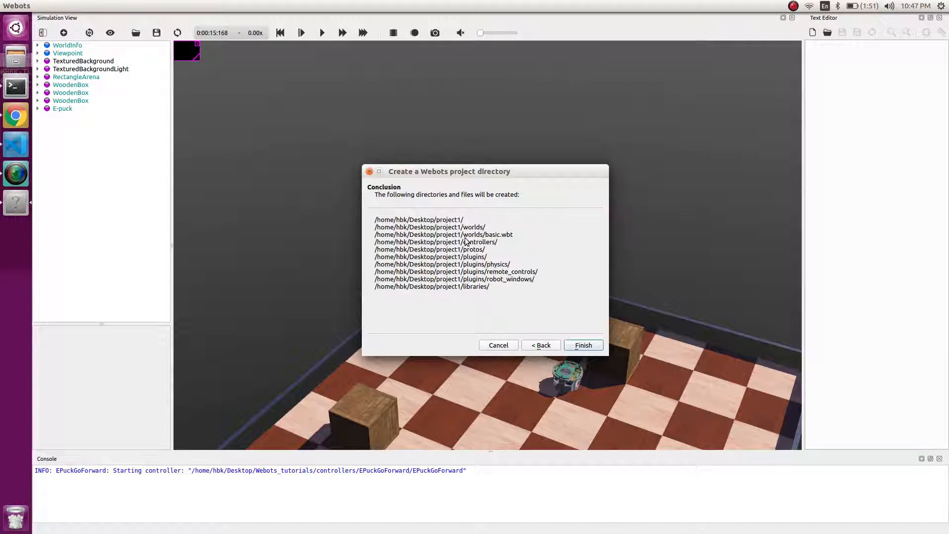
mouse_move(481, 295)
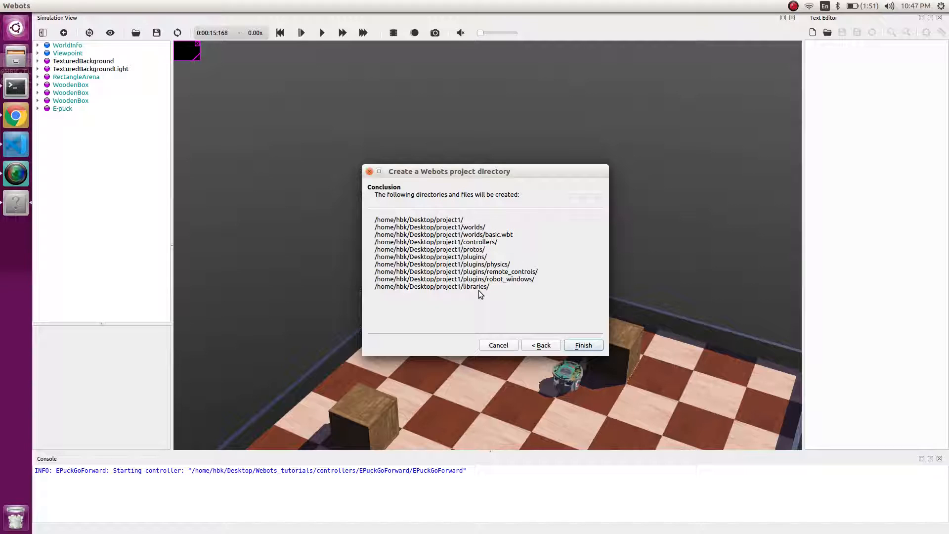
mouse_move(473, 296)
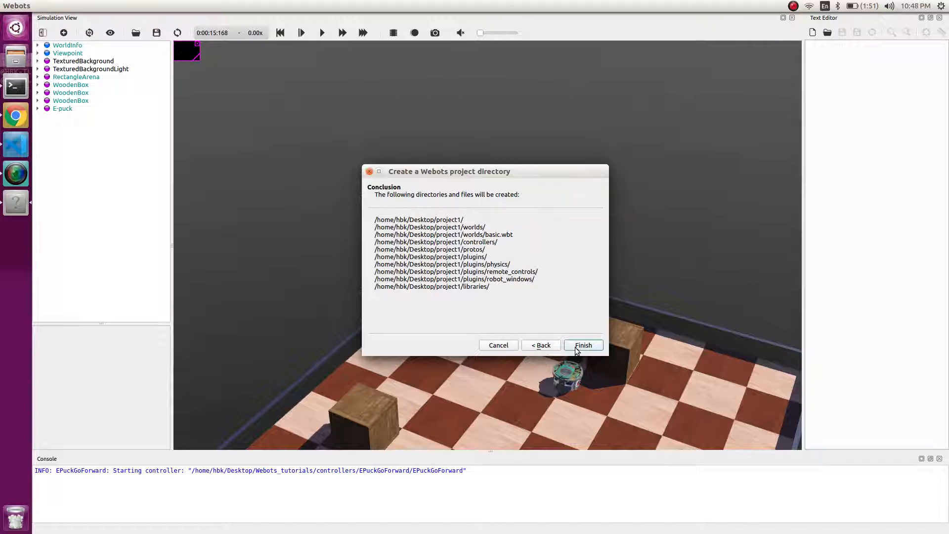
Finish creating project1 and close the previous world without saving its changes.
left_click(584, 346)
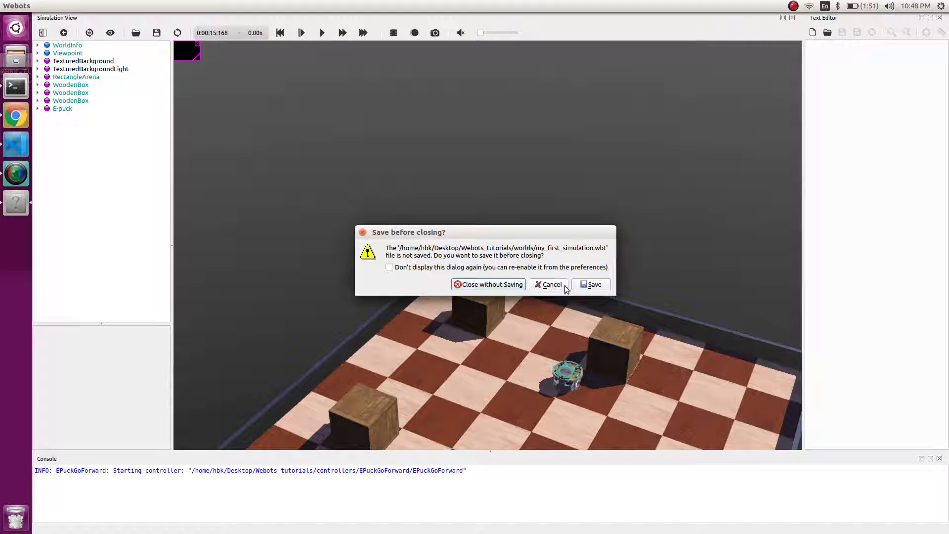
mouse_move(500, 288)
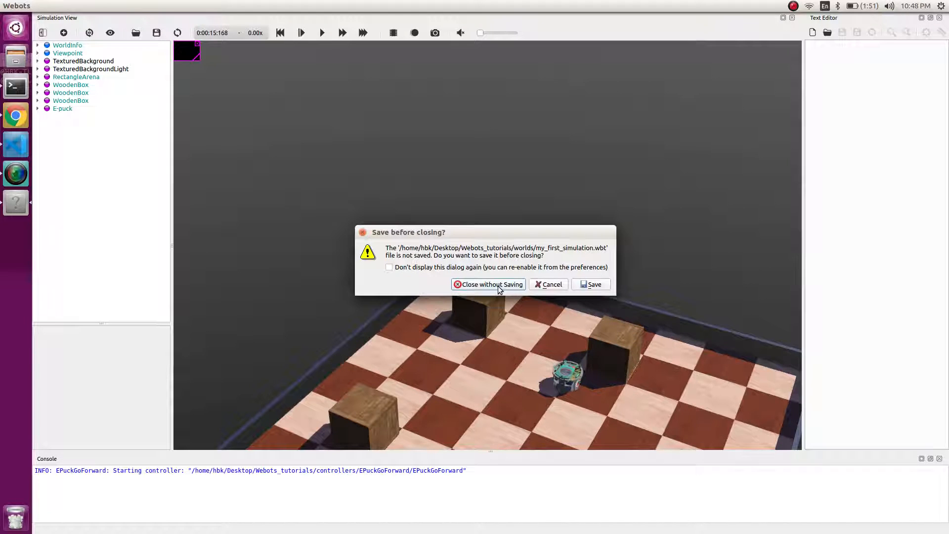
left_click(489, 285)
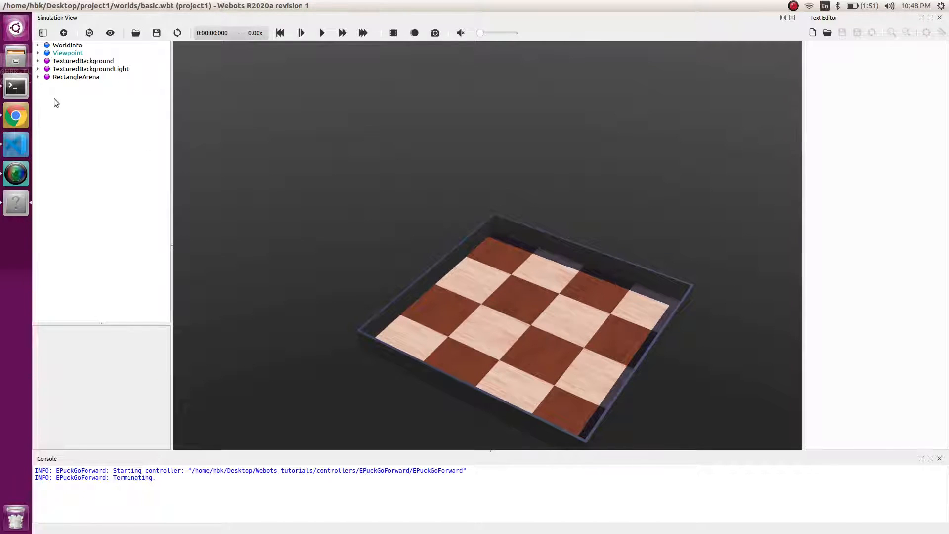
Set the RectangleArena floorSize to 1.5 × 1.5 and wallHeight to 0.2.
left_click(38, 77)
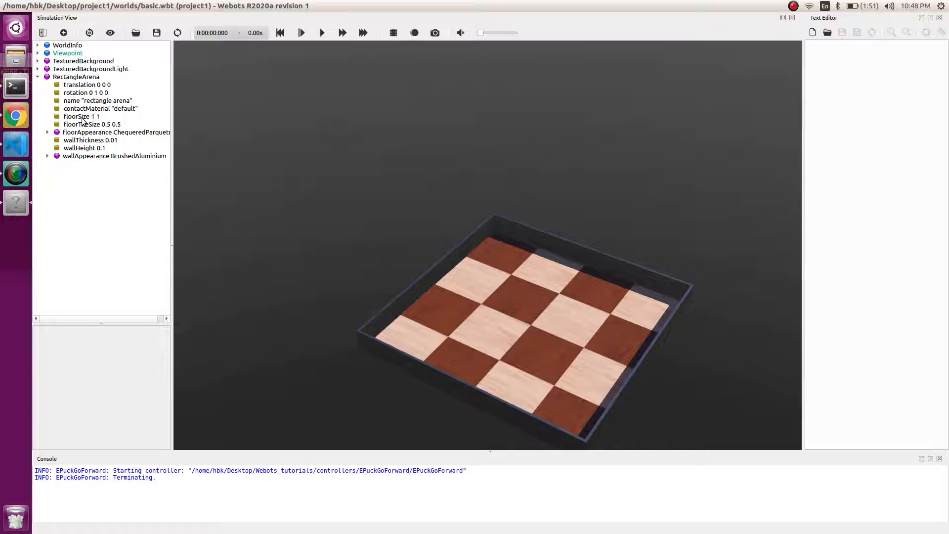
left_click(76, 117)
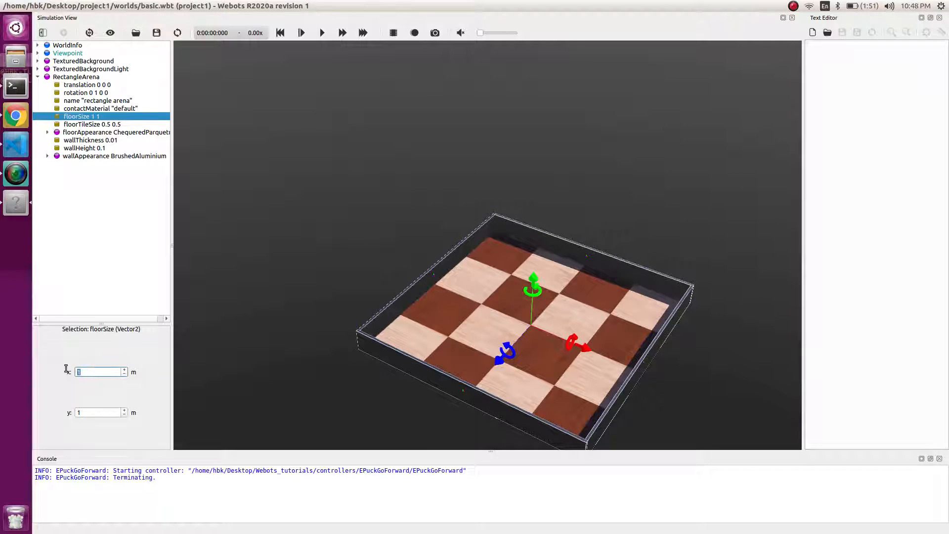
type("1.5")
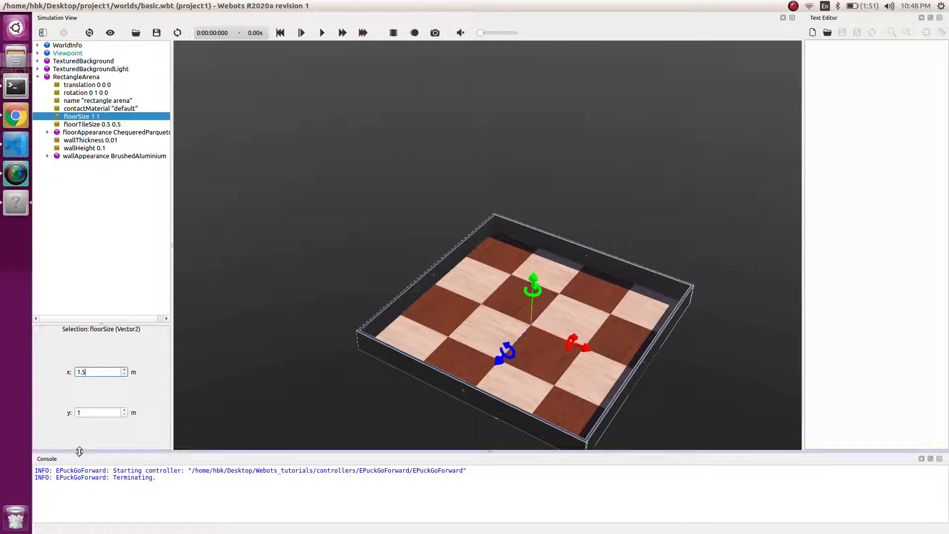
left_click(97, 413)
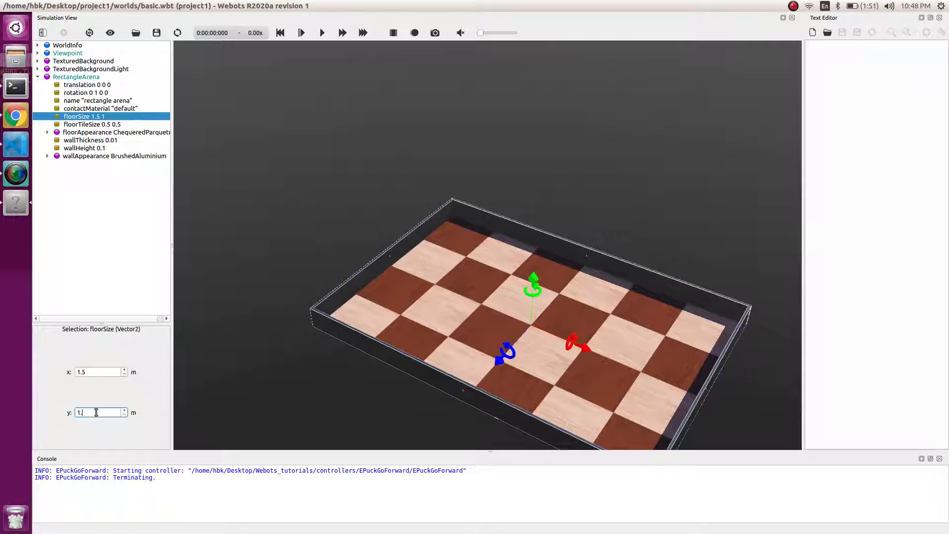
type(".5")
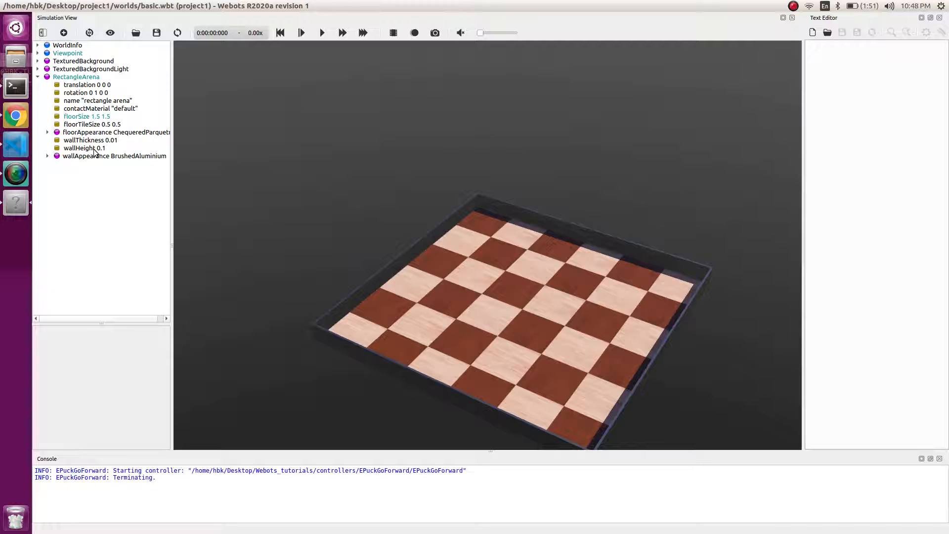
left_click(87, 149)
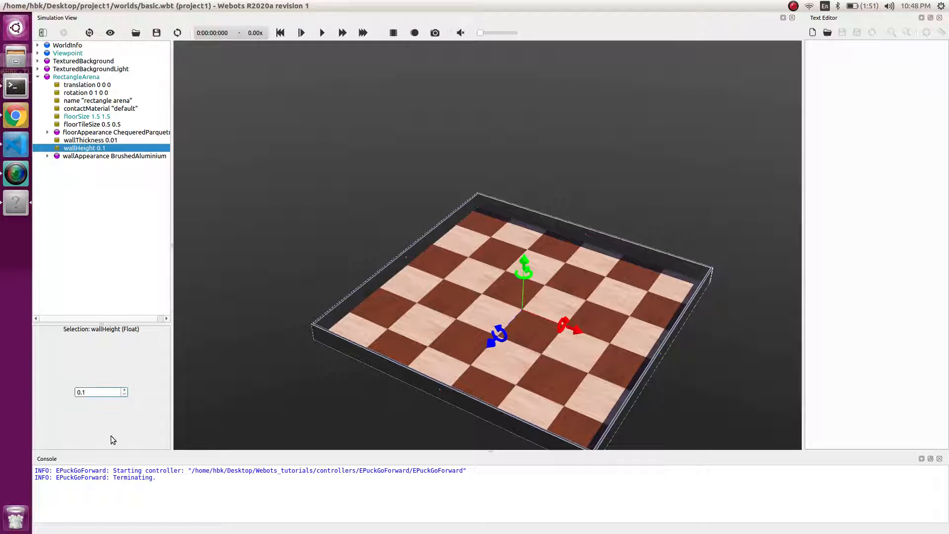
left_click(124, 389)
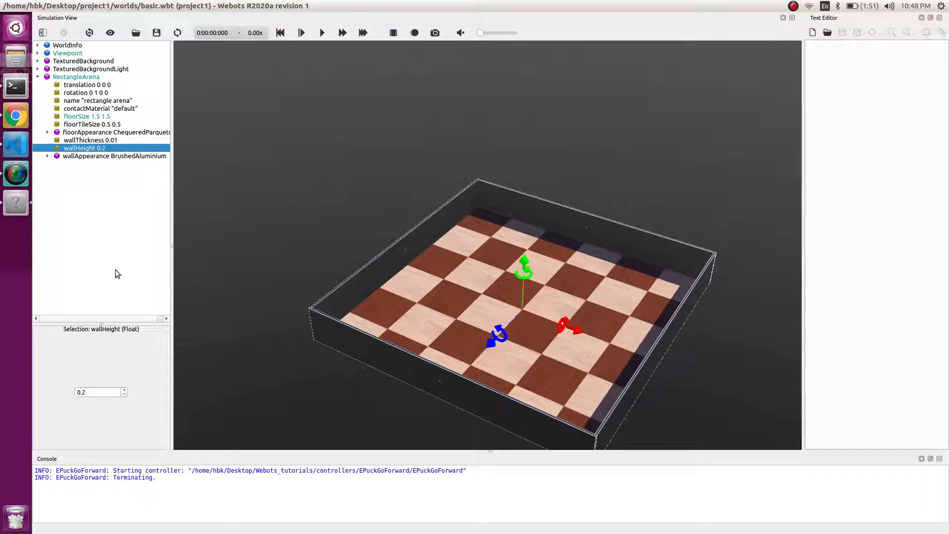
mouse_move(134, 171)
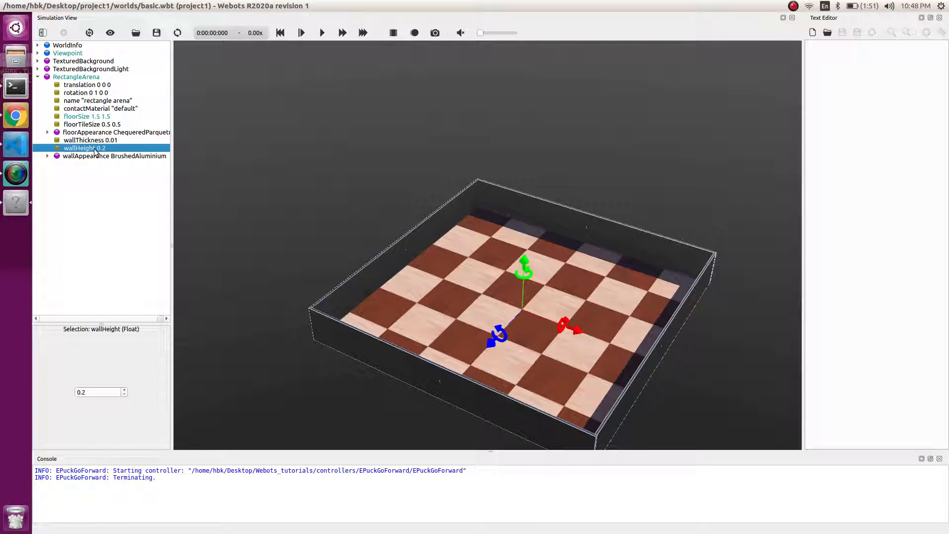
Set the arena's floorTileSize to 0.25 × 0.25 and collapse its fields.
left_click(88, 125)
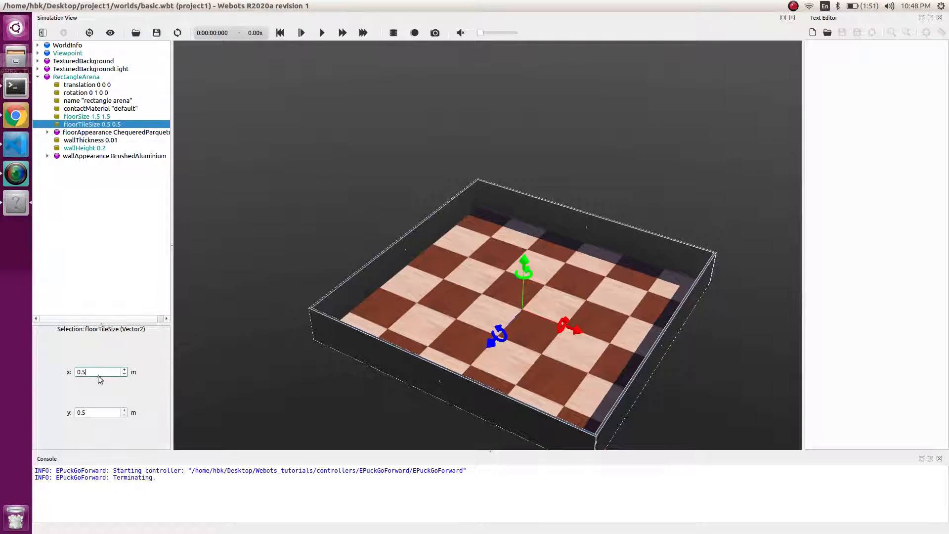
type("0.25")
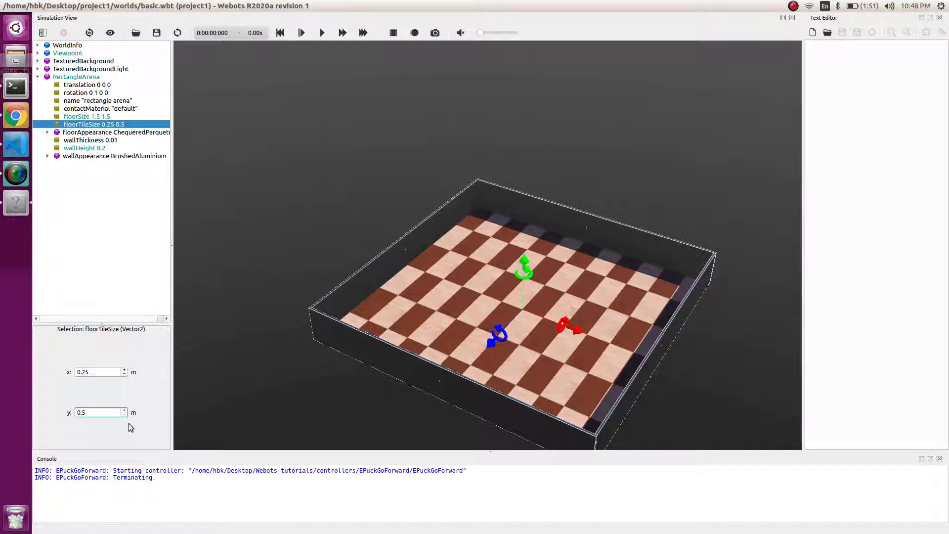
type("0.25")
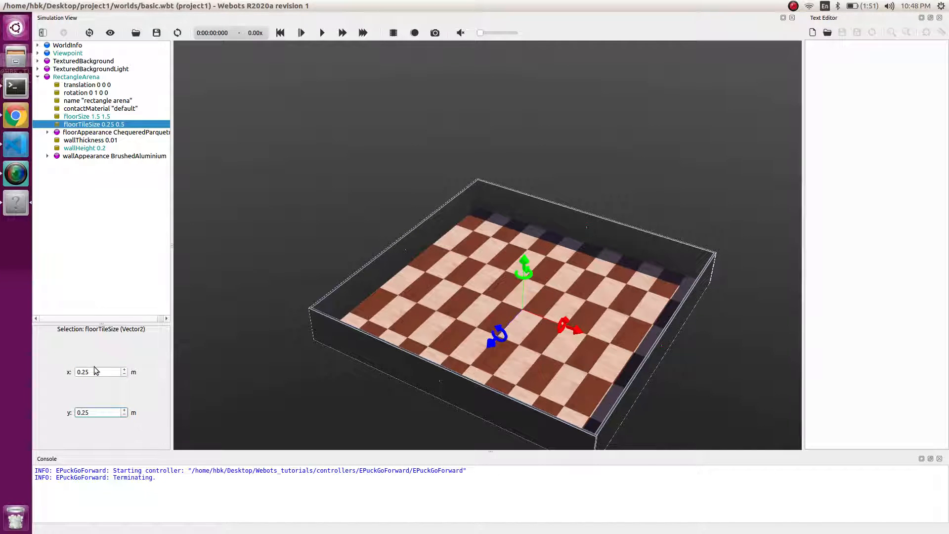
type("0.25")
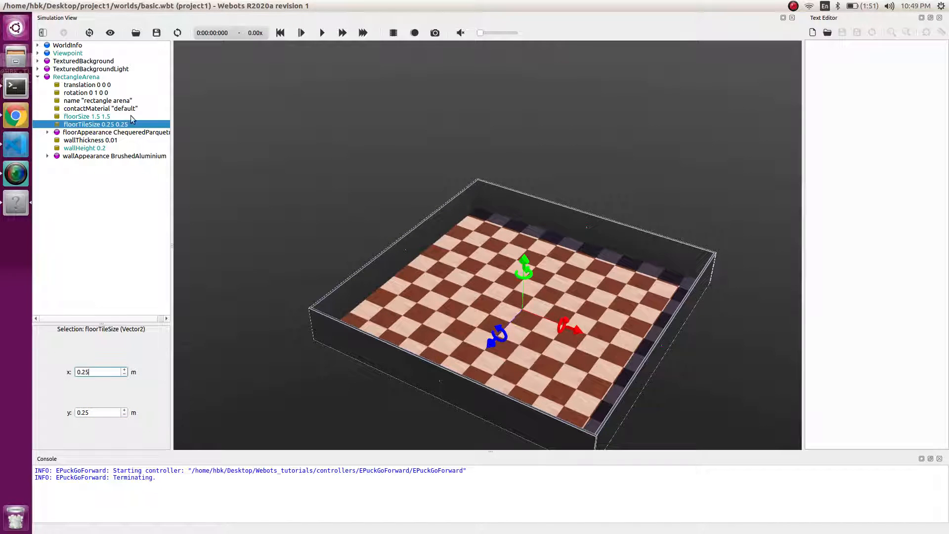
left_click(47, 78)
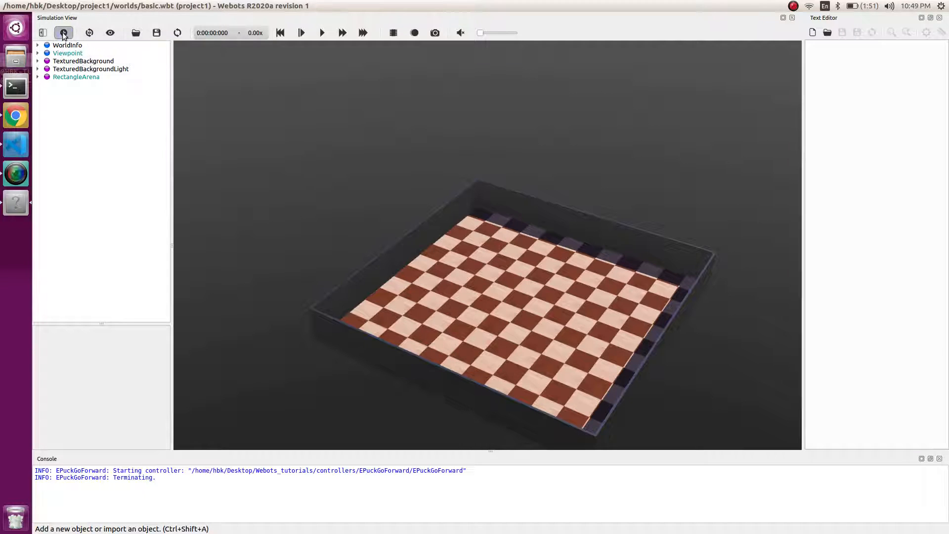
Browse the Add node dialog into PROTO nodes > objects > factory.
left_click(63, 33)
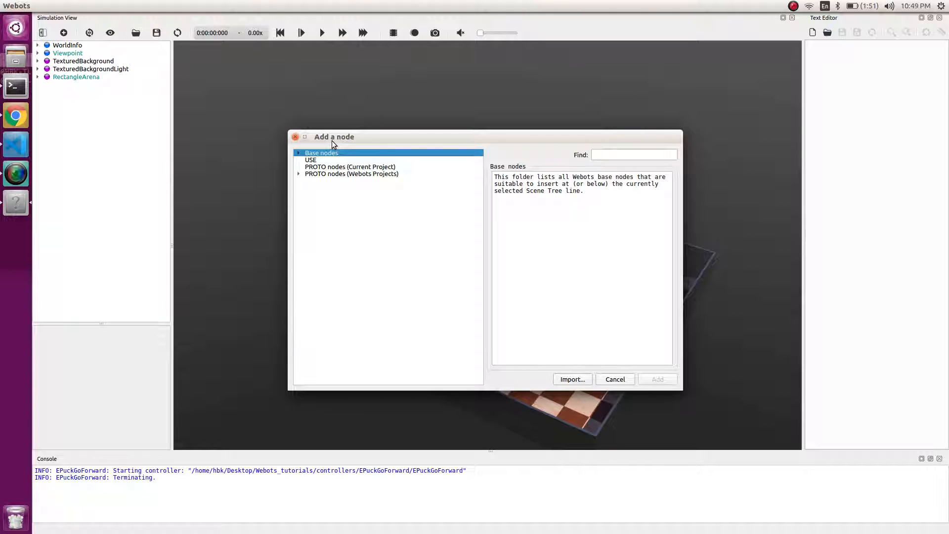
left_click(297, 173)
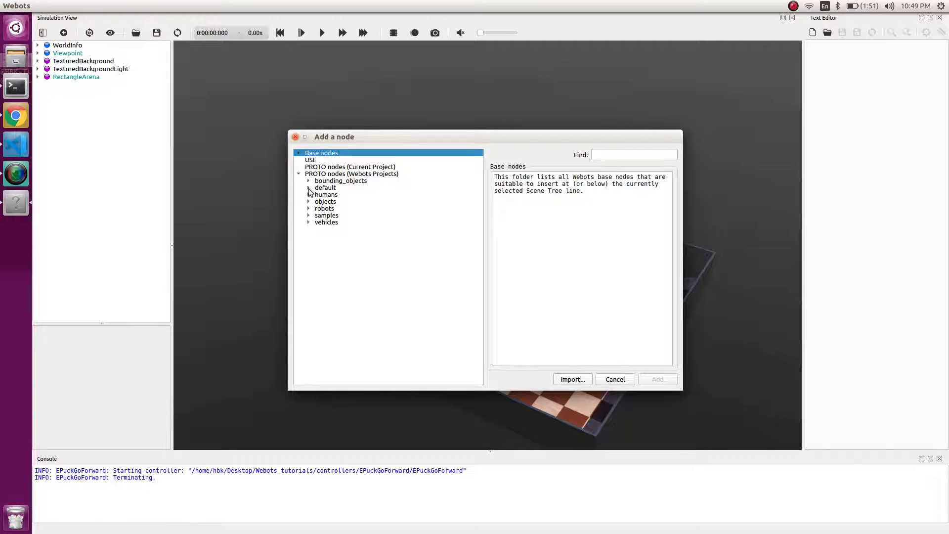
left_click(309, 188)
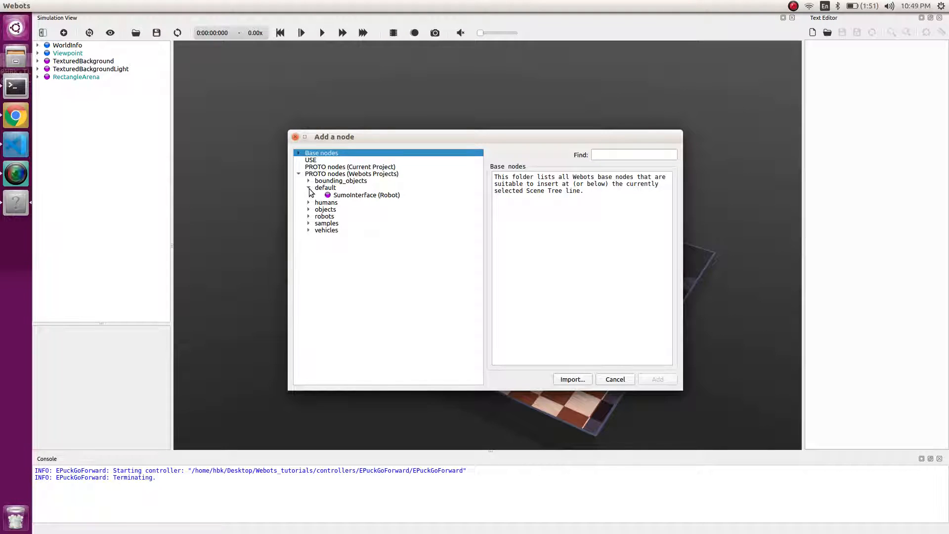
left_click(309, 188)
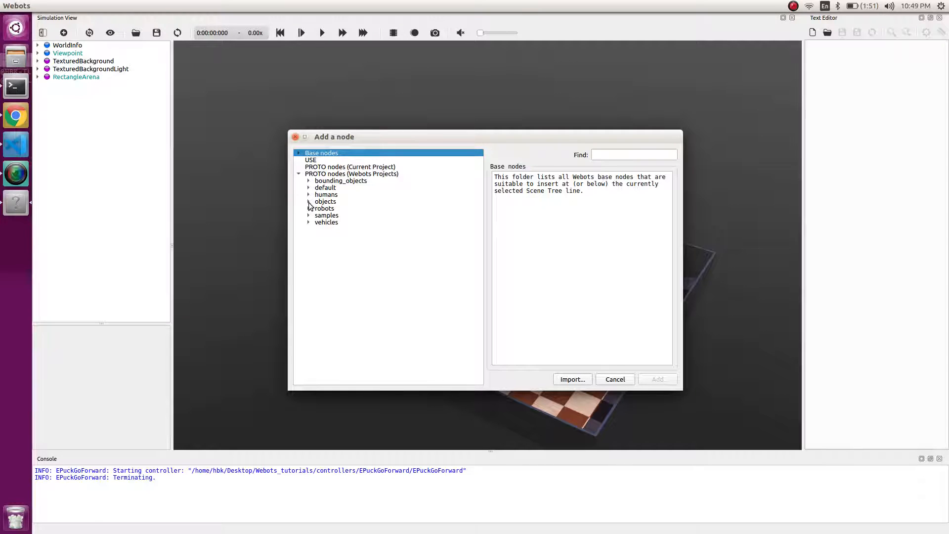
left_click(308, 202)
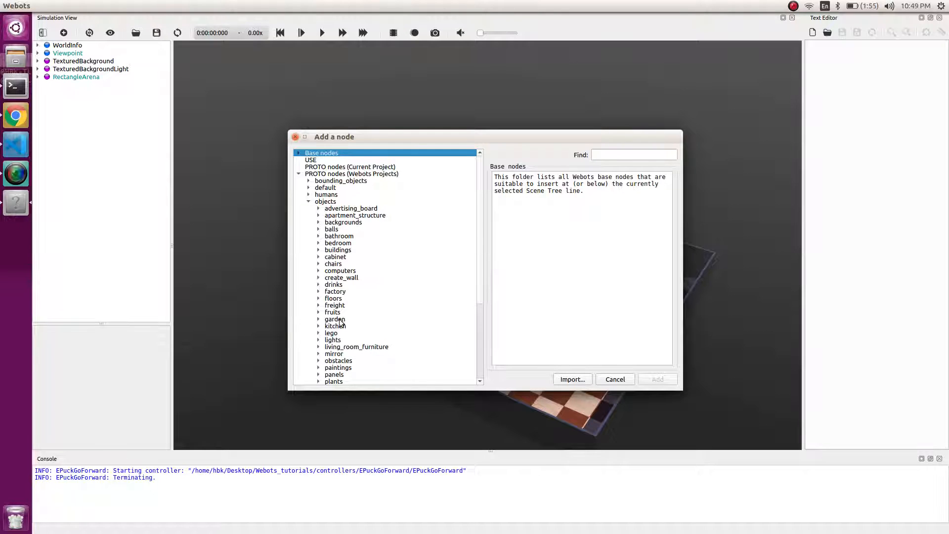
left_click(318, 291)
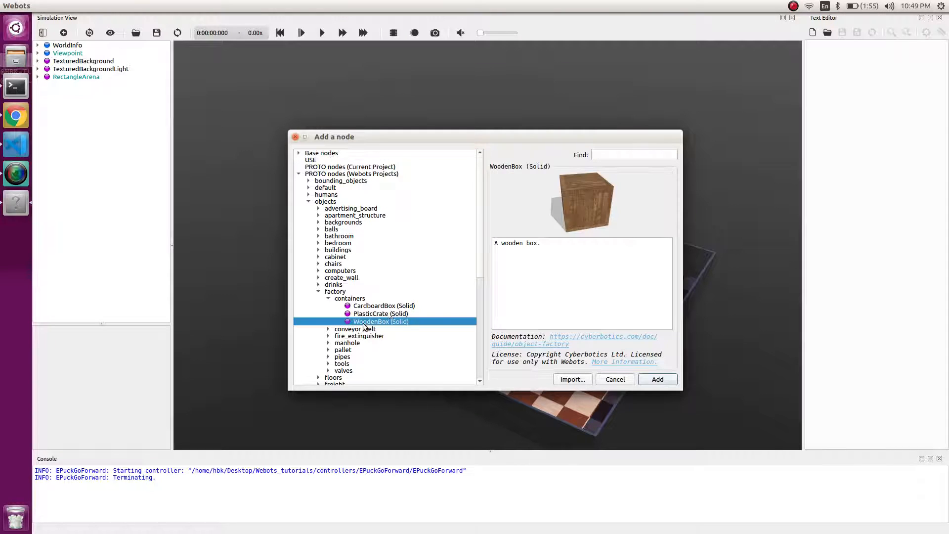
Choose WoodenBox (Solid) from the containers and add it to the world.
left_click(381, 314)
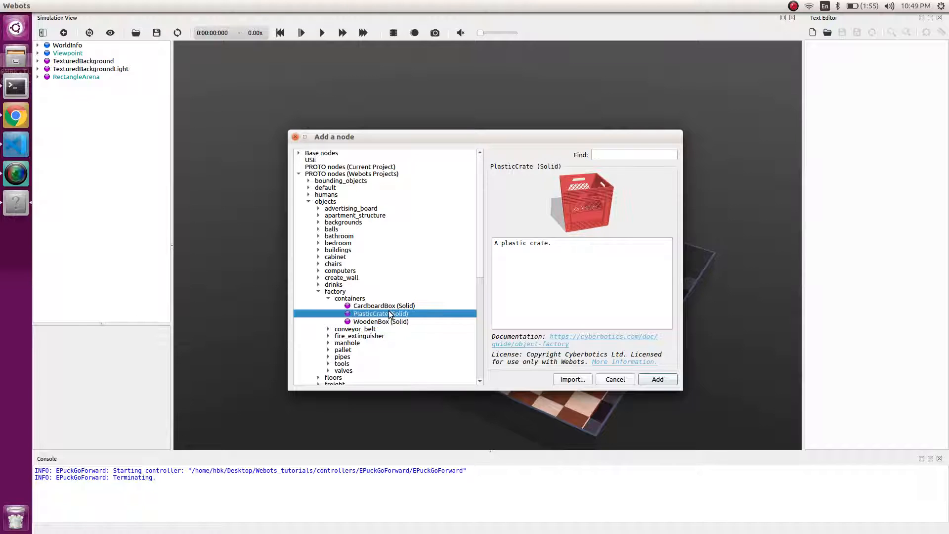
left_click(379, 322)
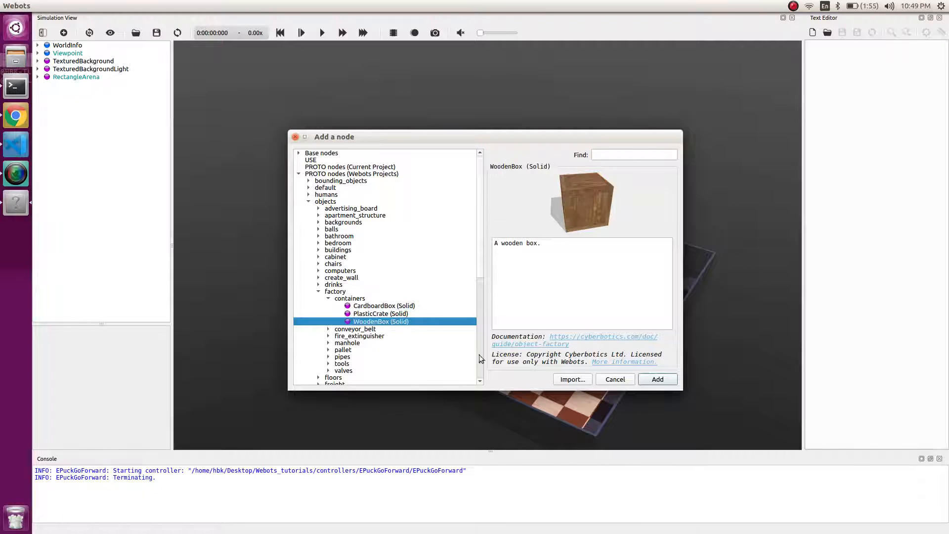
left_click(615, 379)
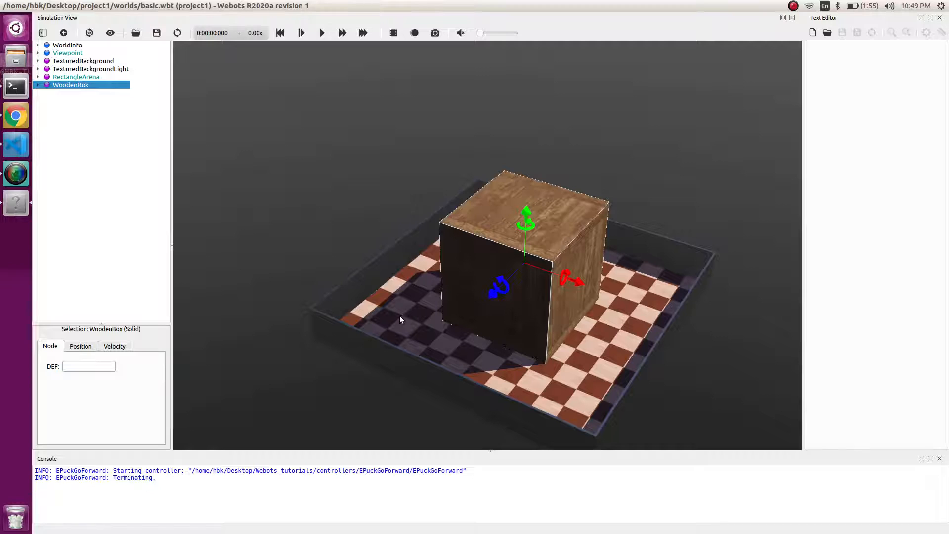
Set the WoodenBox size to 0.2 on every side.
left_click(76, 77)
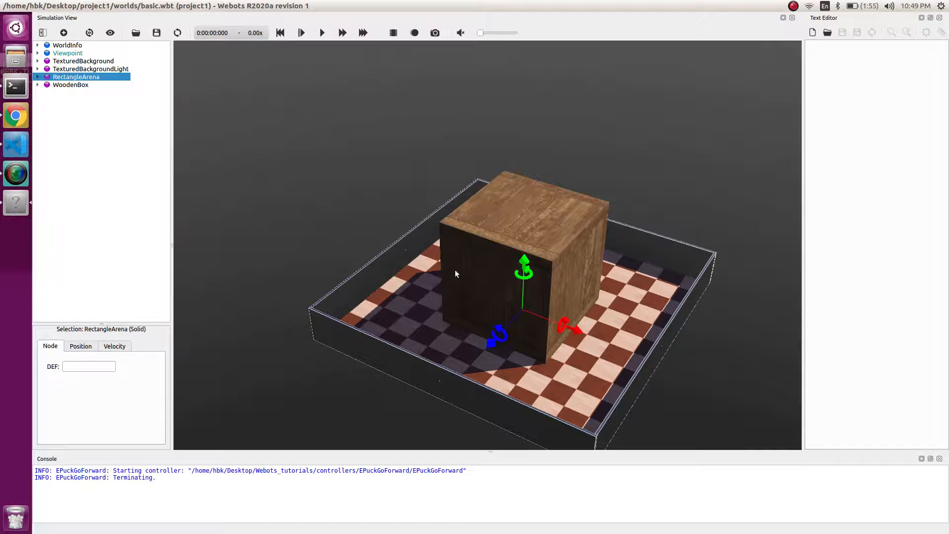
left_click(70, 85)
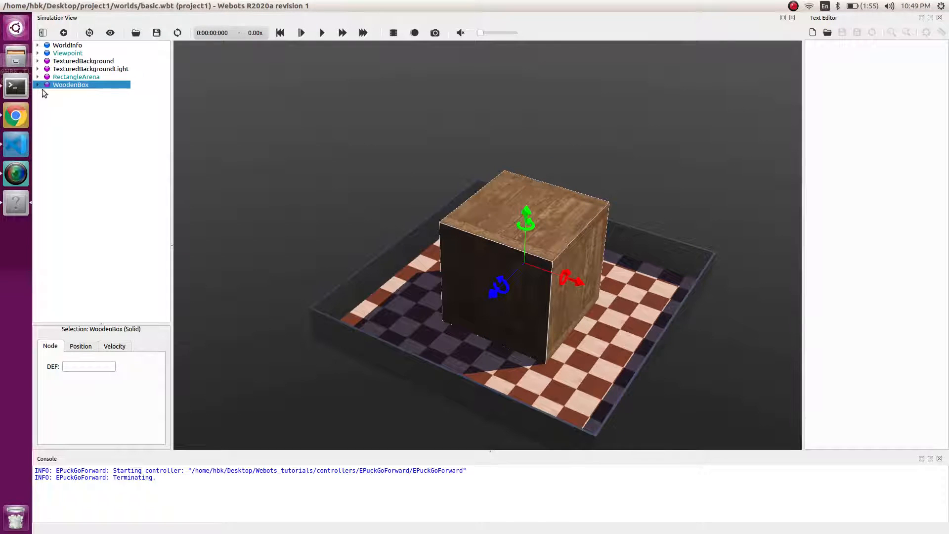
left_click(38, 85)
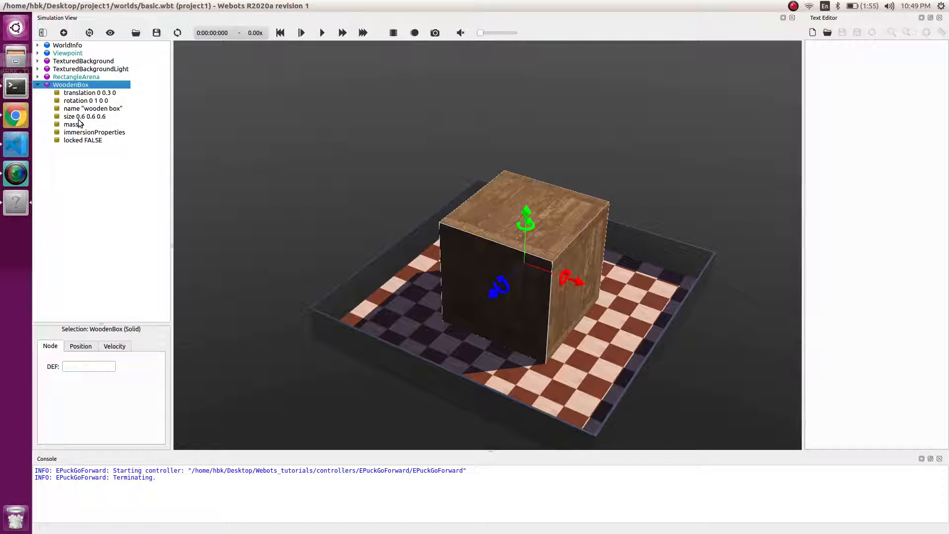
left_click(83, 117)
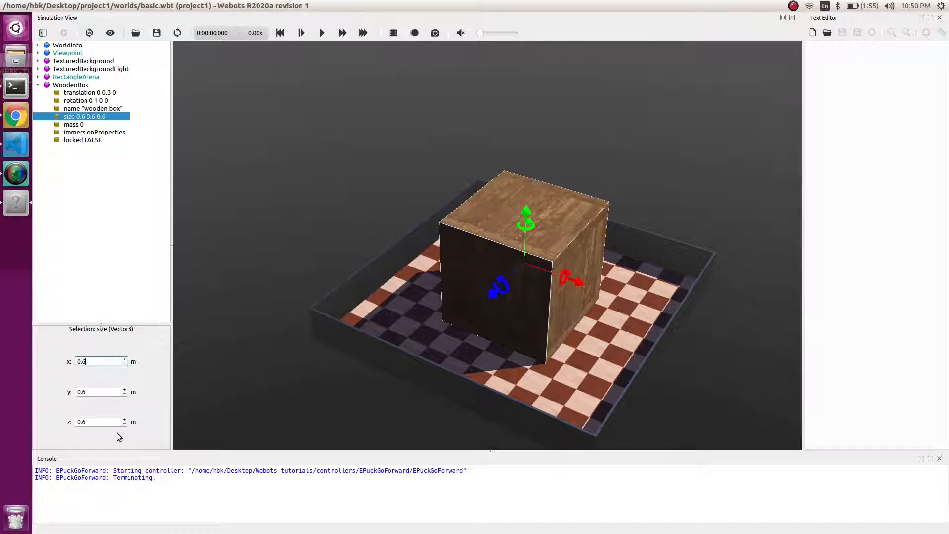
type("0.2")
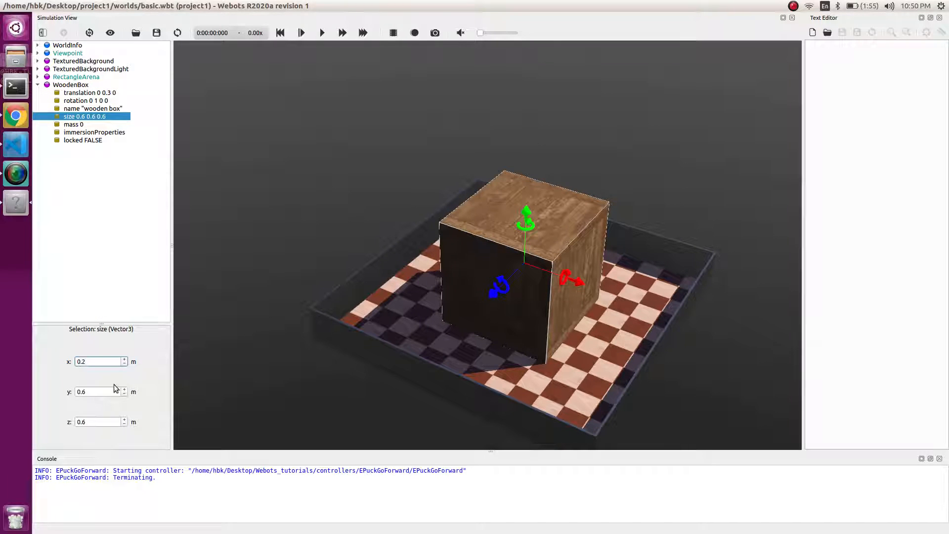
type("0.2")
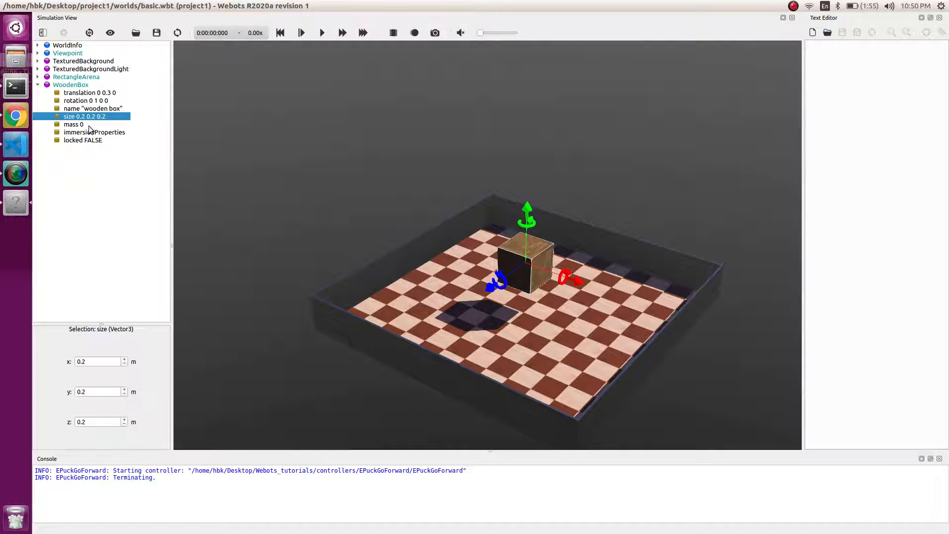
Move the wooden box to translation 0.02 0.3 0.44 on the arena floor.
left_click(89, 93)
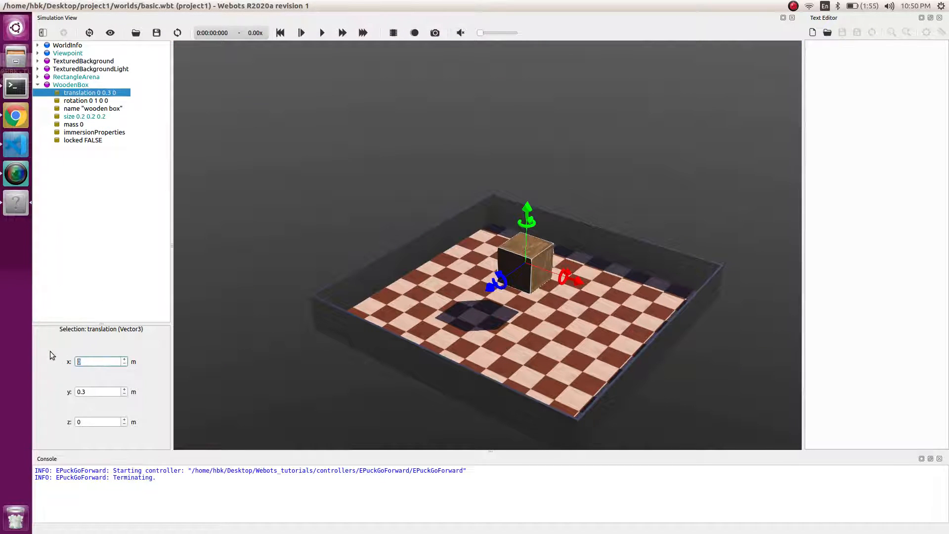
type("0.5")
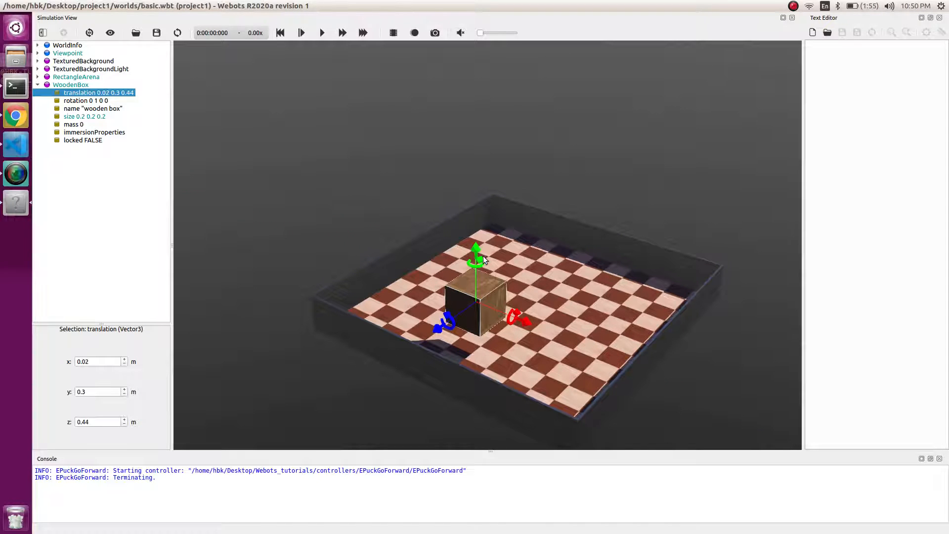
left_click_drag(476, 254, 475, 263)
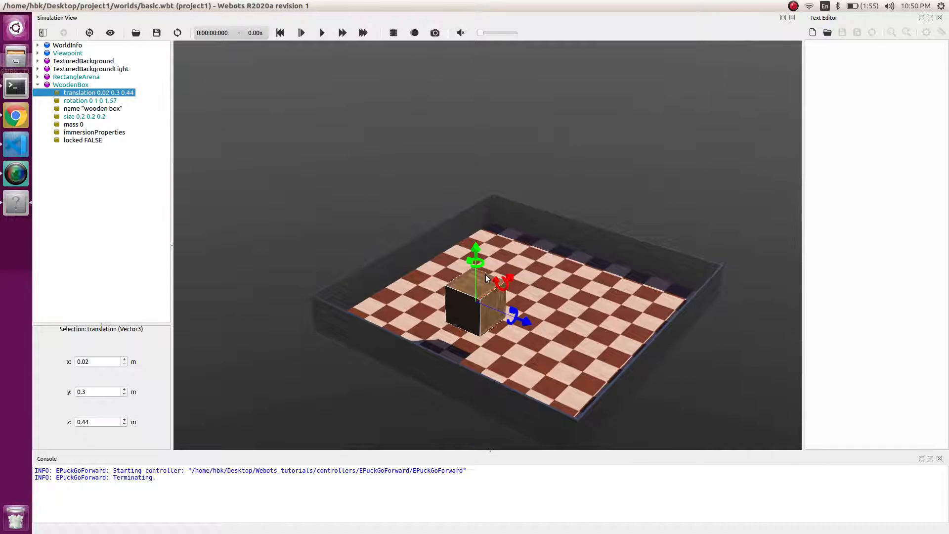
mouse_move(237, 238)
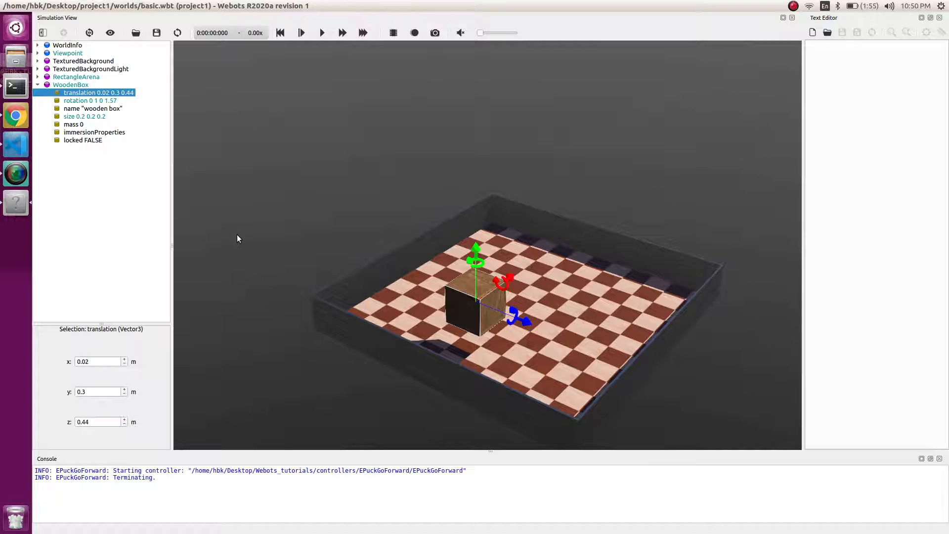
left_click(76, 77)
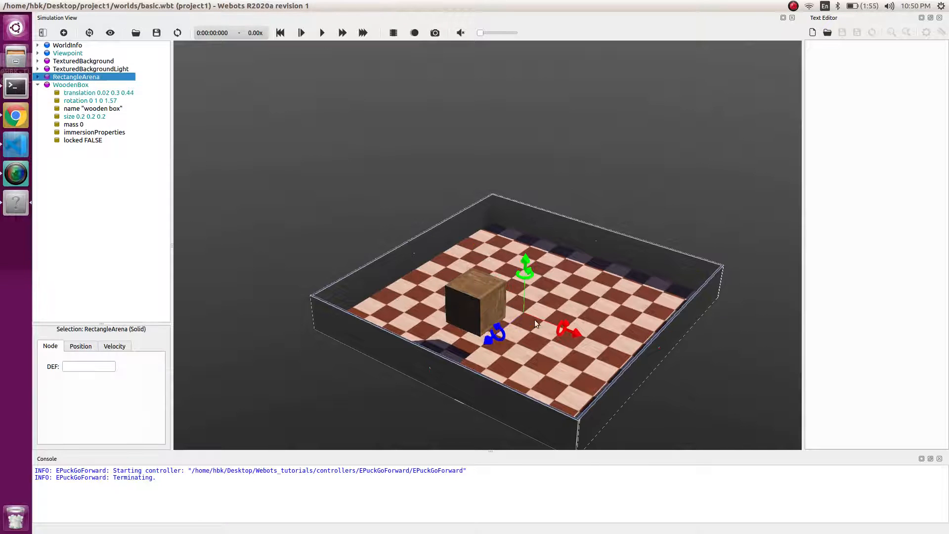
mouse_move(558, 412)
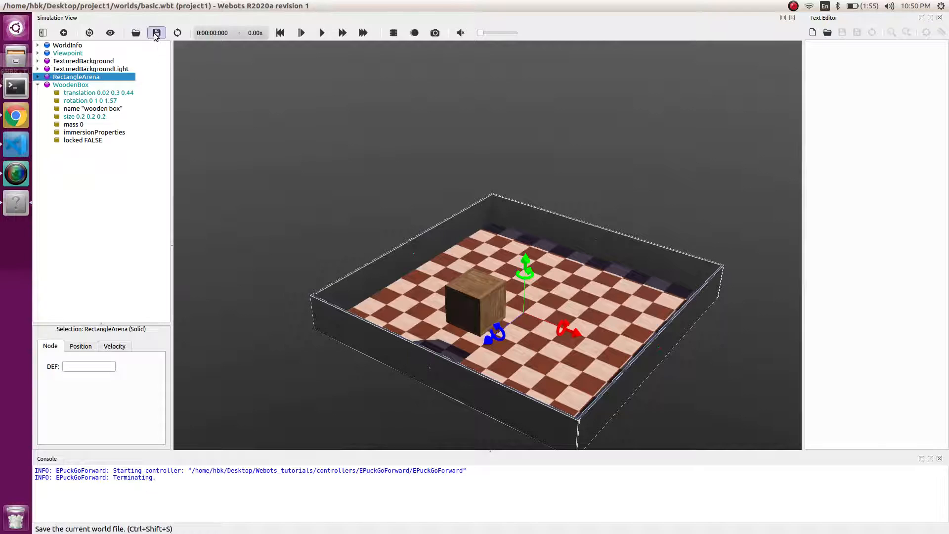
mouse_move(156, 33)
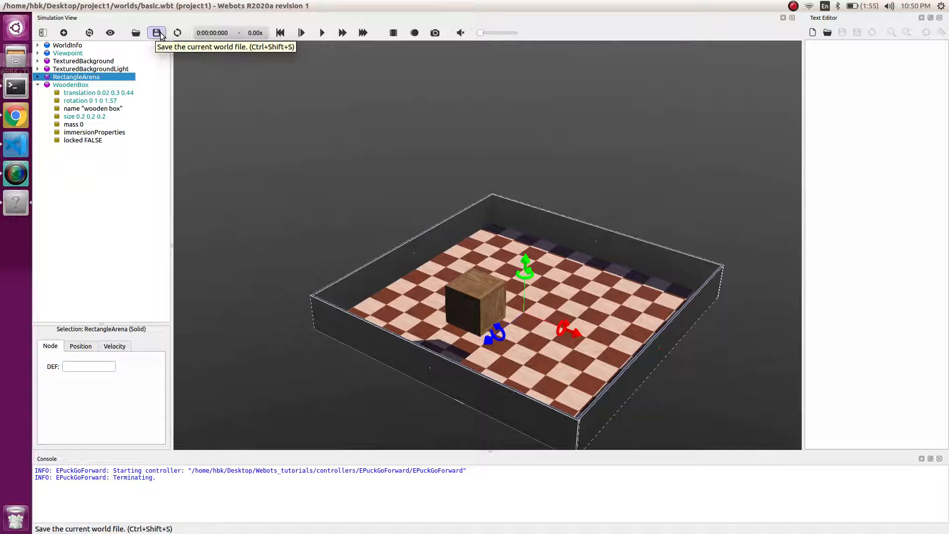
mouse_move(281, 45)
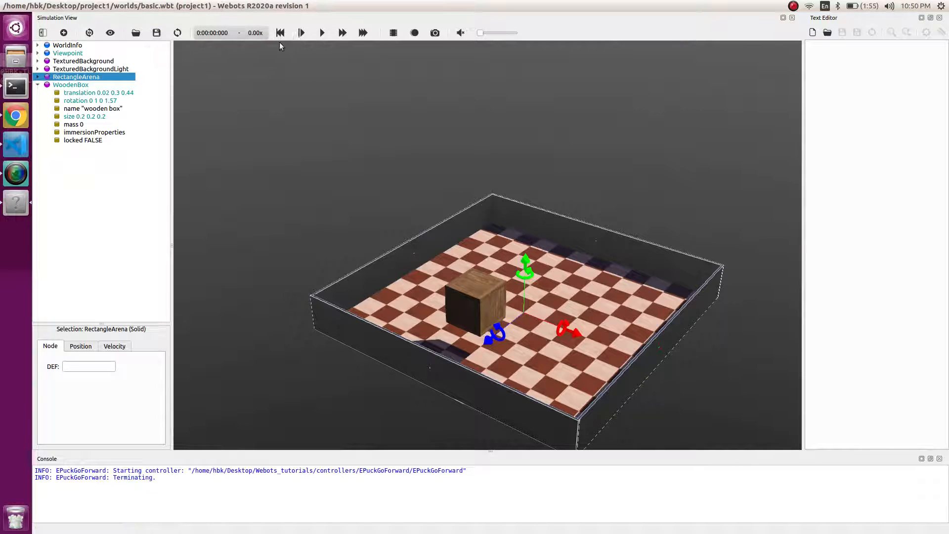
mouse_move(321, 32)
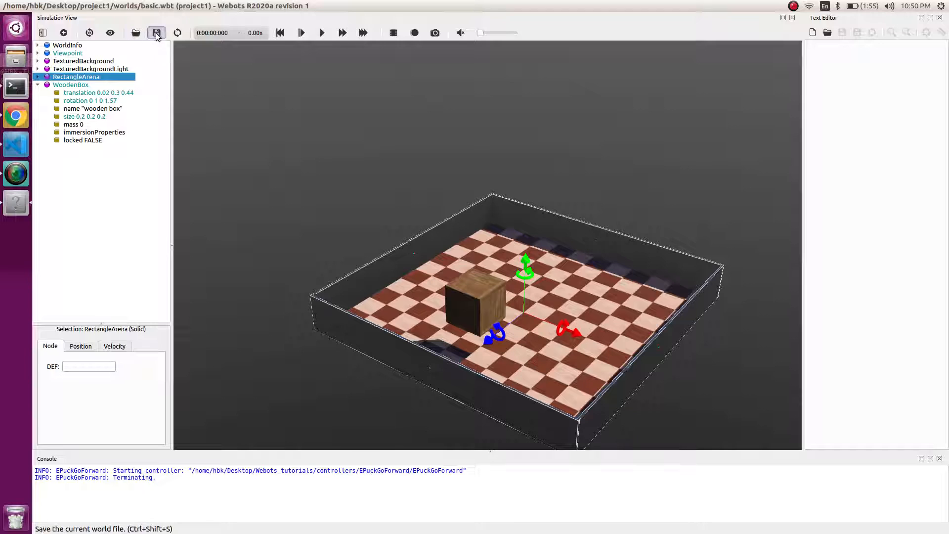
Save the basic.wbt world file.
left_click(155, 31)
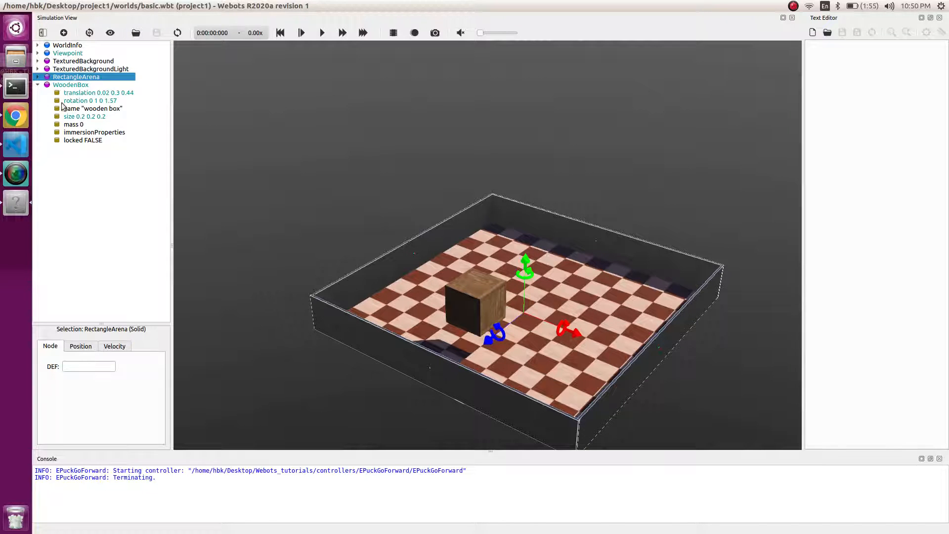
Copy the WoodenBox into three boxes spread across the floor and save the world.
left_click(38, 85)
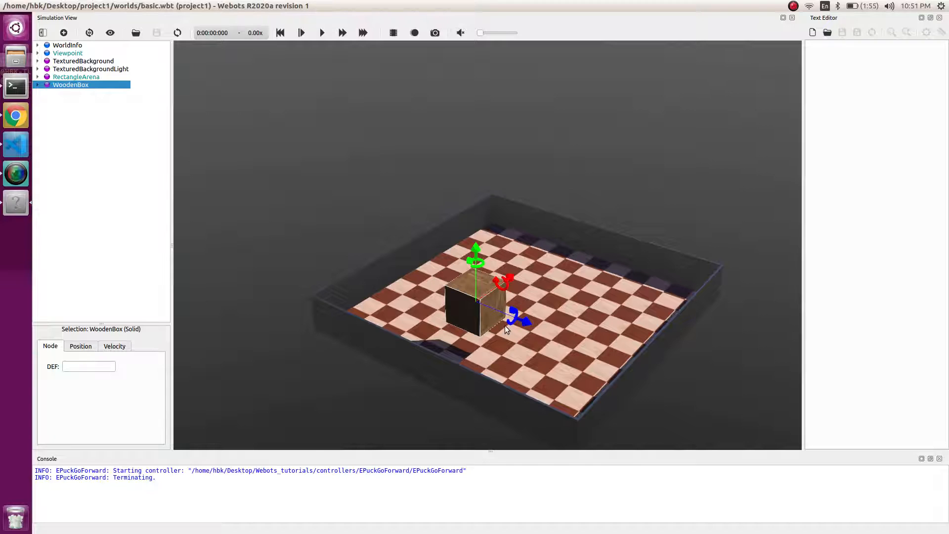
mouse_move(588, 334)
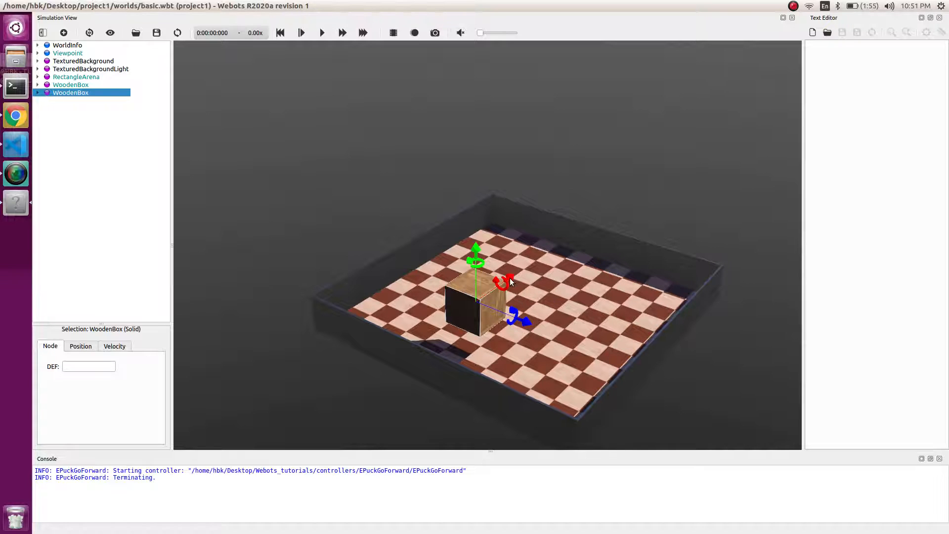
left_click_drag(503, 282, 562, 242)
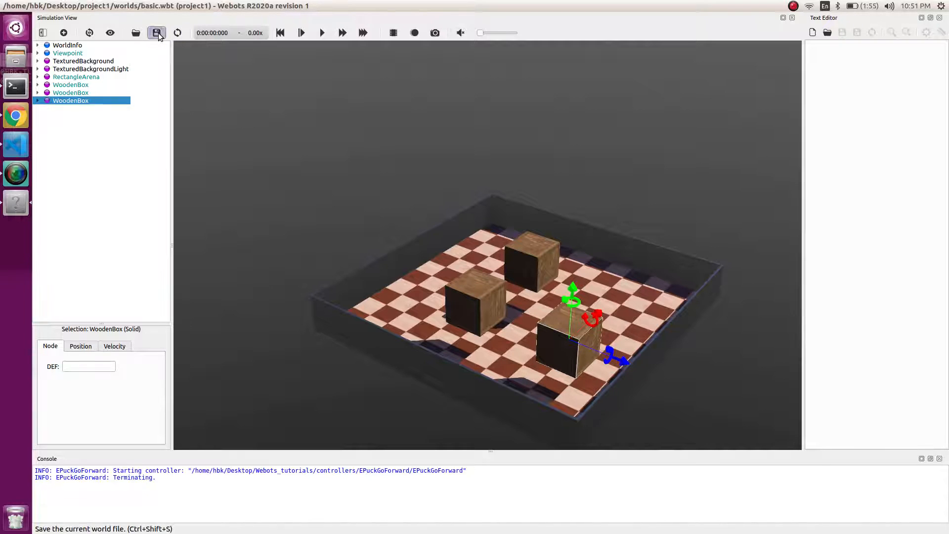
left_click(156, 32)
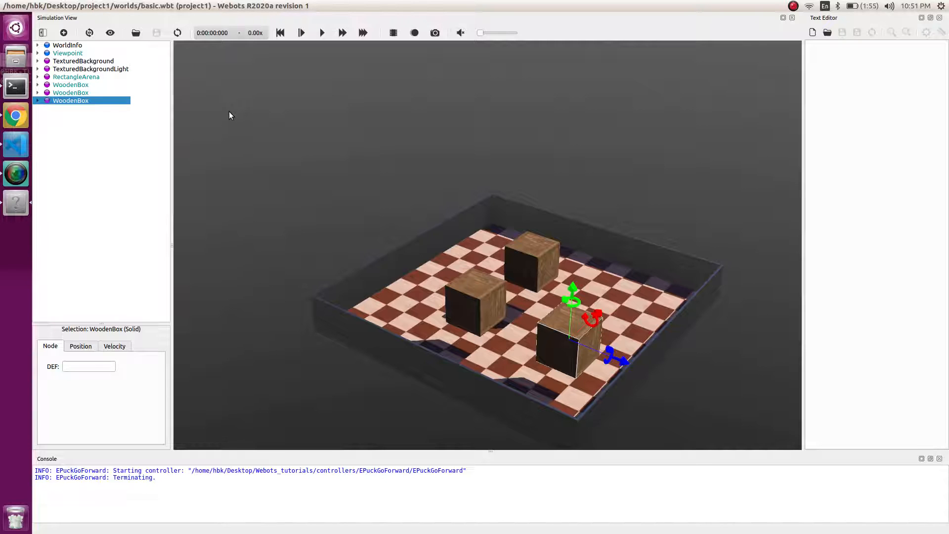
left_click_drag(231, 115, 614, 297)
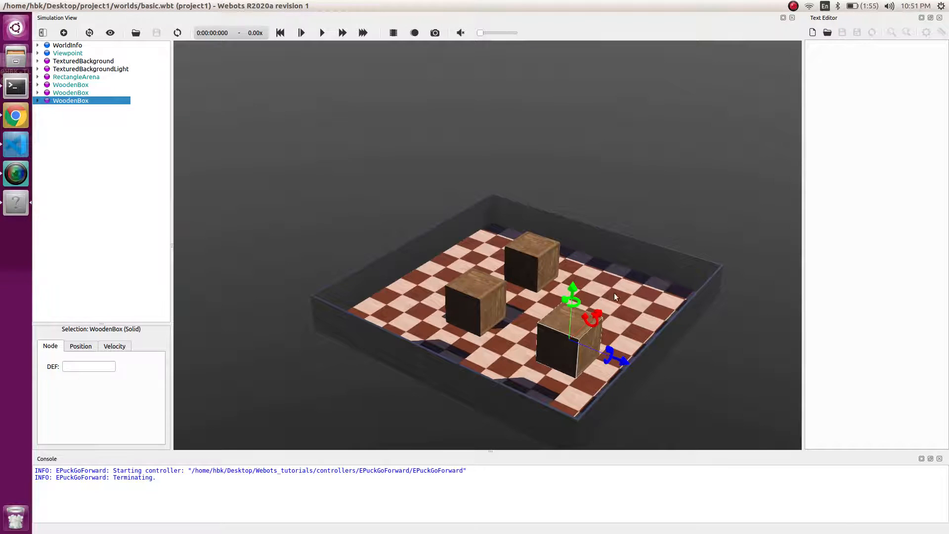
left_click_drag(615, 297, 509, 260)
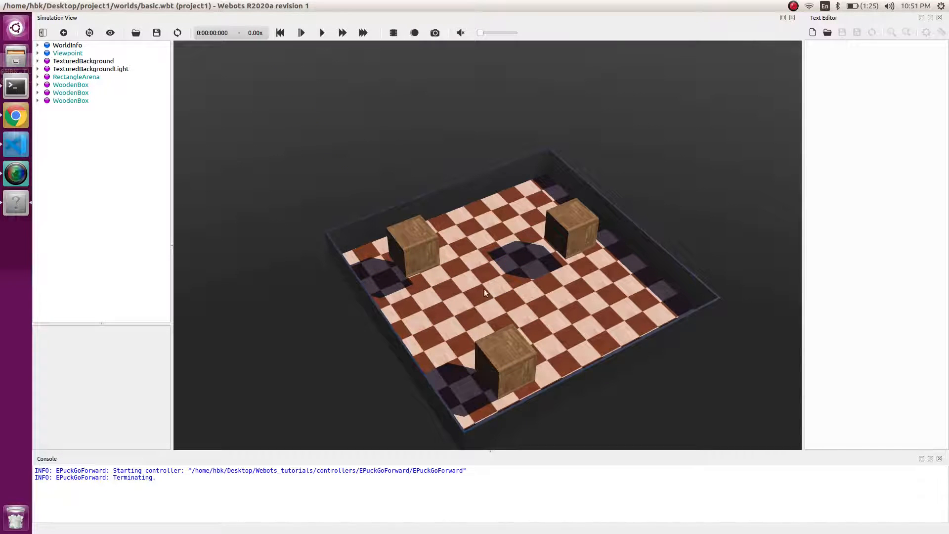
mouse_move(420, 261)
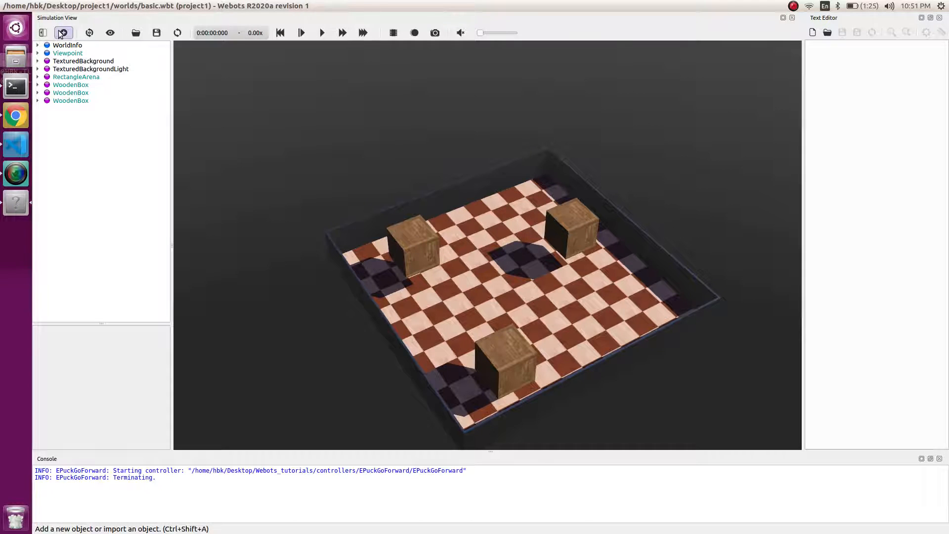
mouse_move(63, 33)
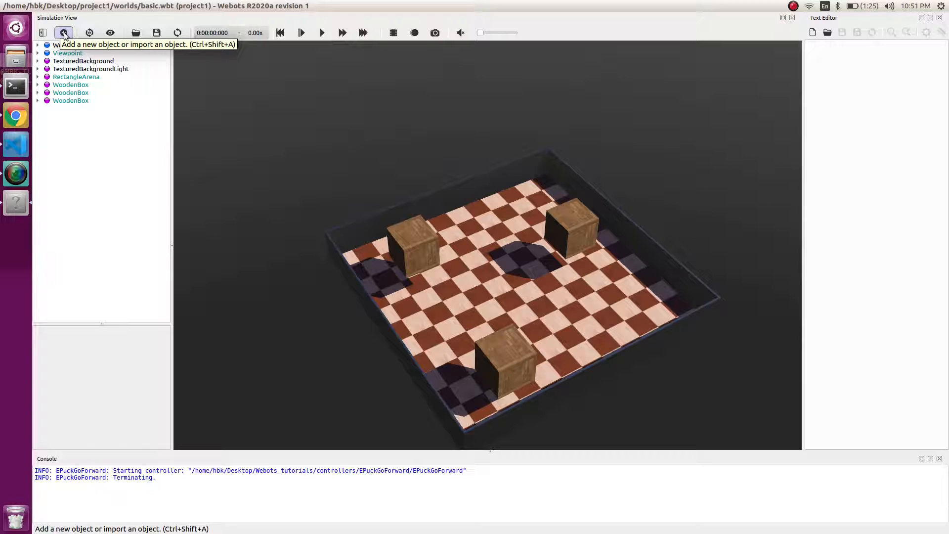
Add an E-puck (Robot) node from PROTO nodes > robots > gctronic > e-puck.
left_click(63, 33)
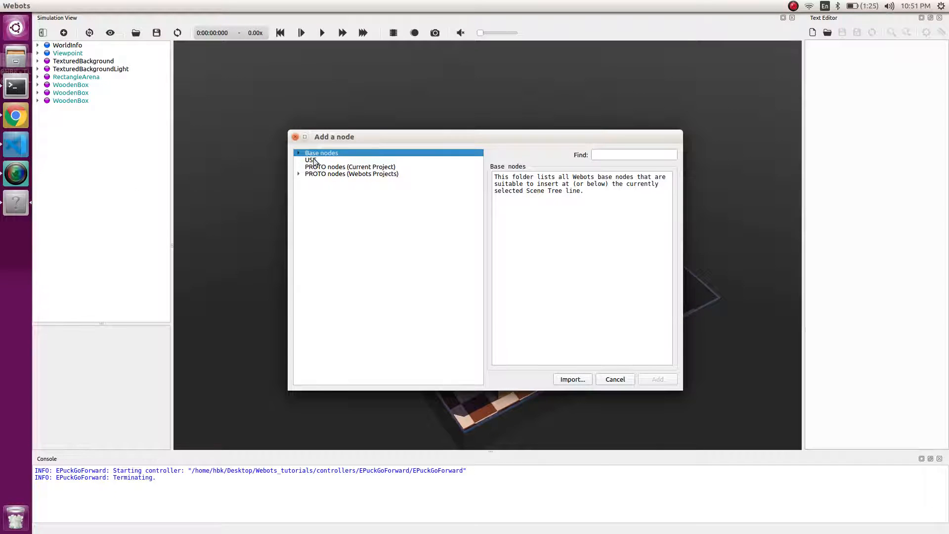
left_click(299, 173)
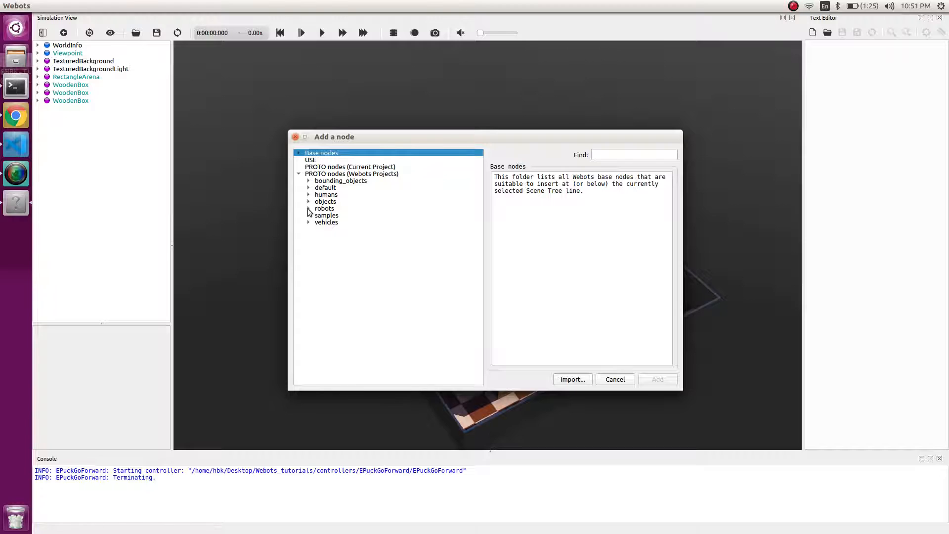
left_click(309, 208)
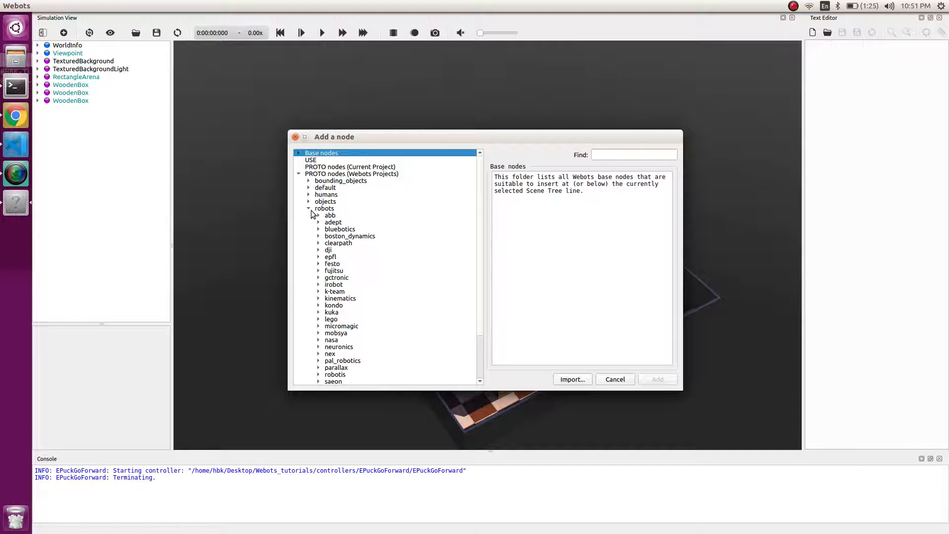
left_click(318, 277)
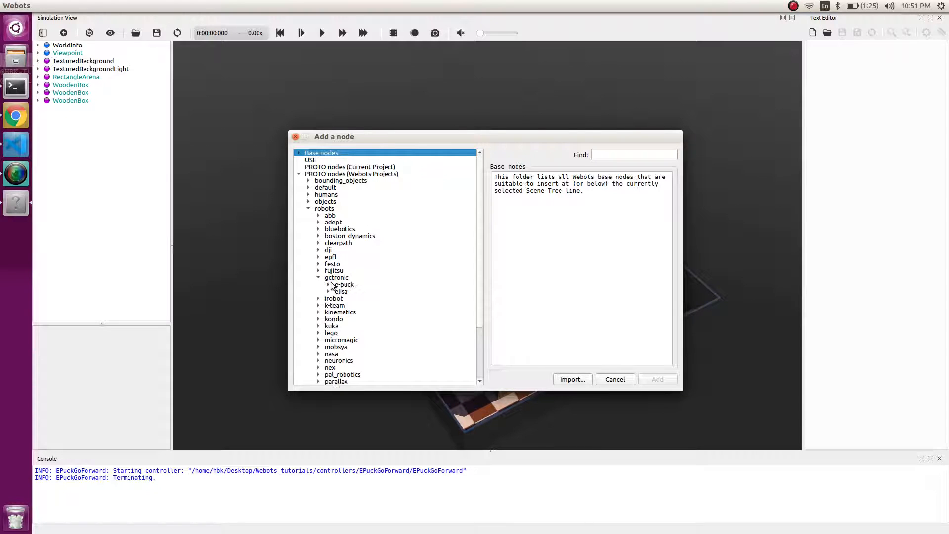
left_click(344, 285)
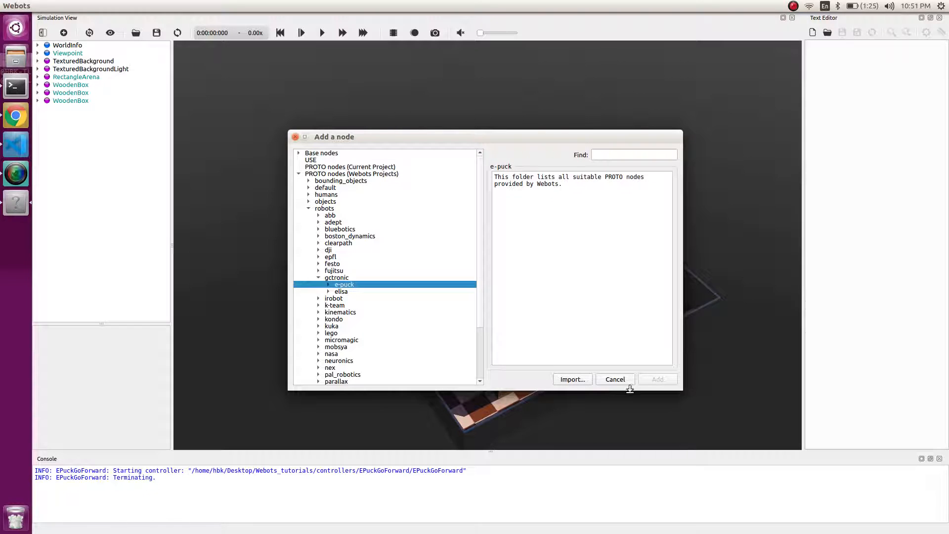
left_click(328, 285)
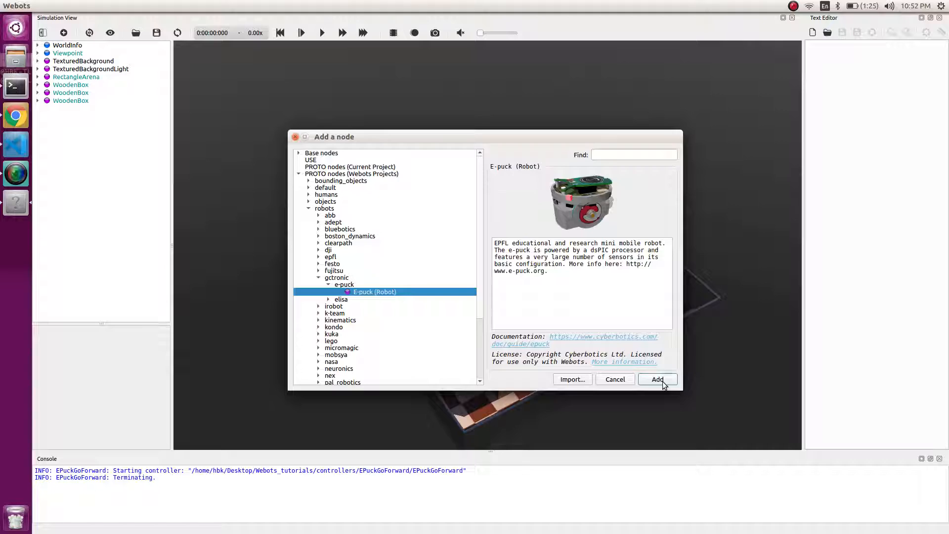
left_click(658, 380)
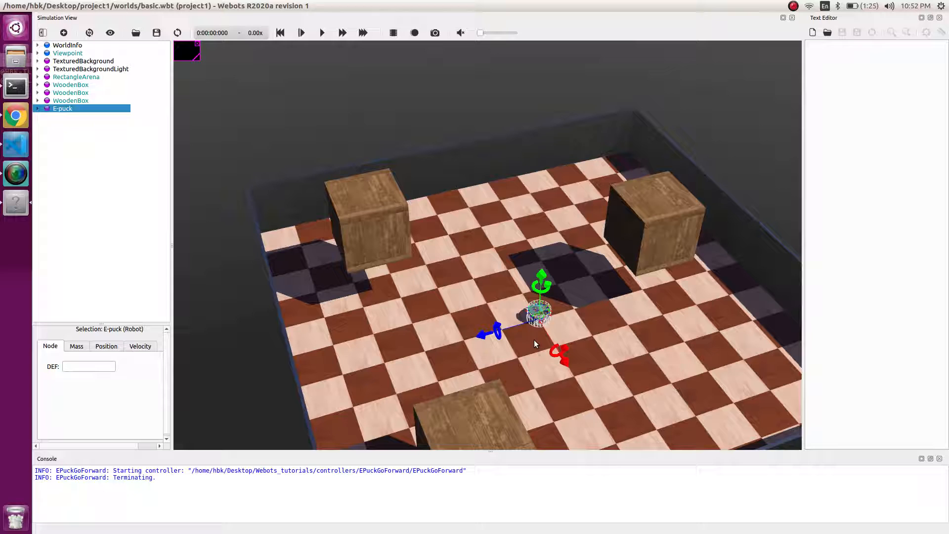
mouse_move(156, 33)
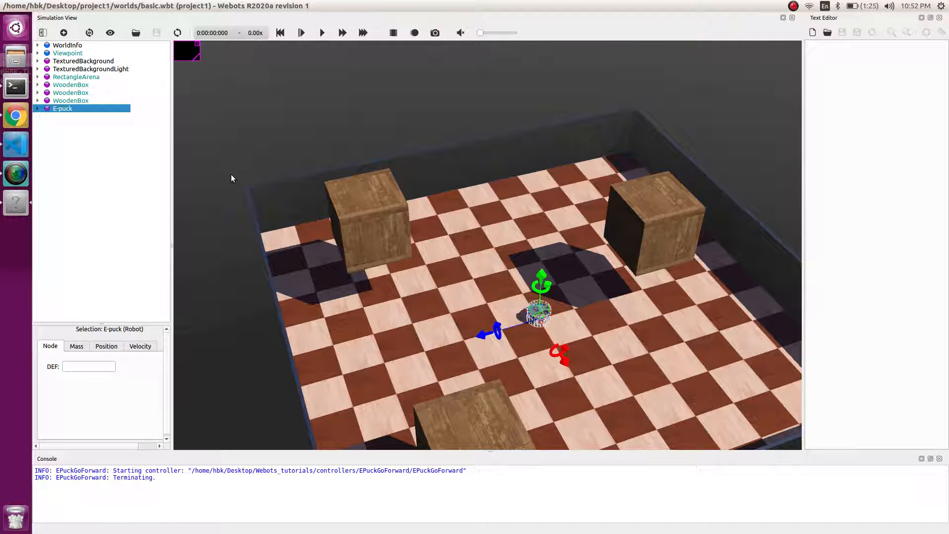
Run the e-puck's default obstacle-avoidance controller briefly, pause, then reset the simulation.
left_click(322, 32)
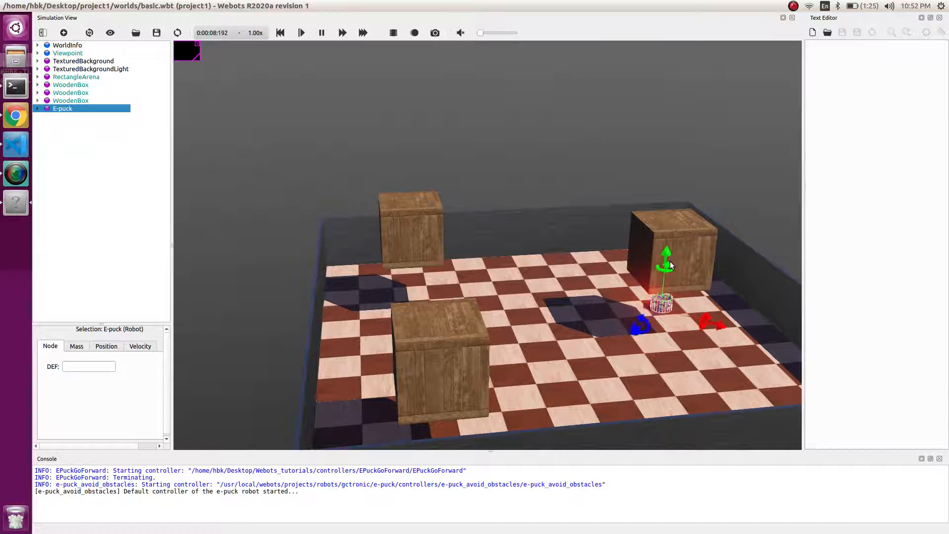
left_click(281, 33)
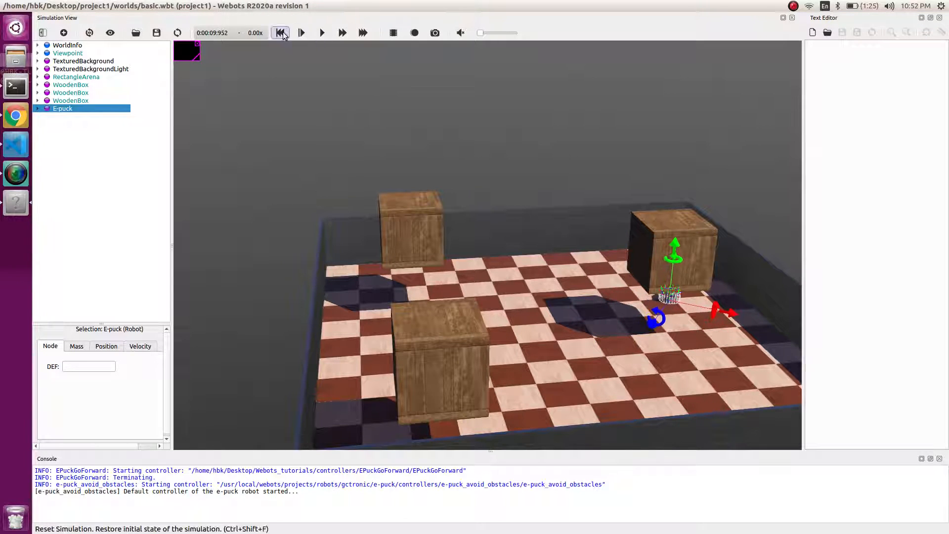
left_click(279, 33)
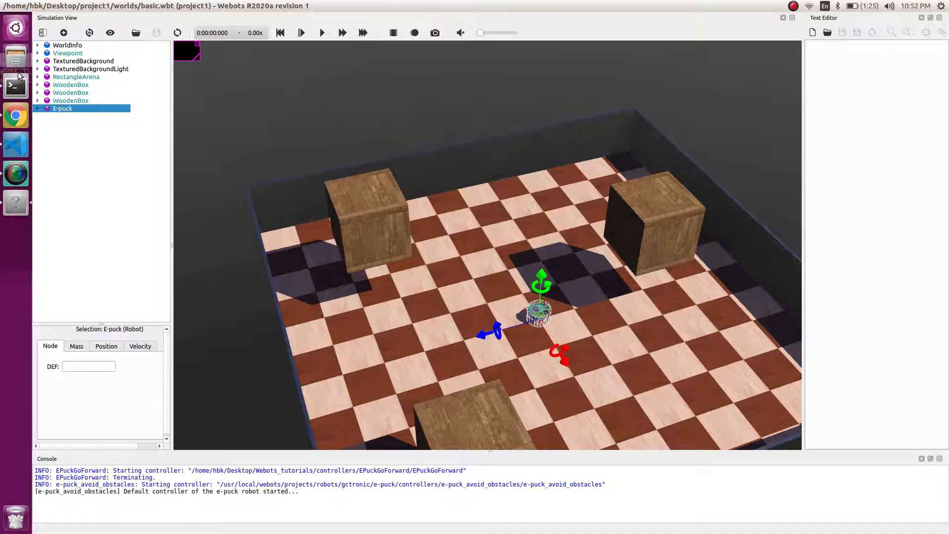
Set each WoodenBox's mass to 1 and start the simulation so they drop.
left_click(37, 85)
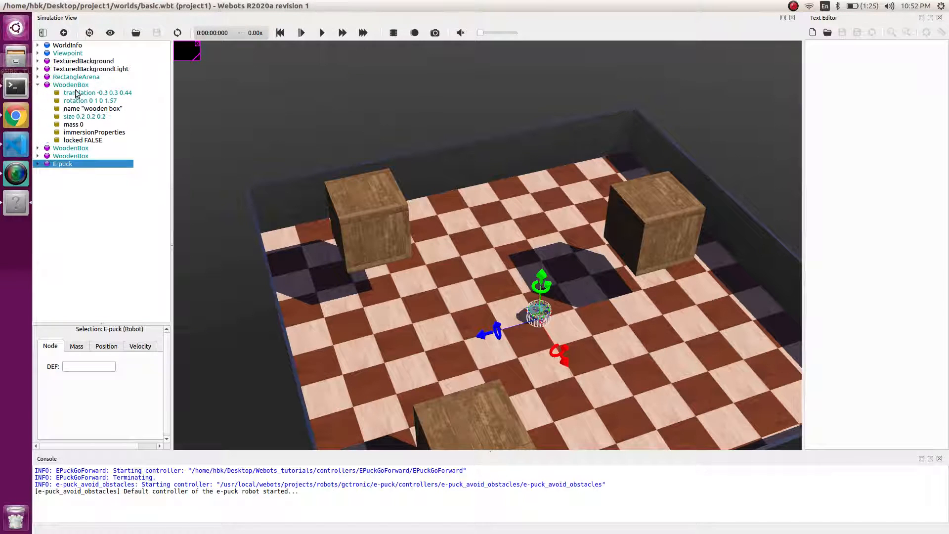
left_click(73, 124)
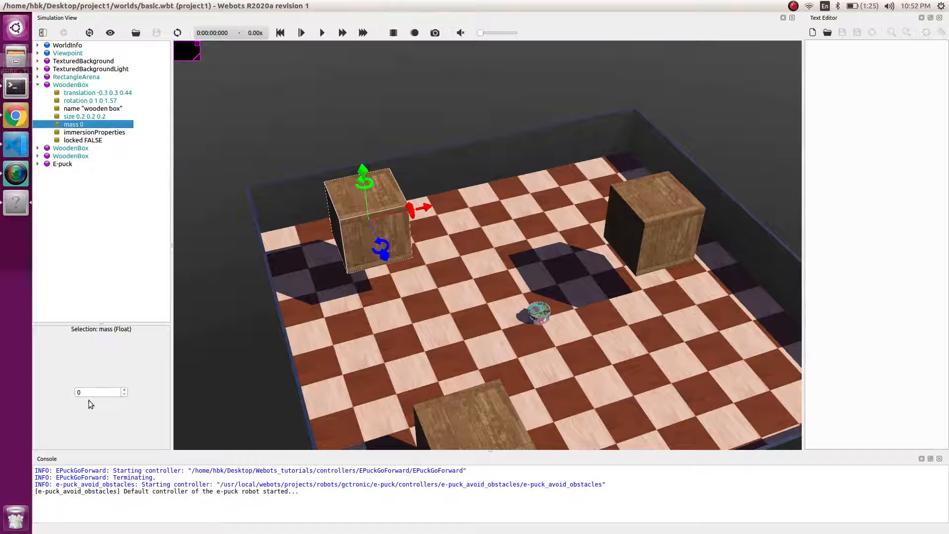
left_click(123, 389)
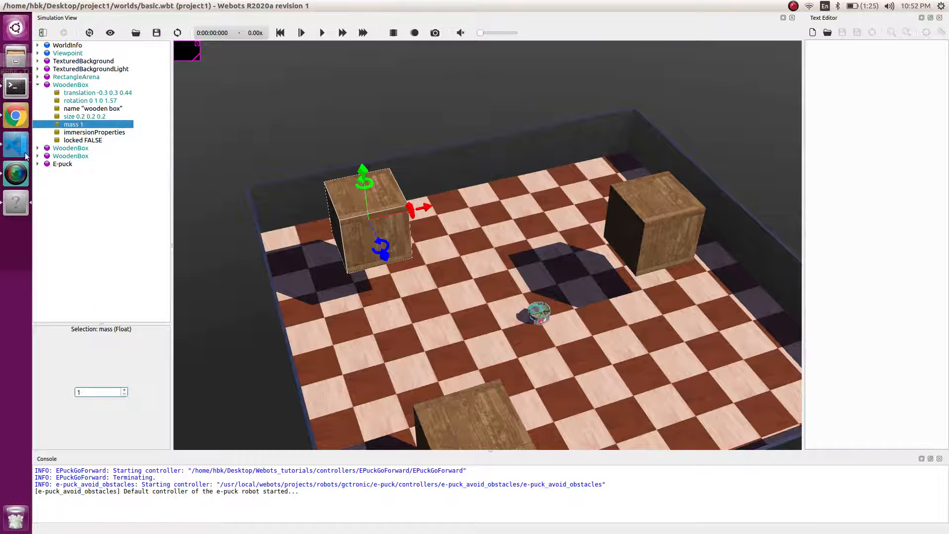
left_click(38, 85)
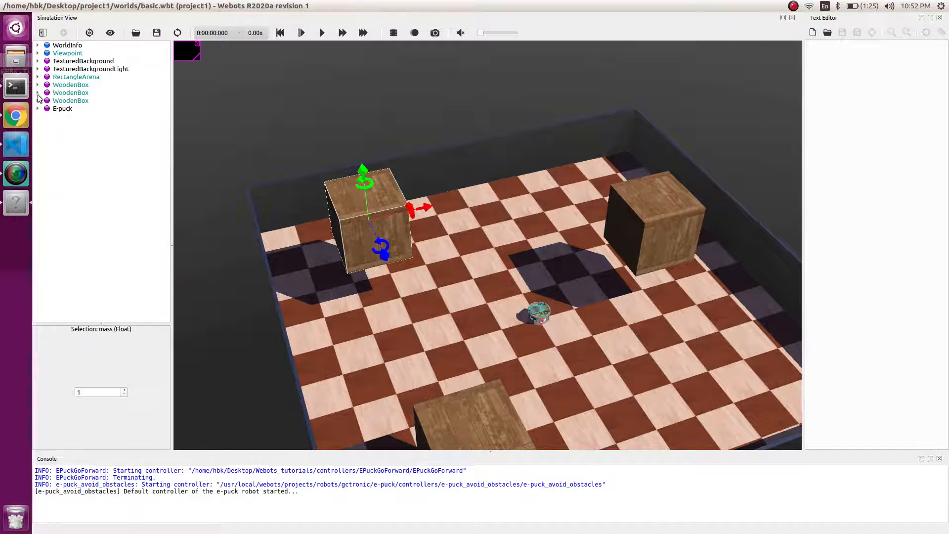
left_click(38, 93)
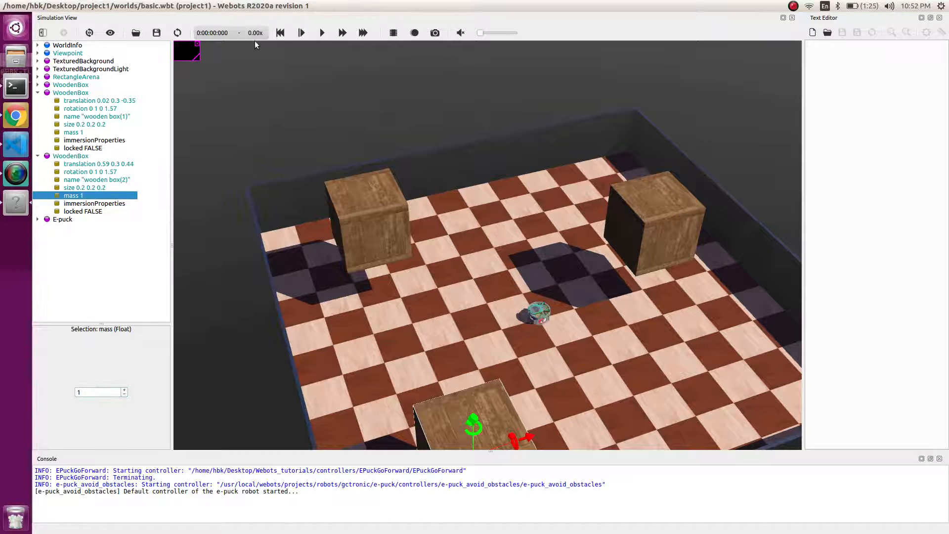
left_click(322, 33)
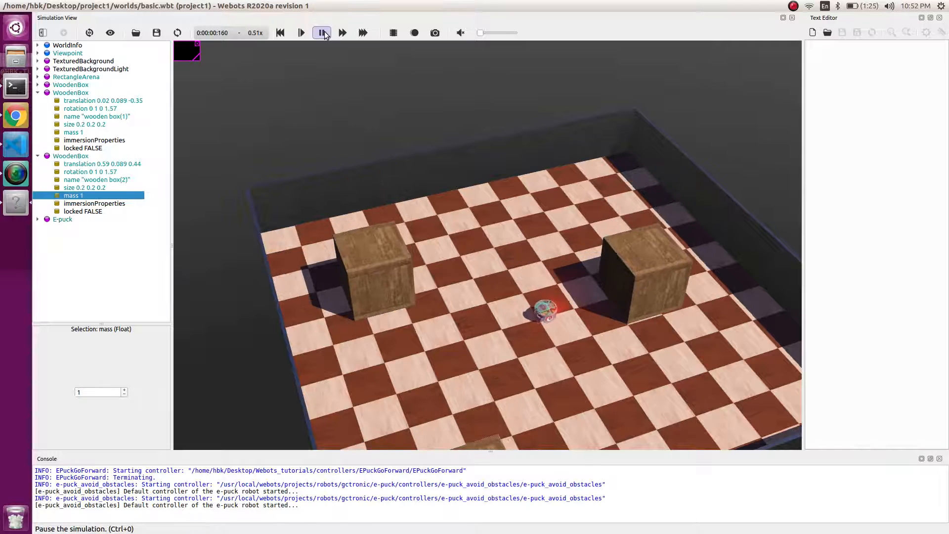
Run the simulation in real time until the e-puck has pushed the boxes around.
left_click(322, 32)
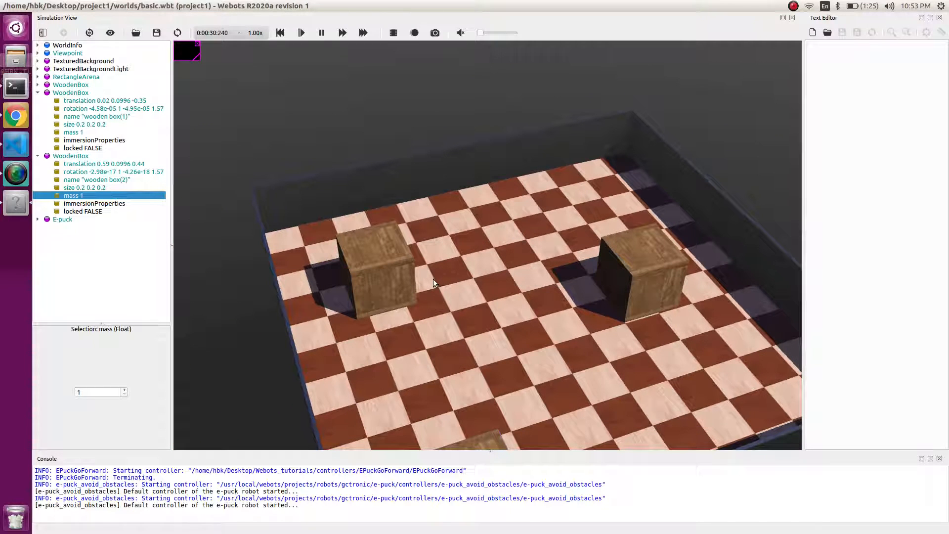
left_click(378, 281)
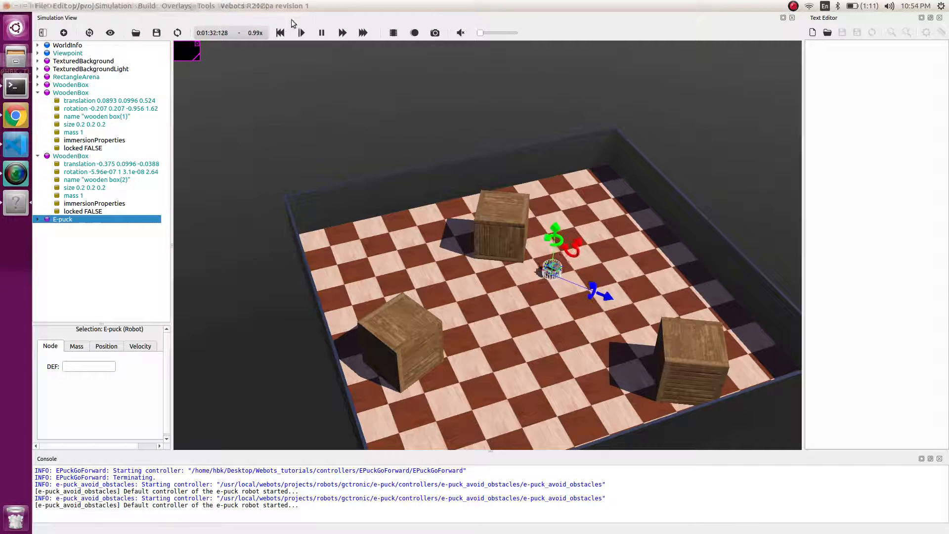
Pause and reset the simulation to time zero, then collapse the WoodenBox nodes.
left_click(300, 33)
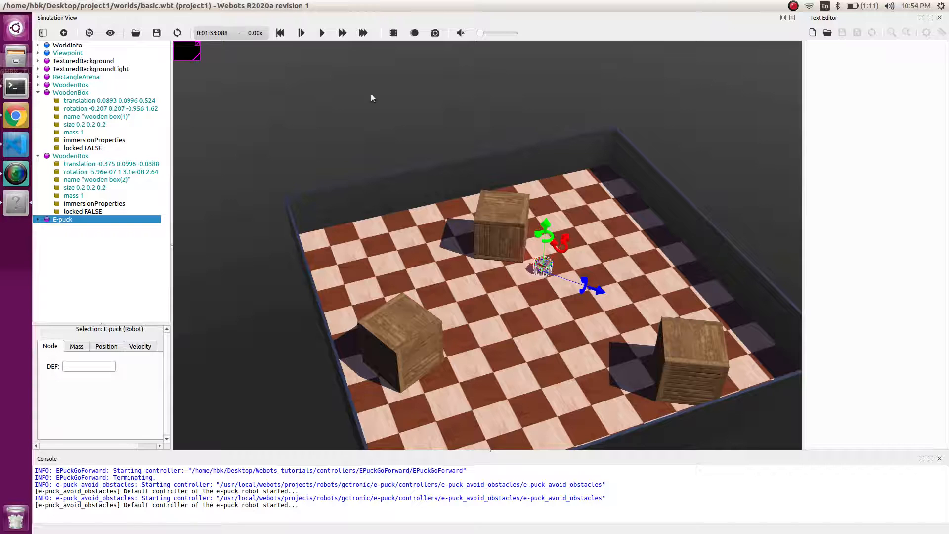
left_click(281, 33)
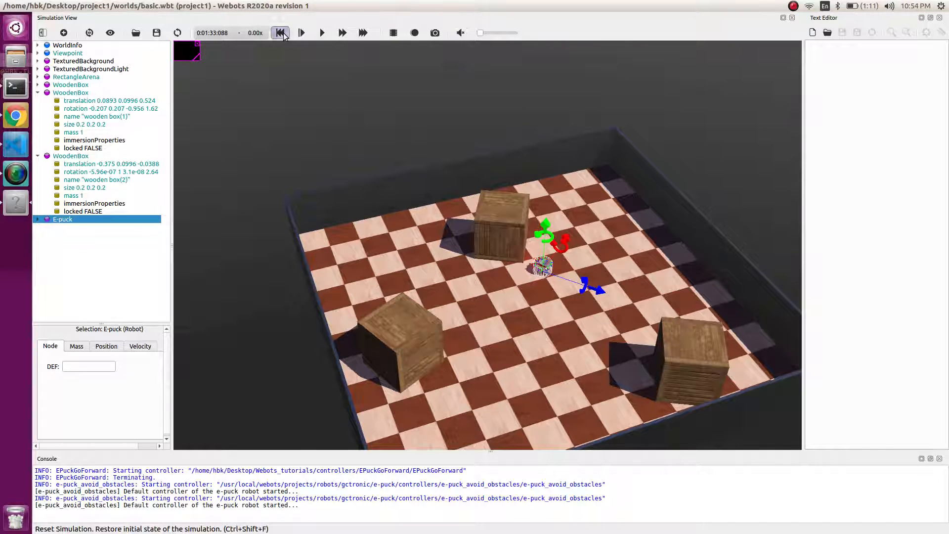
left_click(280, 32)
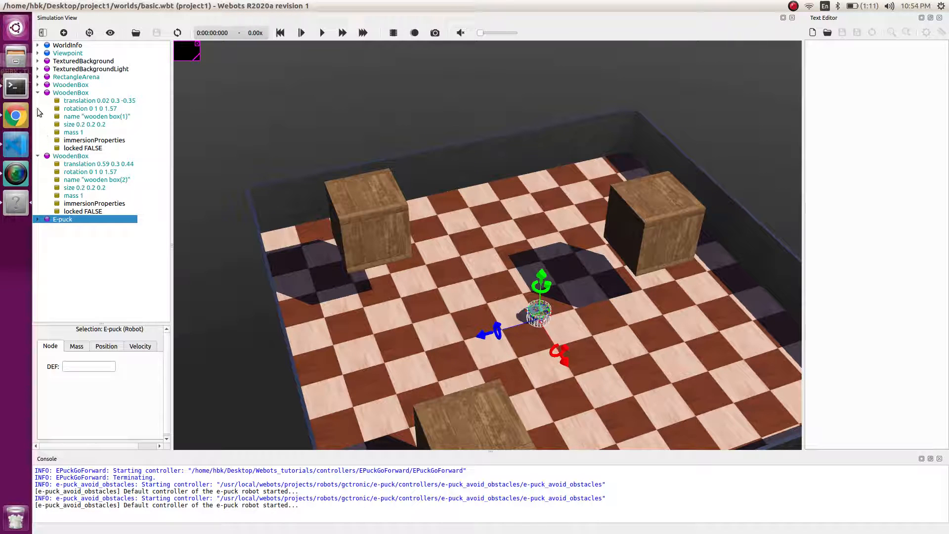
left_click(39, 93)
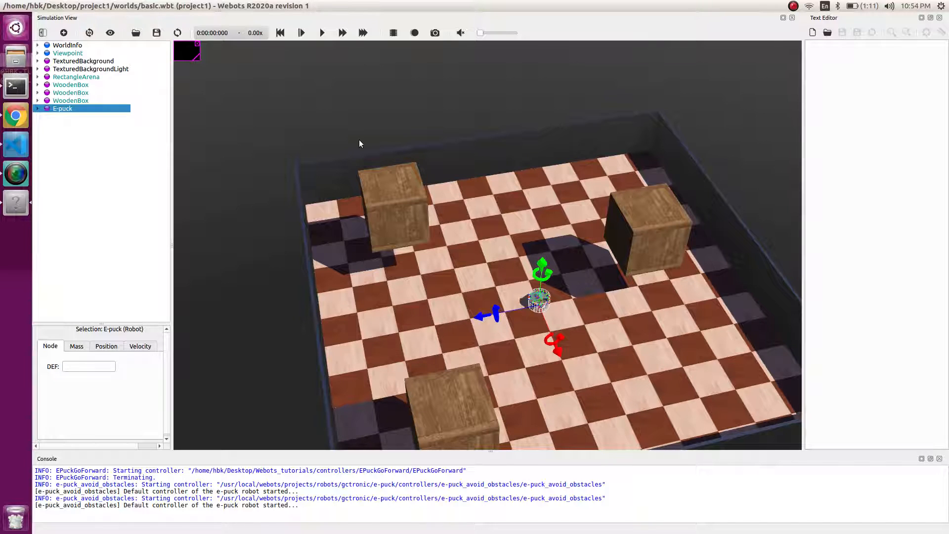
mouse_move(377, 71)
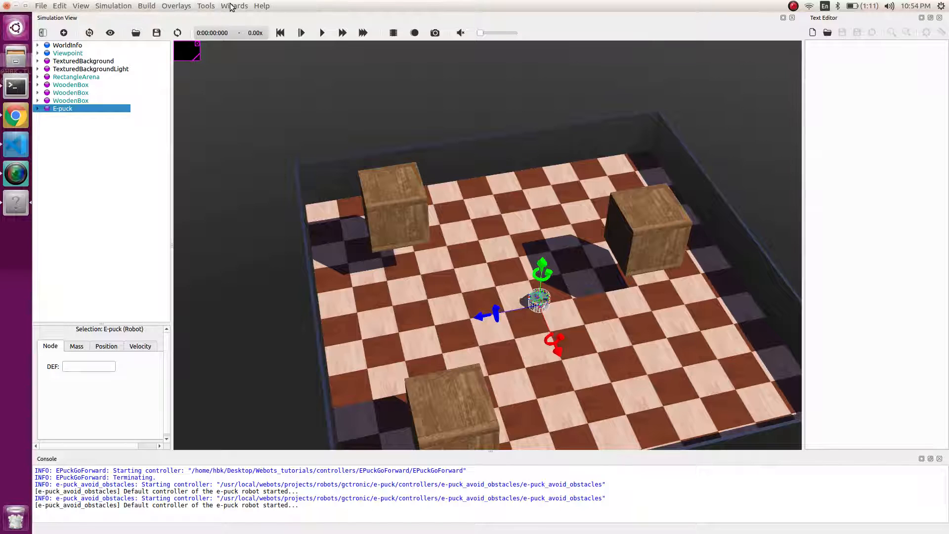
Start the New Robot Controller wizard and choose C++ as the language.
left_click(235, 5)
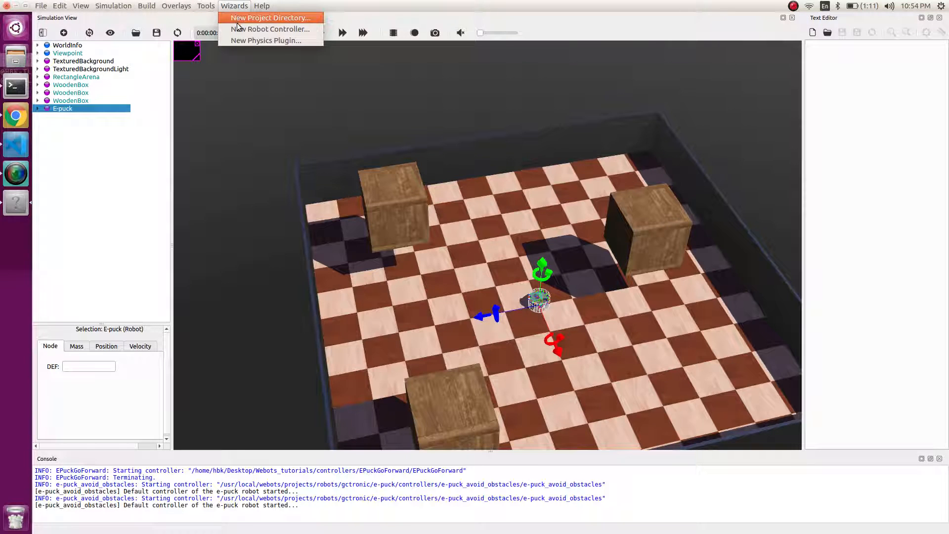
mouse_move(261, 29)
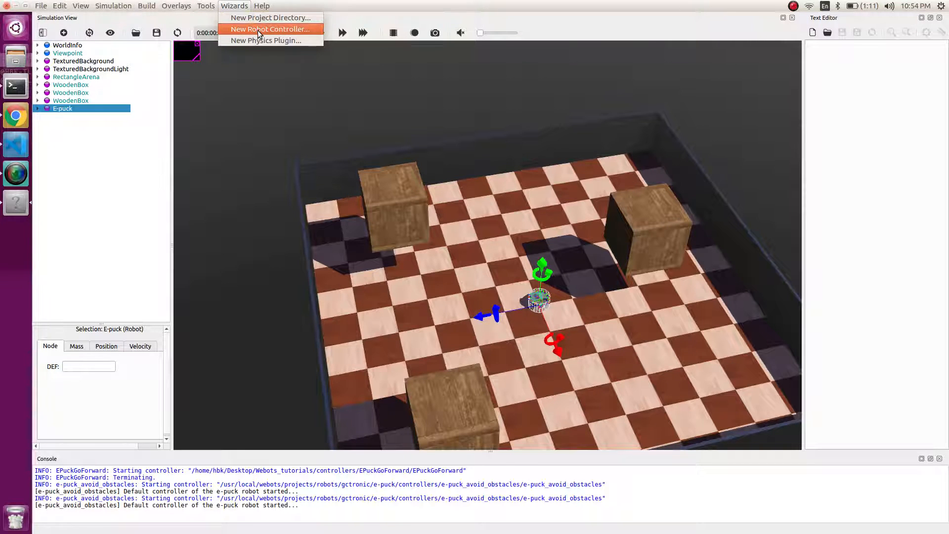
left_click(271, 28)
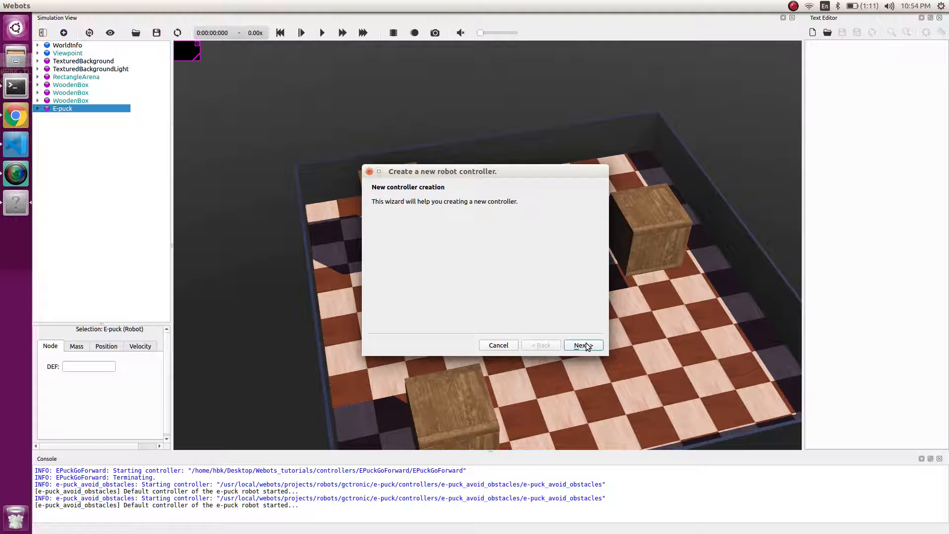
left_click(584, 345)
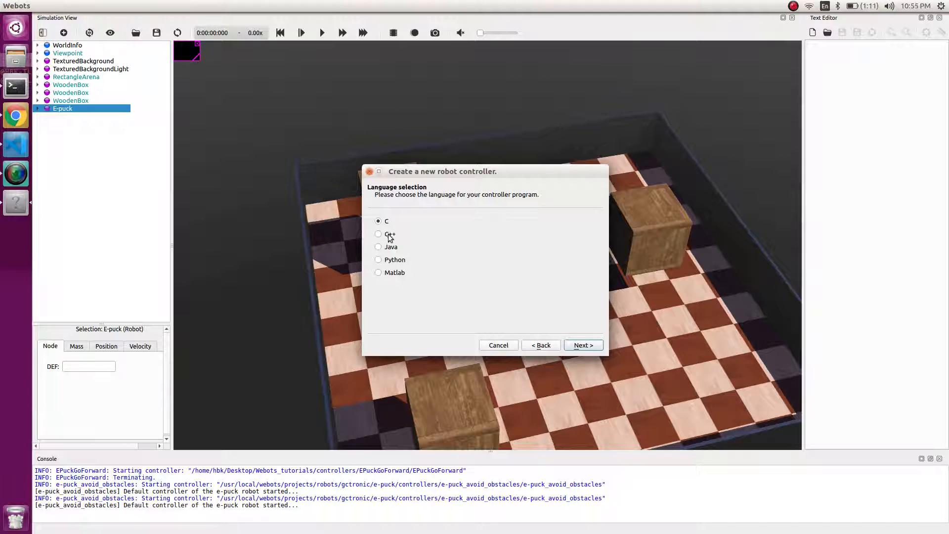
left_click(378, 233)
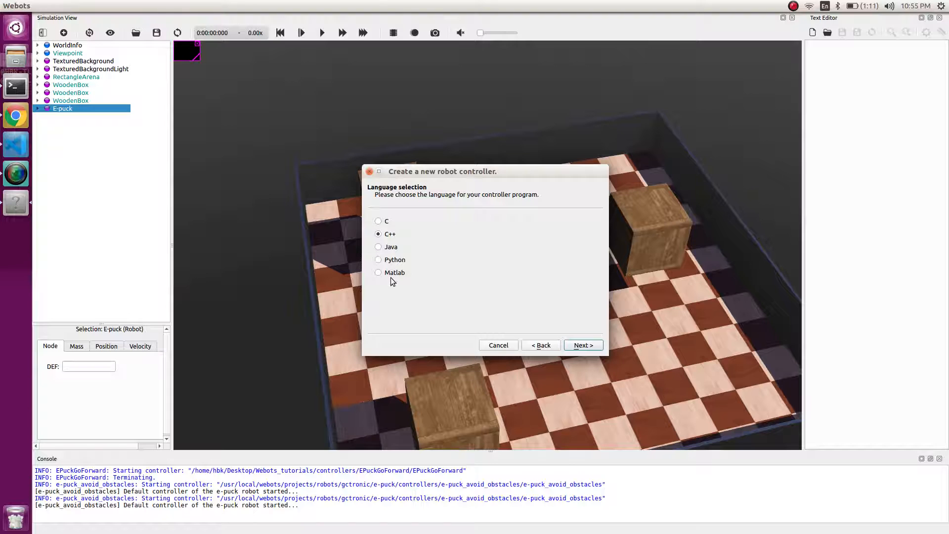
left_click(584, 346)
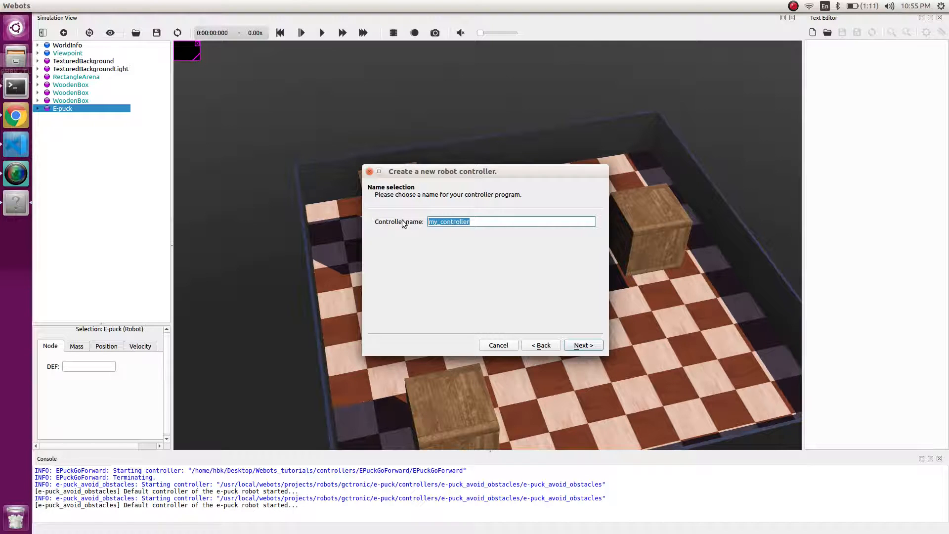
Name the controller front_command and finish creating its files.
type("f")
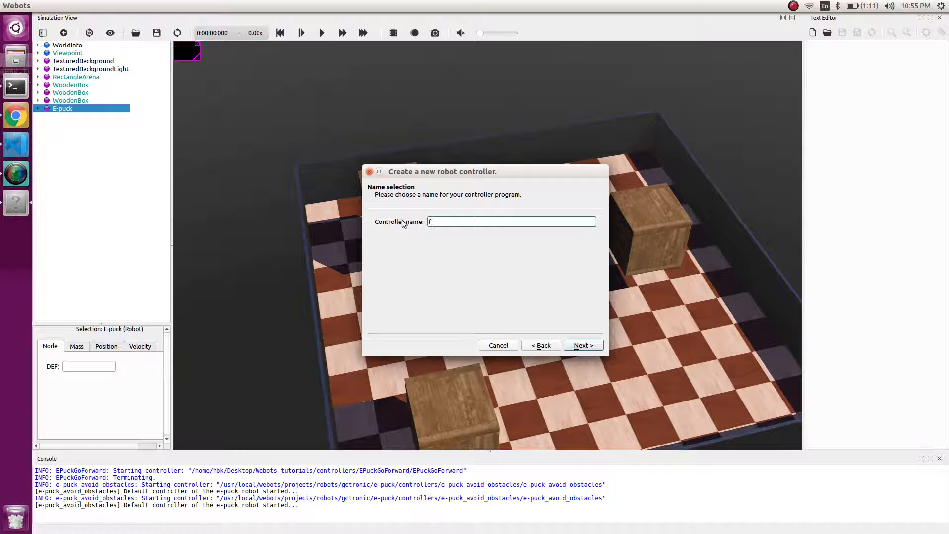
type("ront_c")
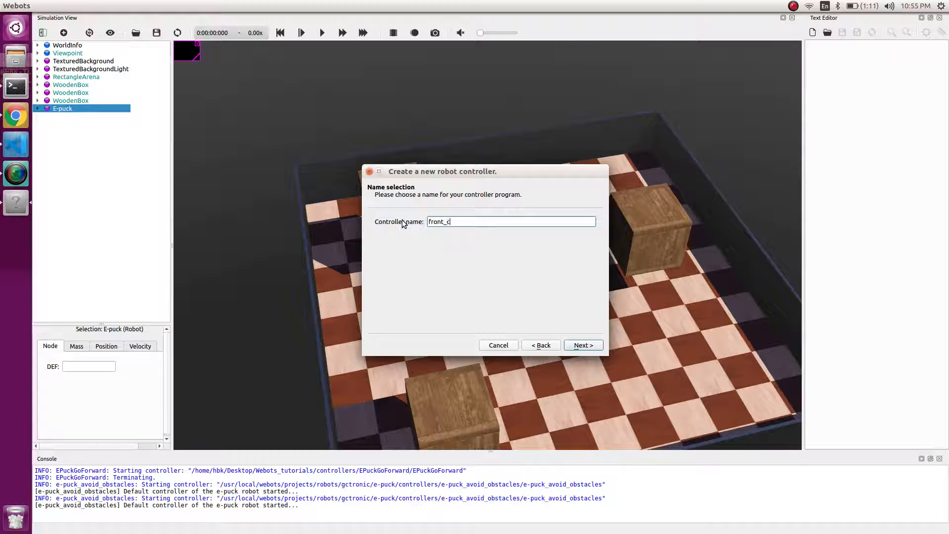
type("ommand")
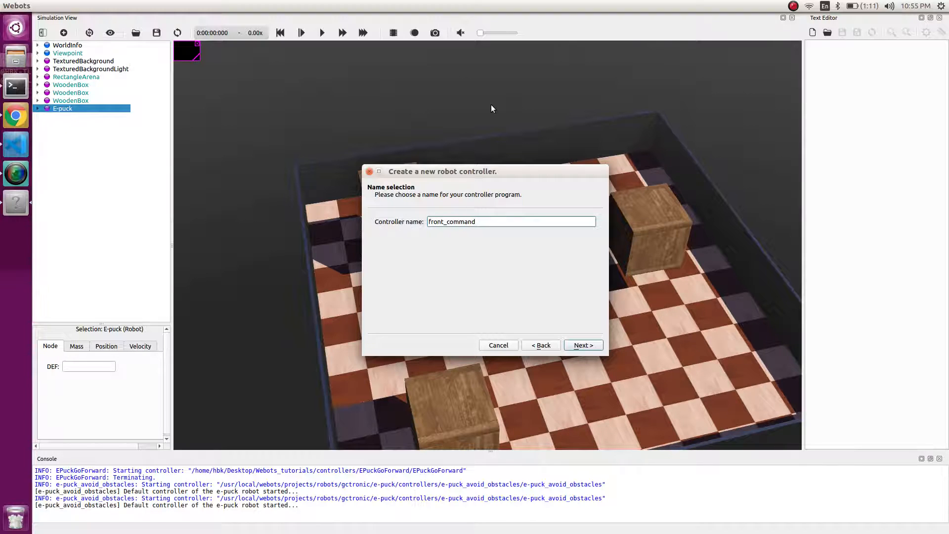
left_click(583, 345)
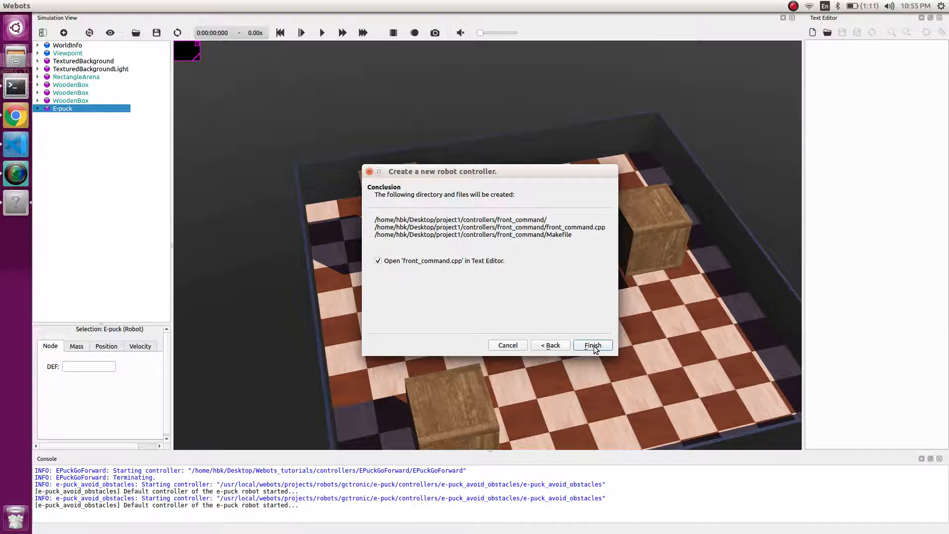
left_click(592, 345)
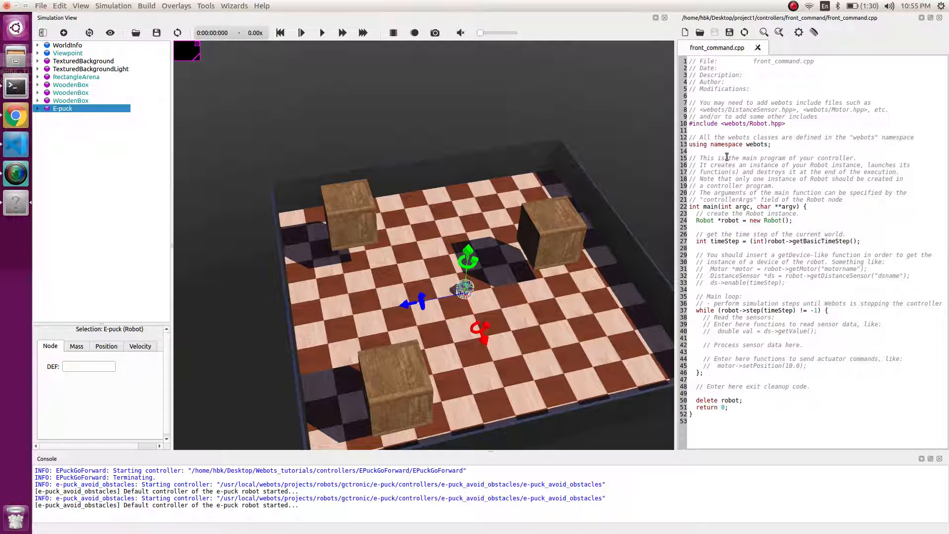
Expand the E-puck node to show its e-puck_avoid_obstacles controller field.
left_click(37, 109)
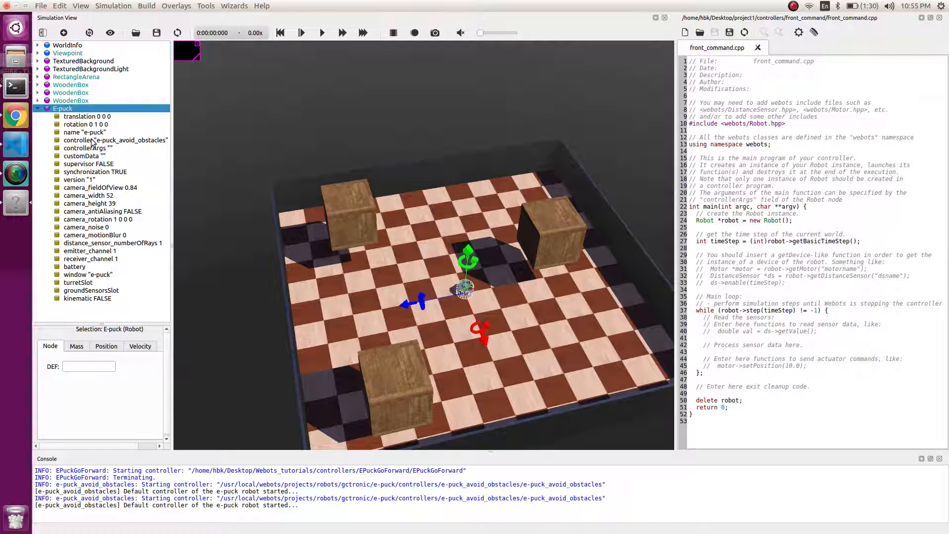
Set the E-puck's controller field to front_command instead of e-puck_avoid_obstacles.
left_click(115, 140)
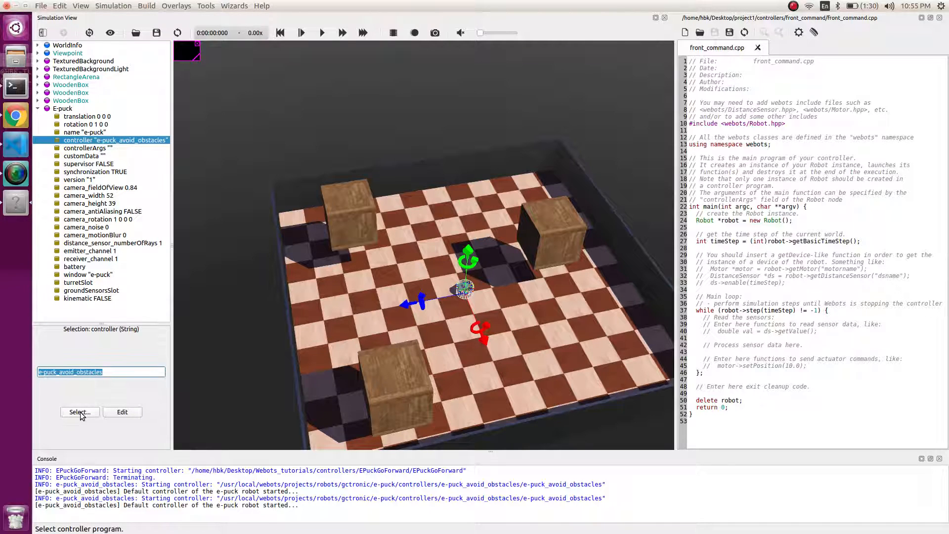
left_click(79, 412)
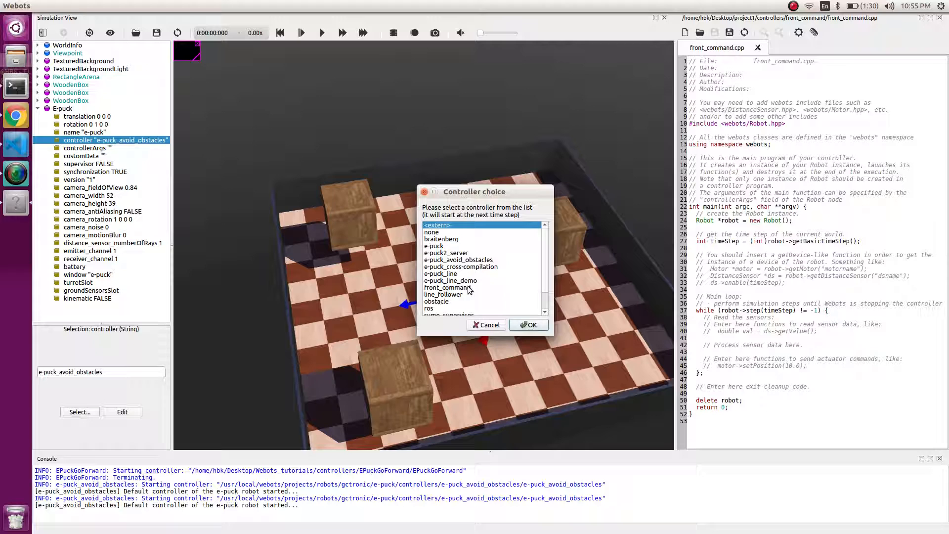
left_click(528, 324)
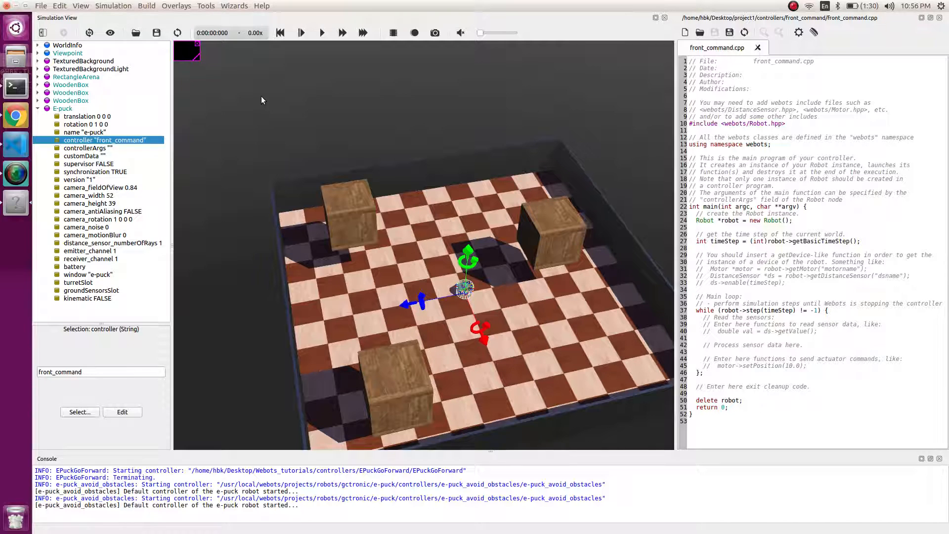
mouse_move(16, 115)
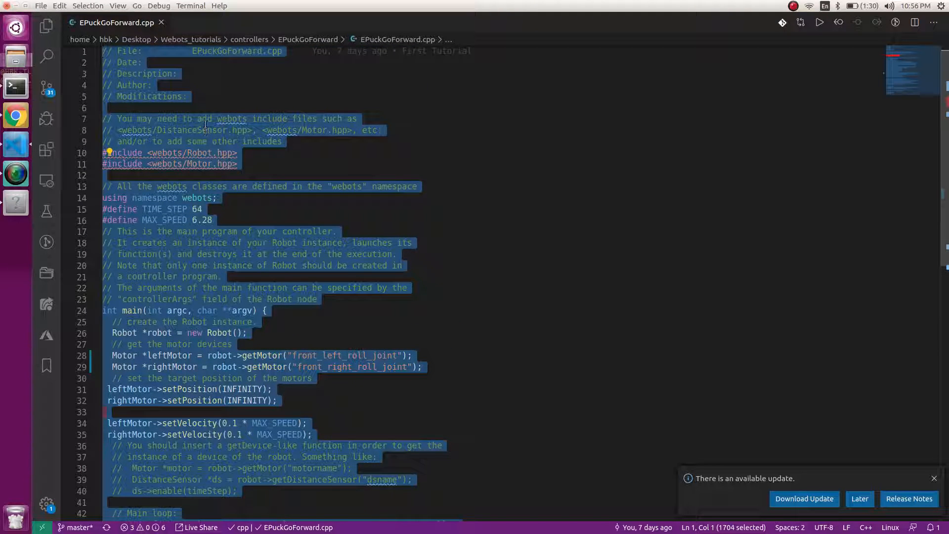
mouse_move(4, 170)
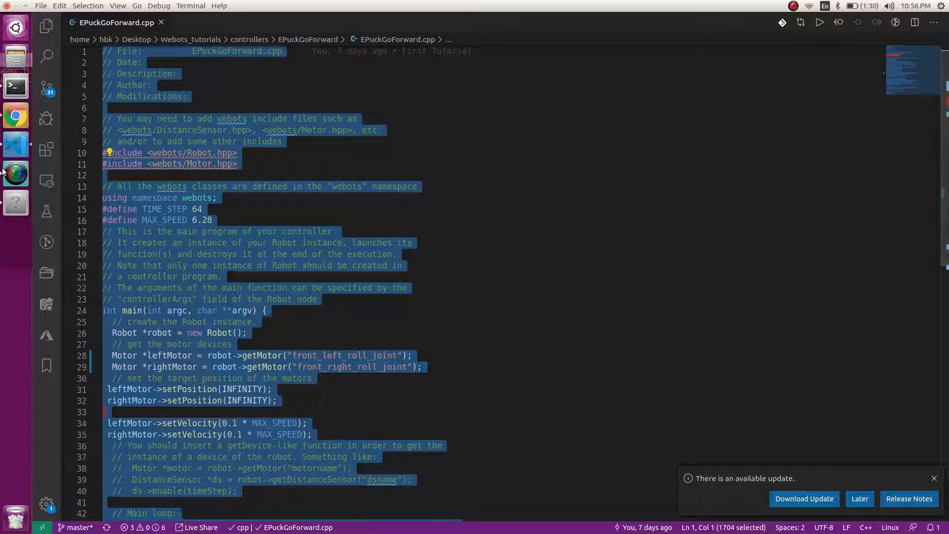
mouse_move(15, 203)
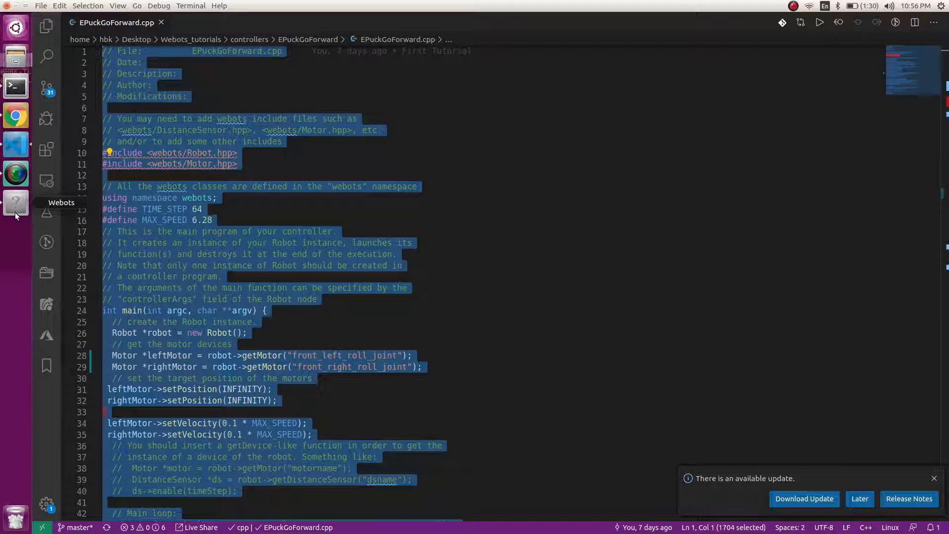
Switch from Visual Studio Code back to Webots with the EPuckGoForward code copied.
left_click(16, 173)
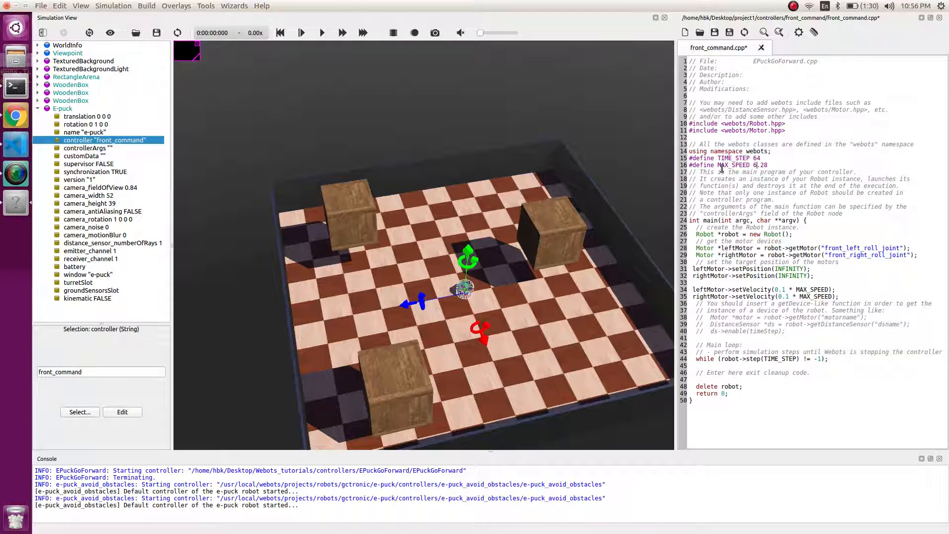
Select a word in the pasted EPuckGoForward motor code to inspect it.
double_click(761, 165)
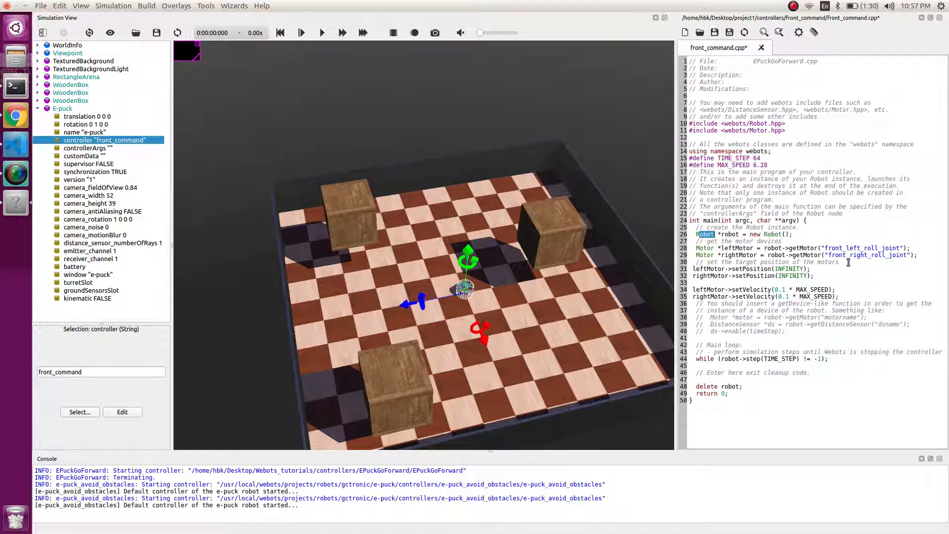
Replace the roll-joint device names with left_motor and right_motor, then switch to the browser.
double_click(860, 247)
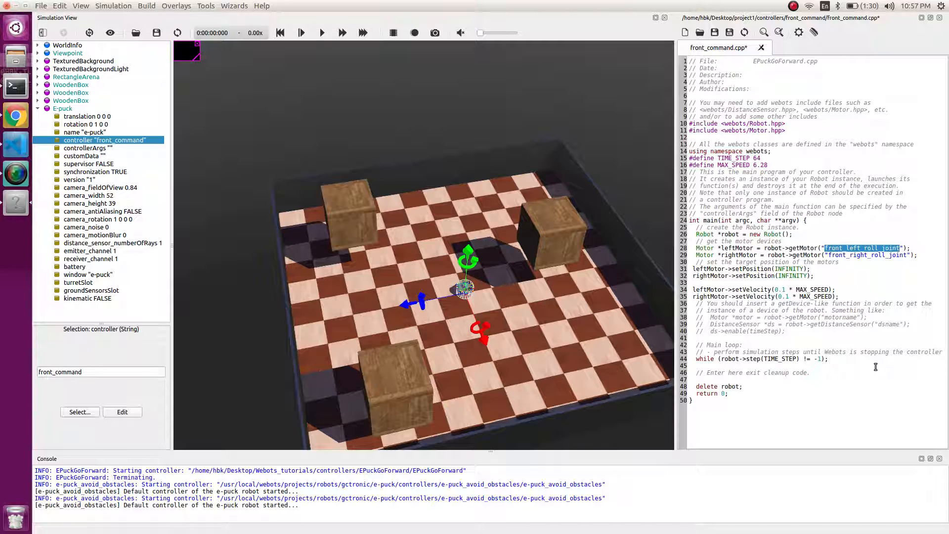
type("left")
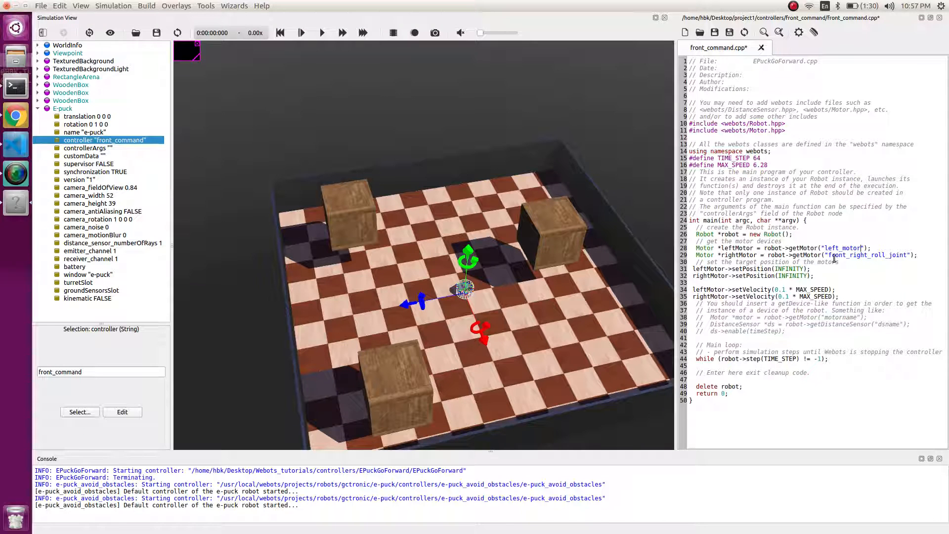
double_click(868, 256)
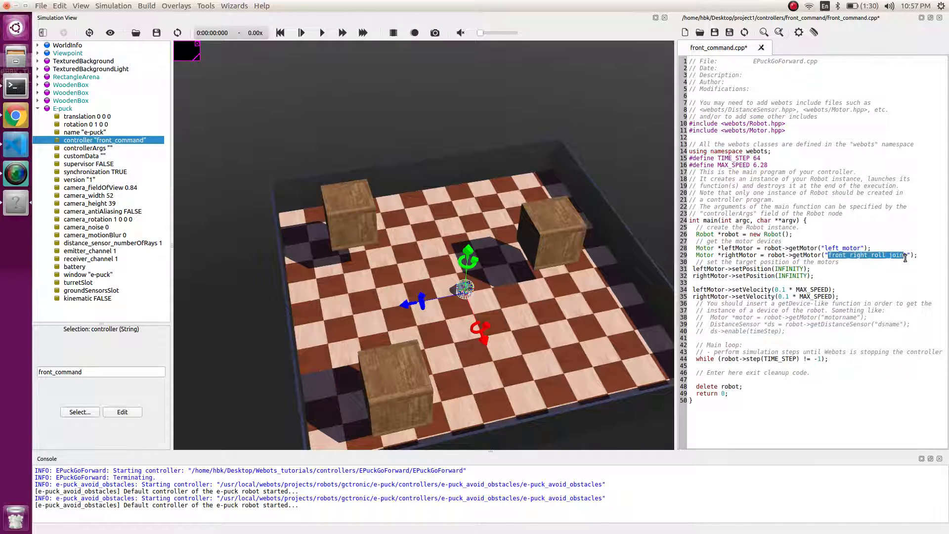
type("ri")
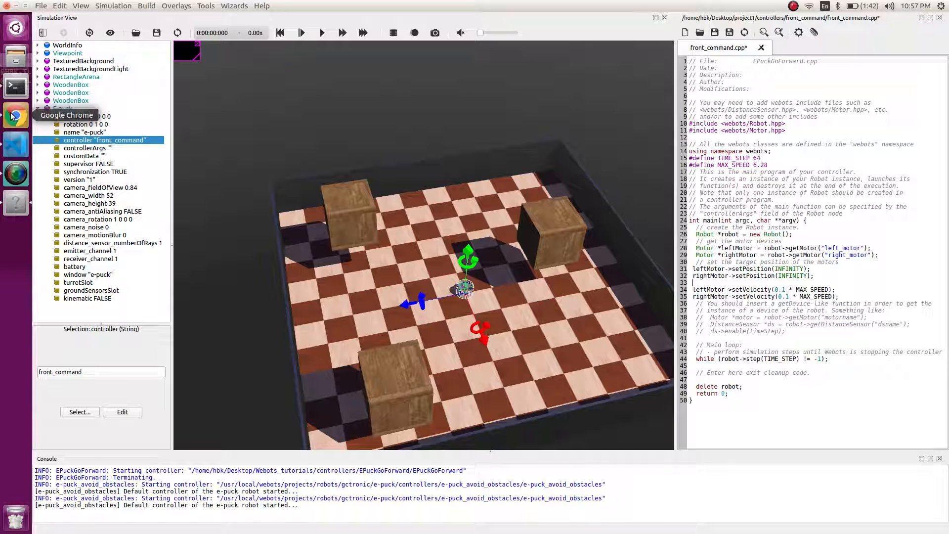
left_click(15, 115)
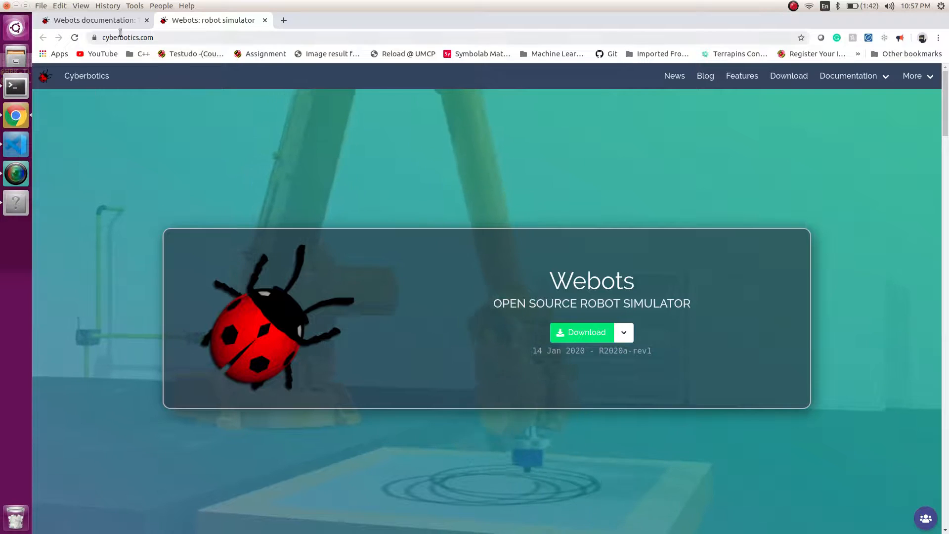
Find the Tutorial 1 speed-control example and select its "left wheel motor" device name.
left_click(89, 20)
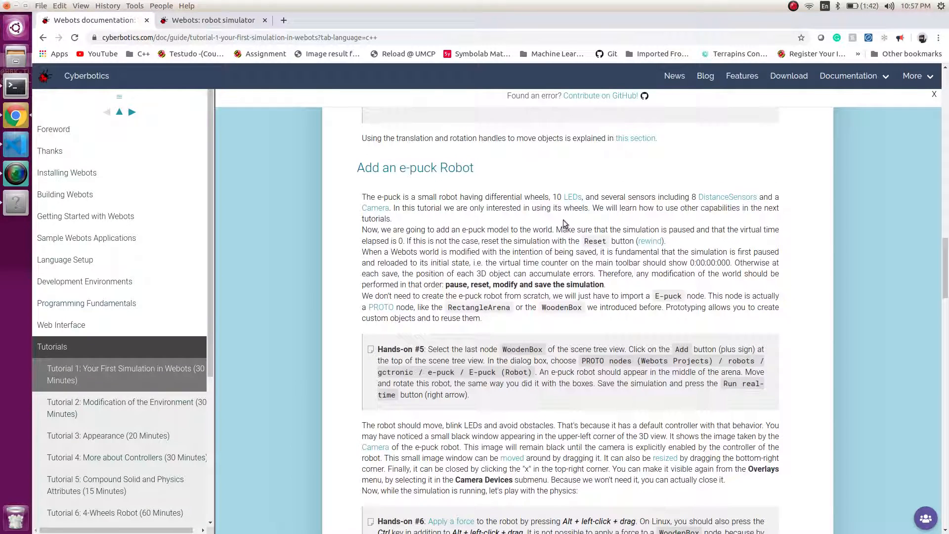
scroll("down", 3)
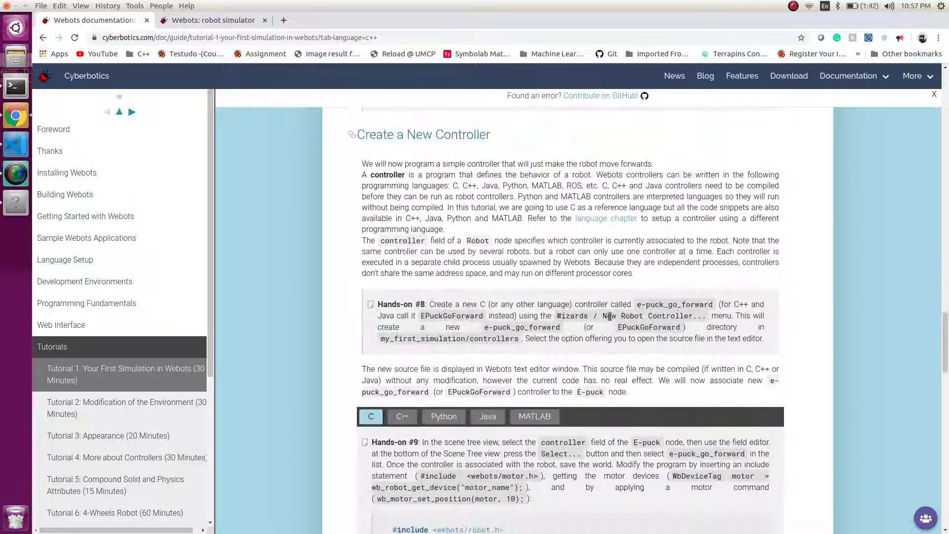
scroll("down", 3)
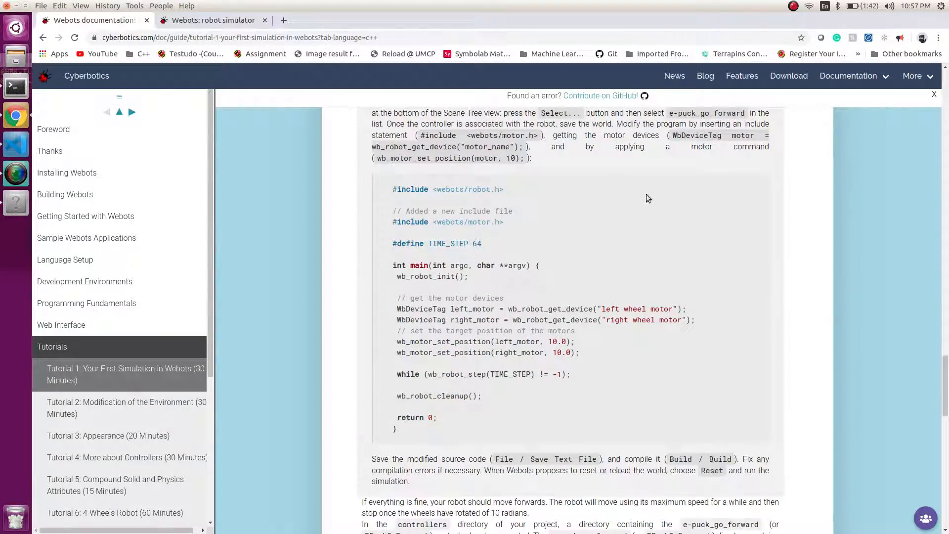
scroll("down", 3)
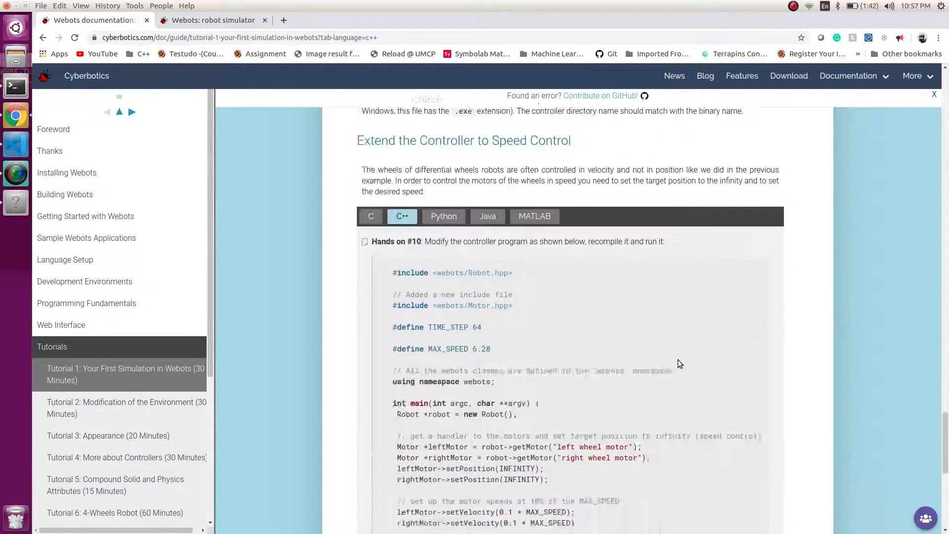
scroll("down", 3)
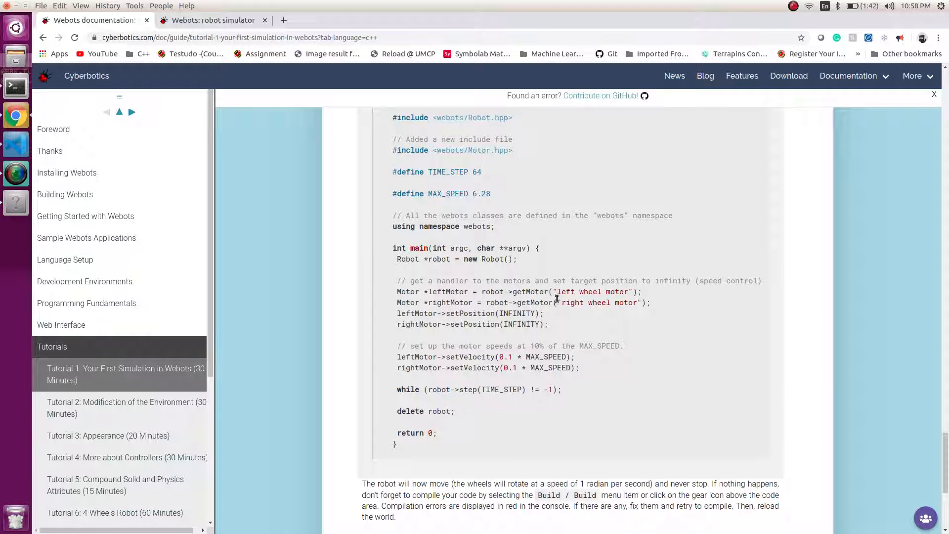
left_click_drag(557, 291, 587, 290)
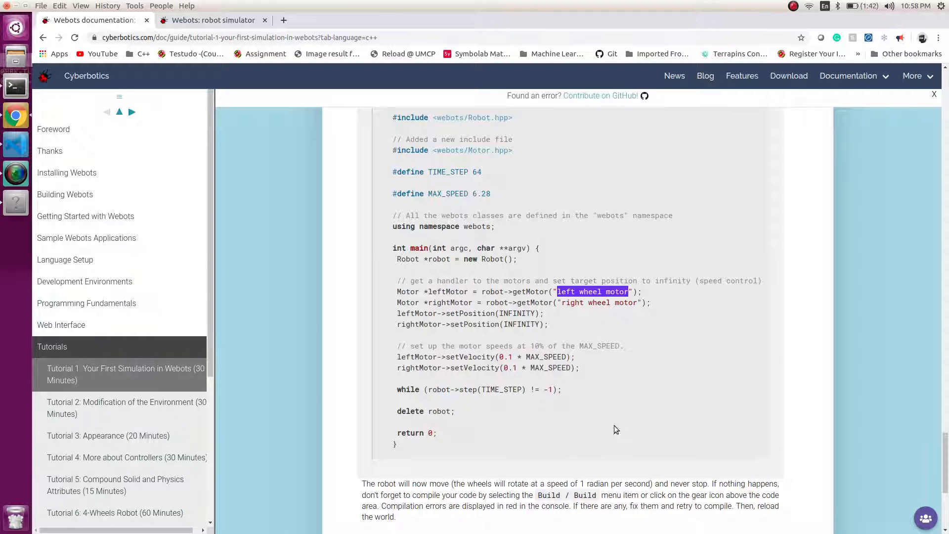
mouse_move(16, 144)
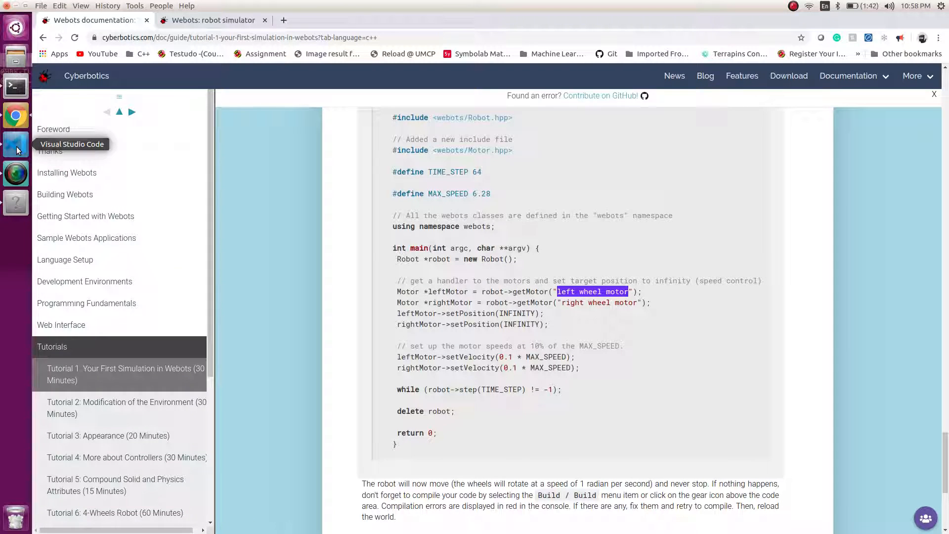
Back in front_command.cpp, replace the motor names with left wheel motor and right wheel motor.
left_click(16, 144)
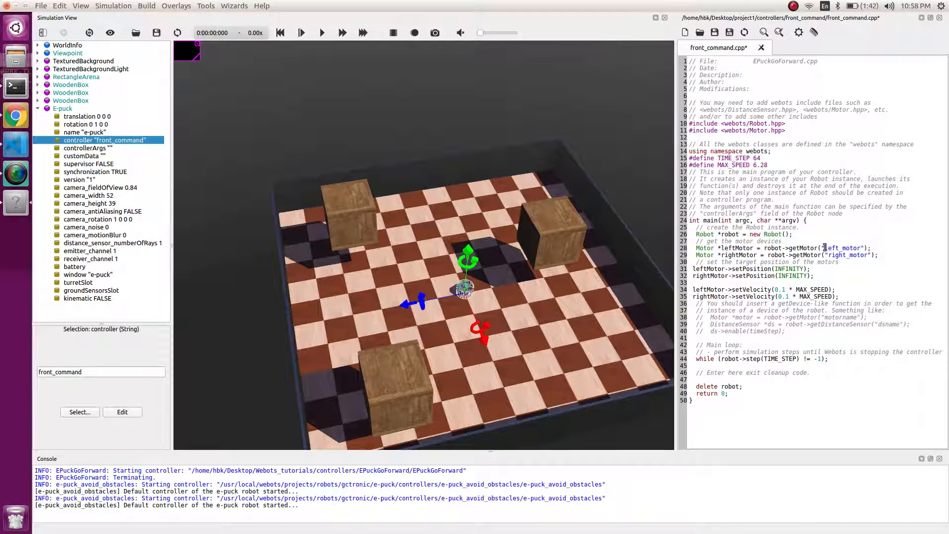
double_click(845, 248)
type(" wheel ")
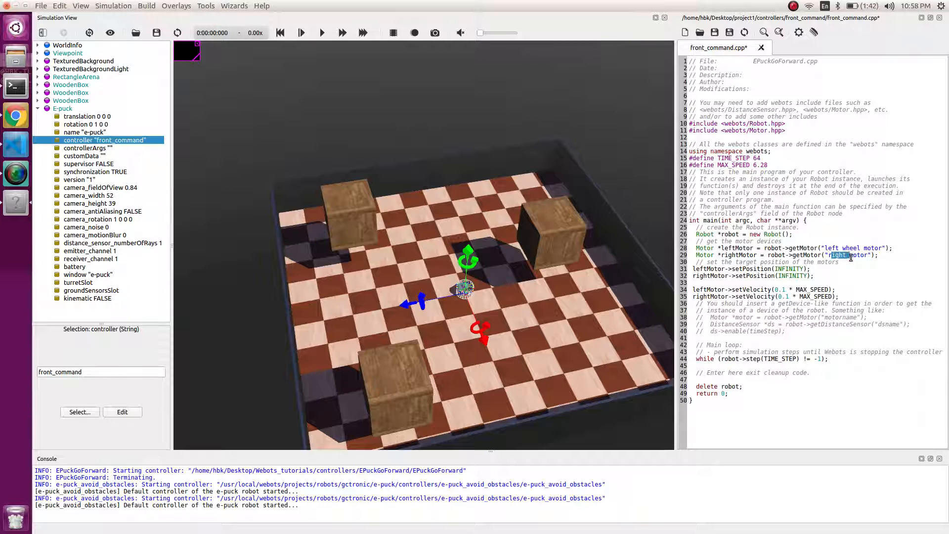
key("Delete")
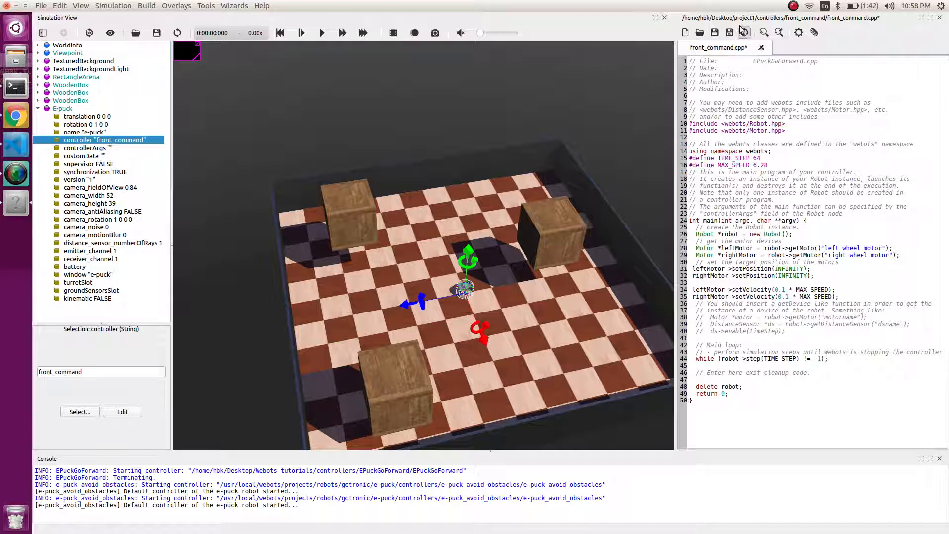
Save and build front_command, reset the world from the Compilation successful dialog, and run in real time.
left_click(800, 31)
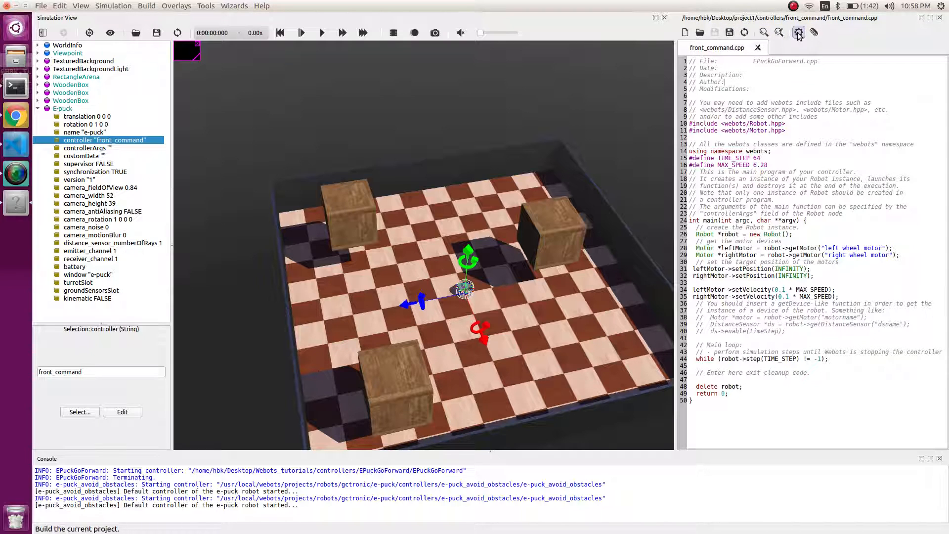
left_click(797, 31)
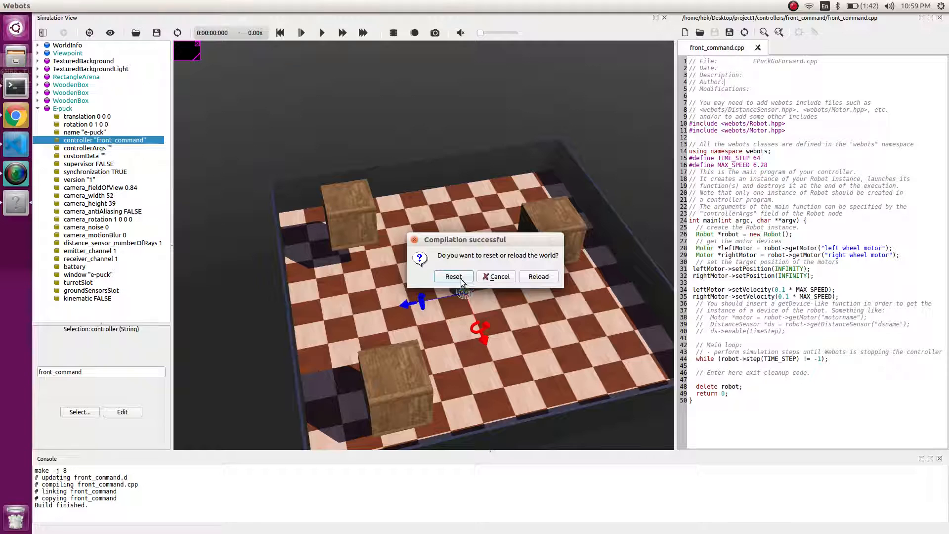
left_click(453, 277)
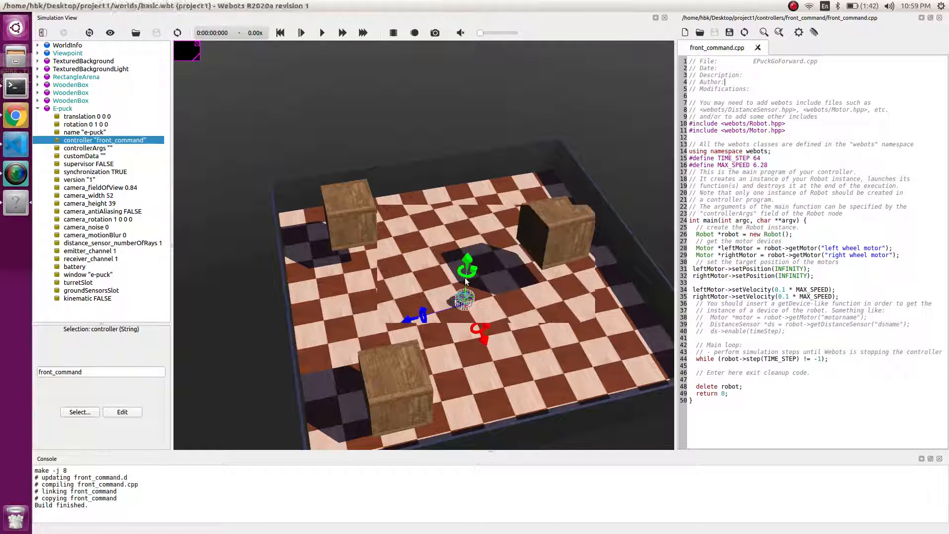
left_click(323, 33)
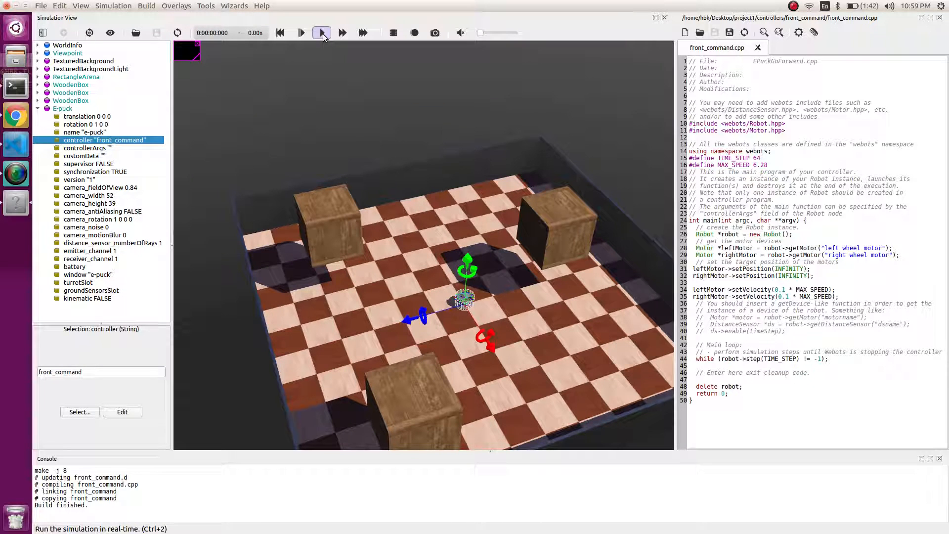
left_click(322, 33)
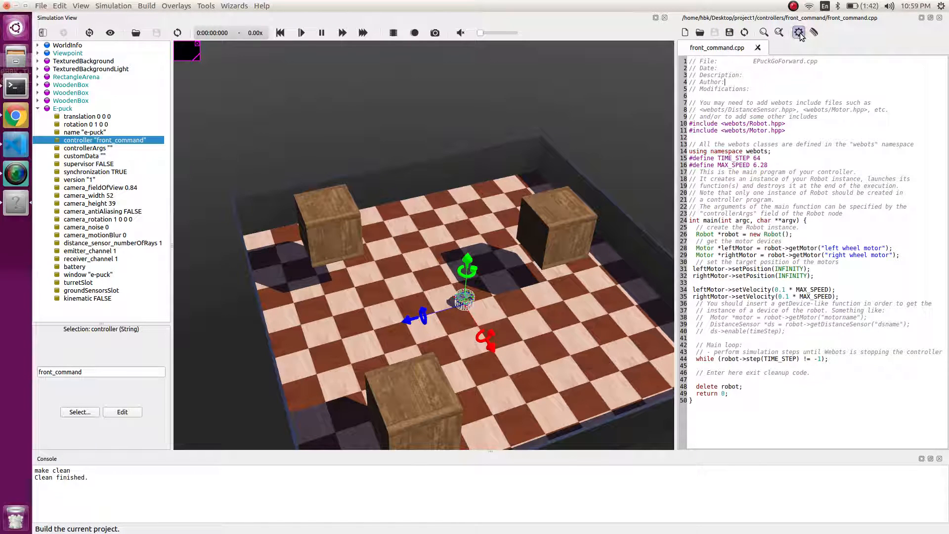
Rebuild the controller, choose Reload, and save the basic world before it reloads.
left_click(798, 32)
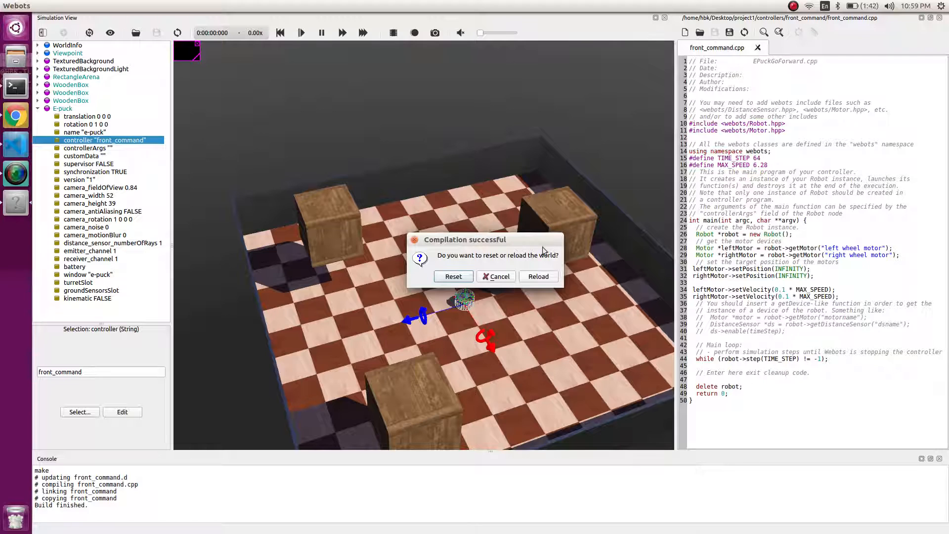
left_click(539, 277)
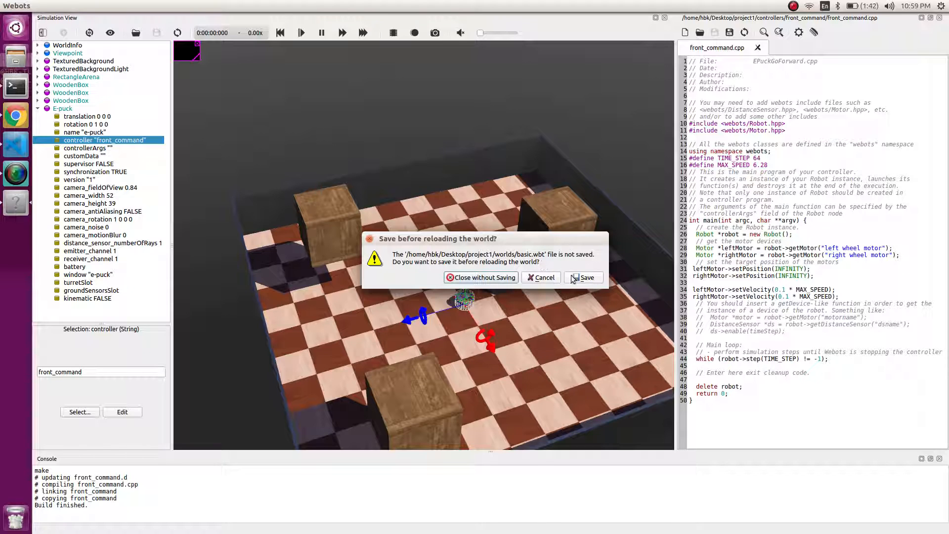
left_click(587, 277)
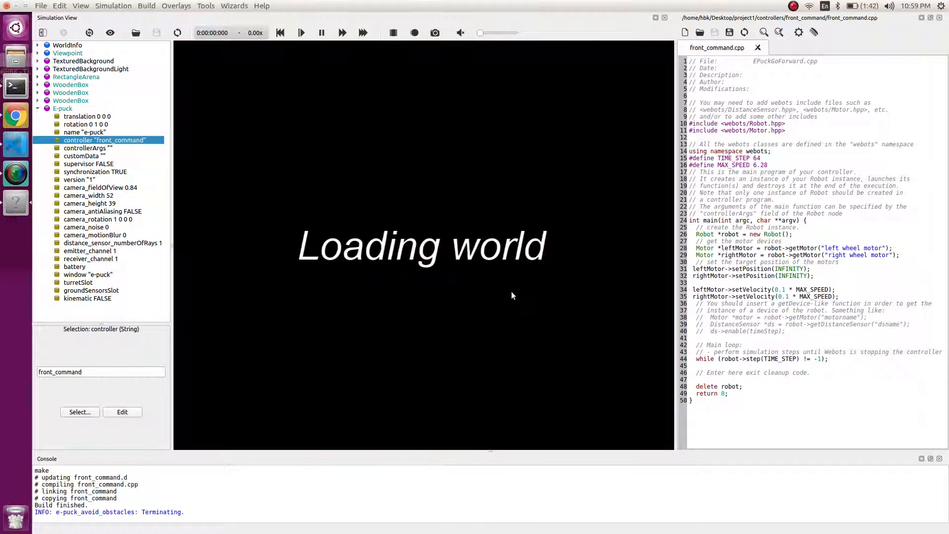
mouse_move(401, 296)
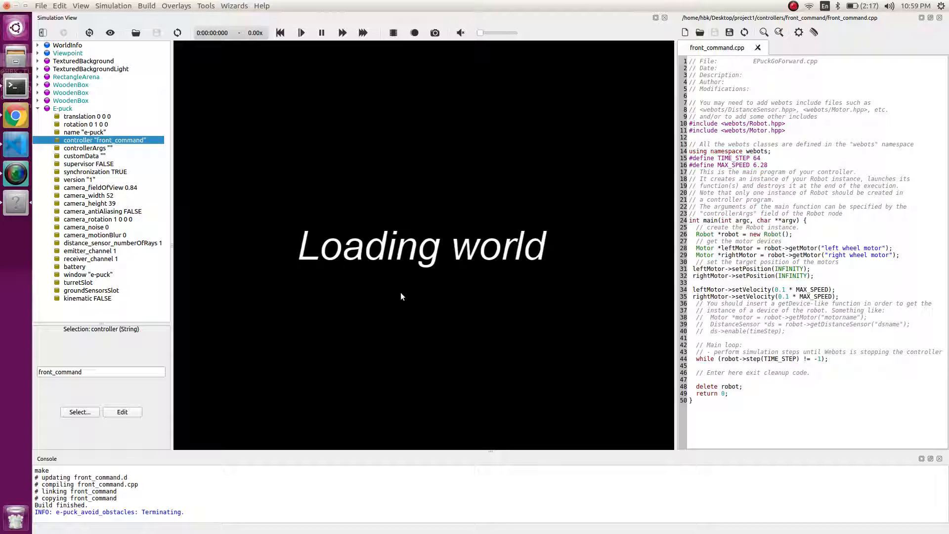